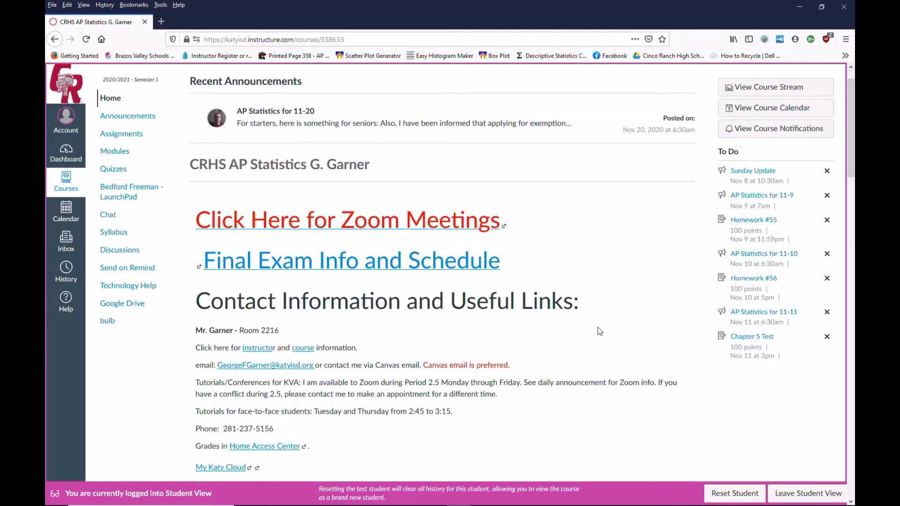
Go to the Fall Project Resources page from the course home page
{"action": "scroll", "scroll_direction": "down", "scroll_amount": 3}
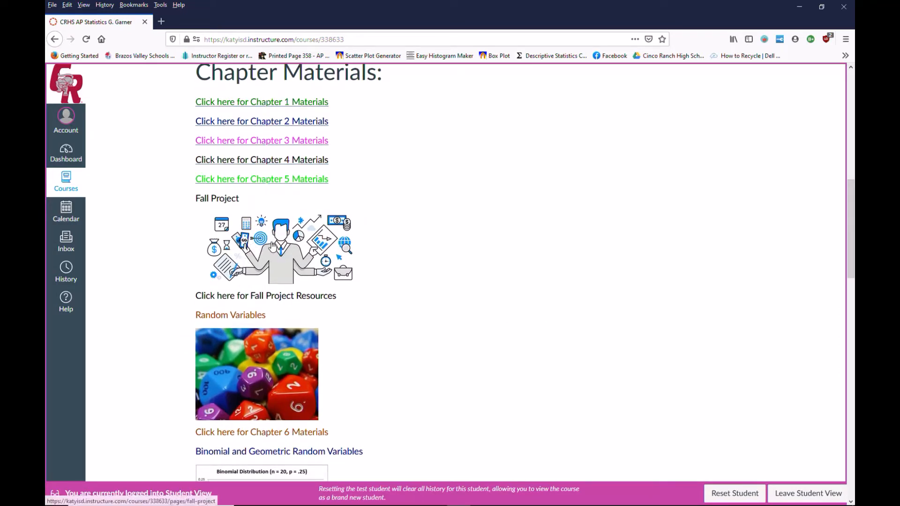
{"action": "left_click", "coordinate": [266, 295]}
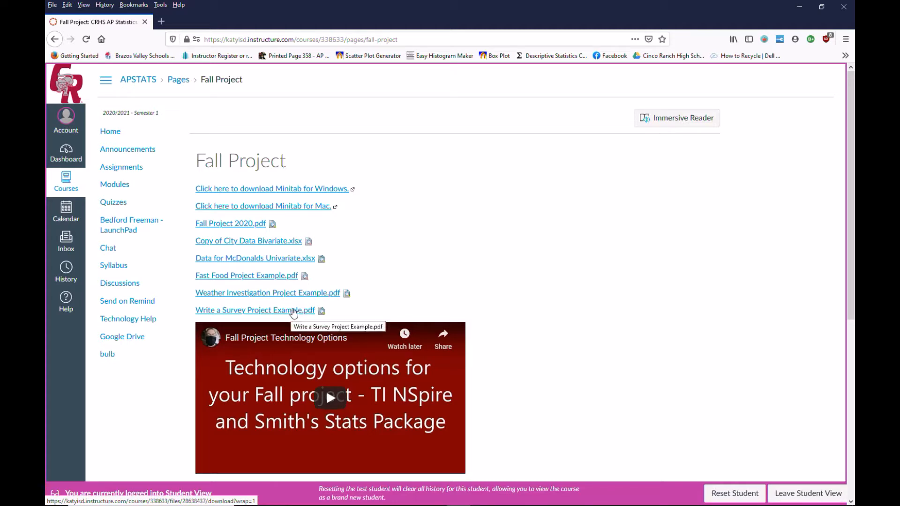
{"action": "mouse_move", "coordinate": [552, 307]}
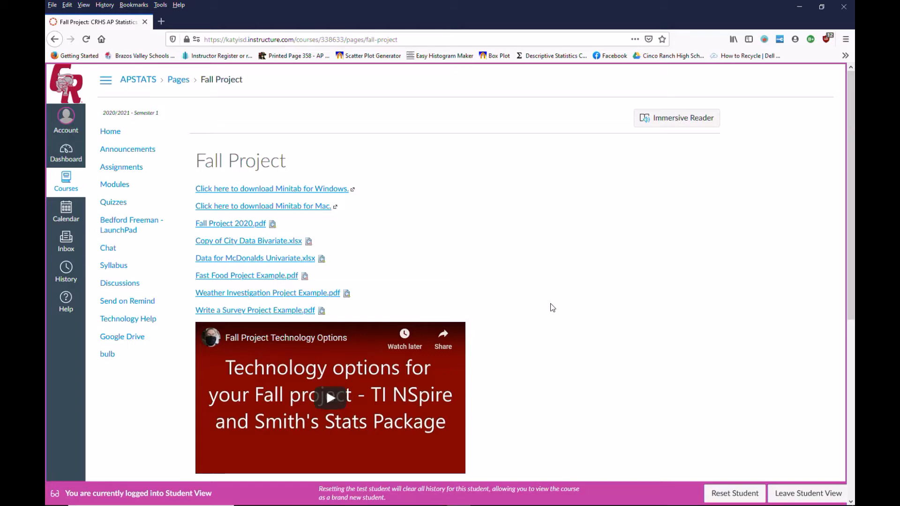
{"action": "mouse_move", "coordinate": [433, 269]}
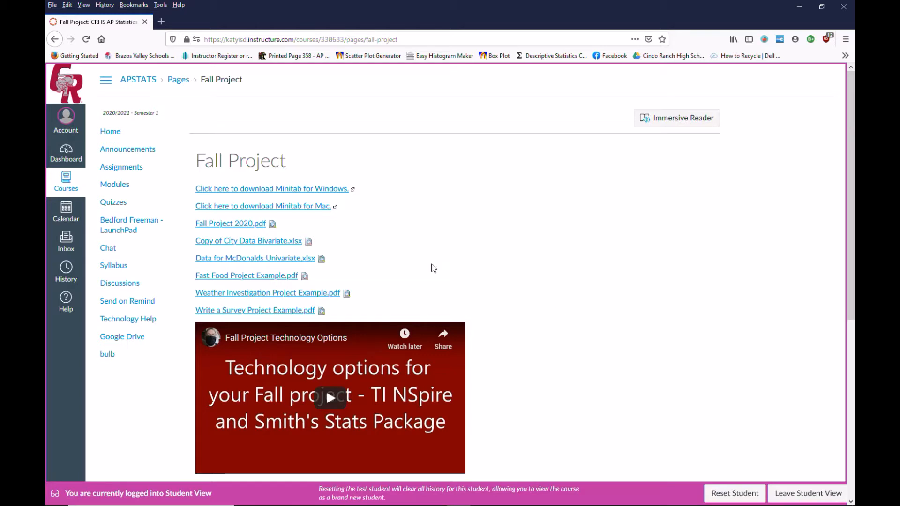
{"action": "mouse_move", "coordinate": [441, 264]}
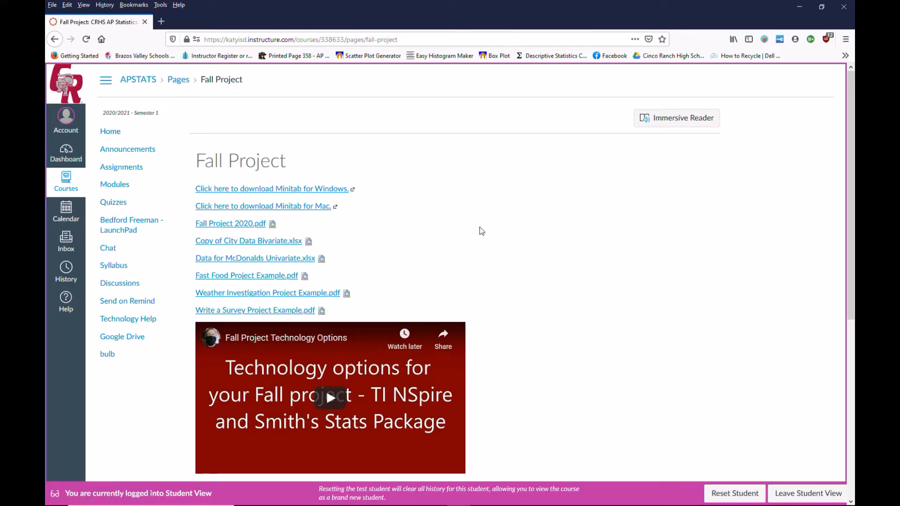
{"action": "mouse_move", "coordinate": [467, 224]}
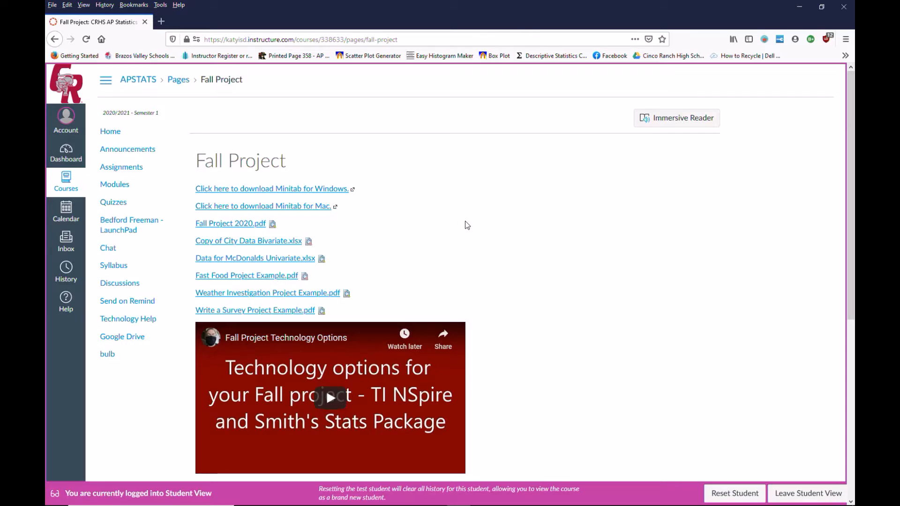
{"action": "mouse_move", "coordinate": [459, 223]}
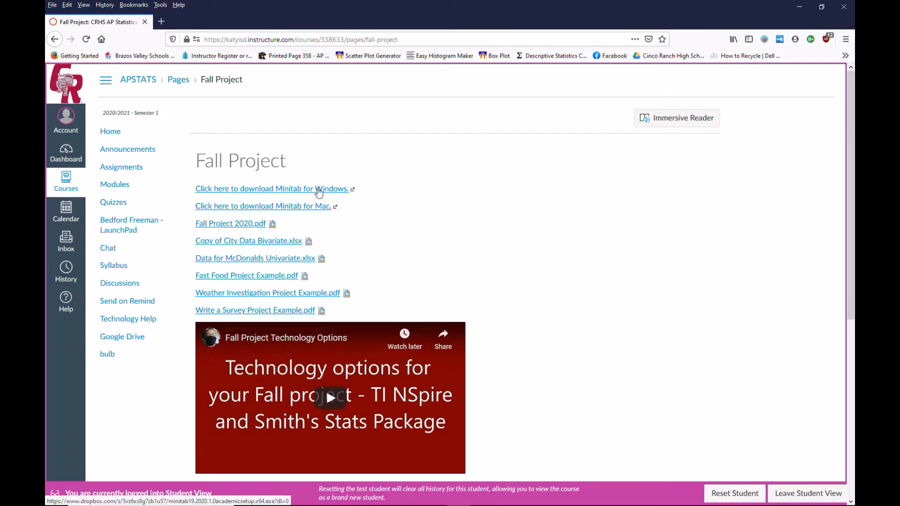
{"action": "mouse_move", "coordinate": [384, 221]}
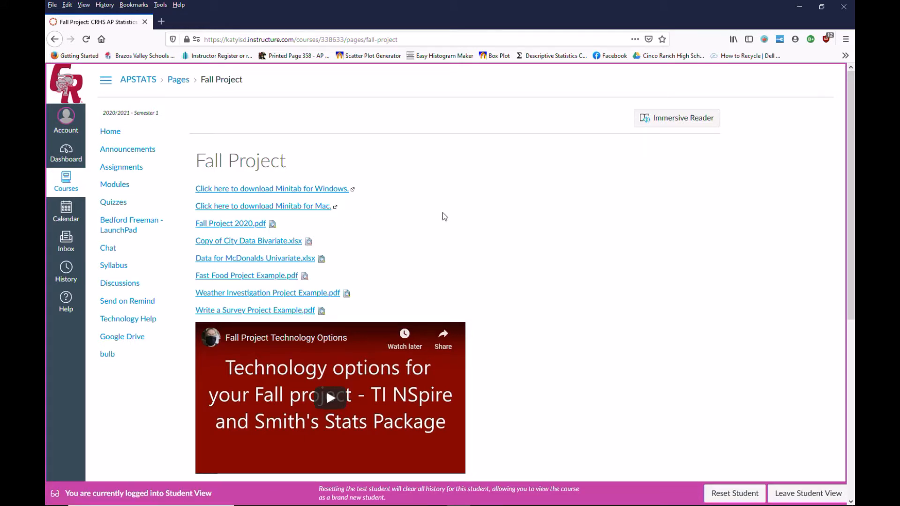
{"action": "mouse_move", "coordinate": [434, 214]}
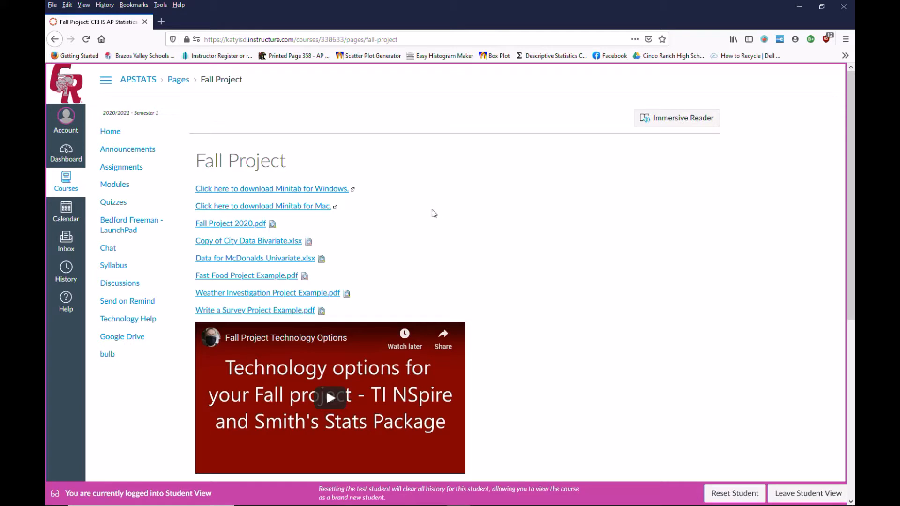
{"action": "mouse_move", "coordinate": [328, 189]}
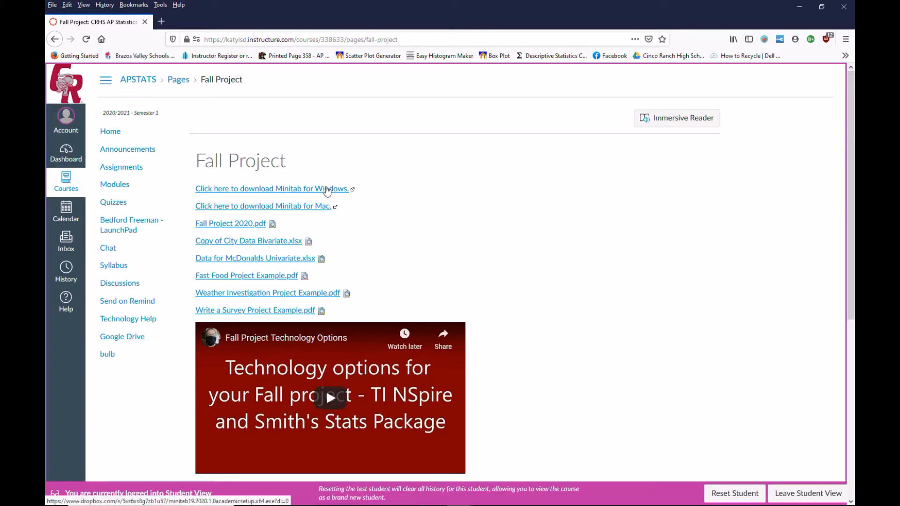
Download the Minitab 19 Windows setup file from Dropbox and show it in the Downloads folder
{"action": "left_click", "coordinate": [269, 189]}
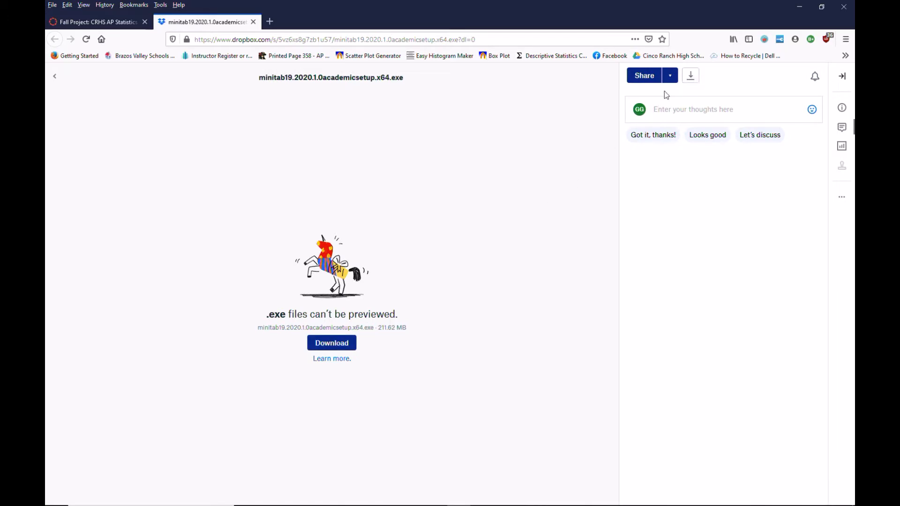
{"action": "left_click", "coordinate": [690, 75]}
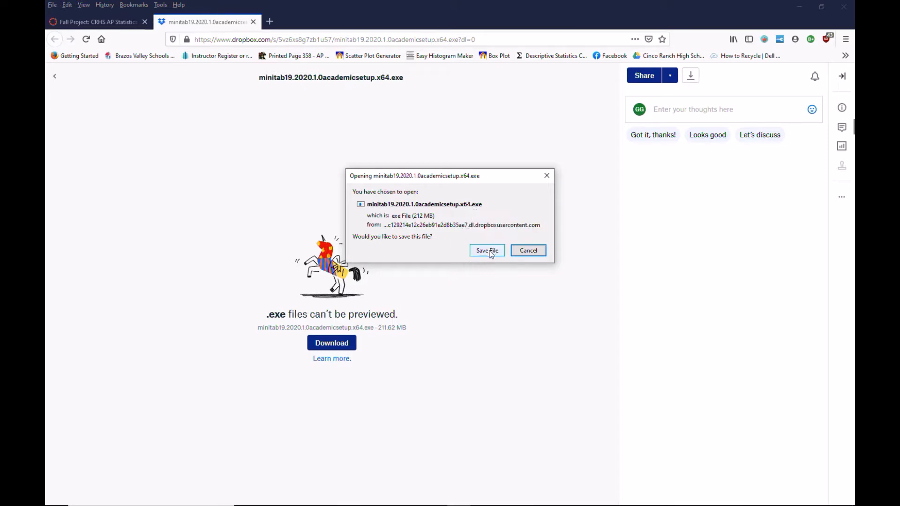
{"action": "mouse_move", "coordinate": [505, 240]}
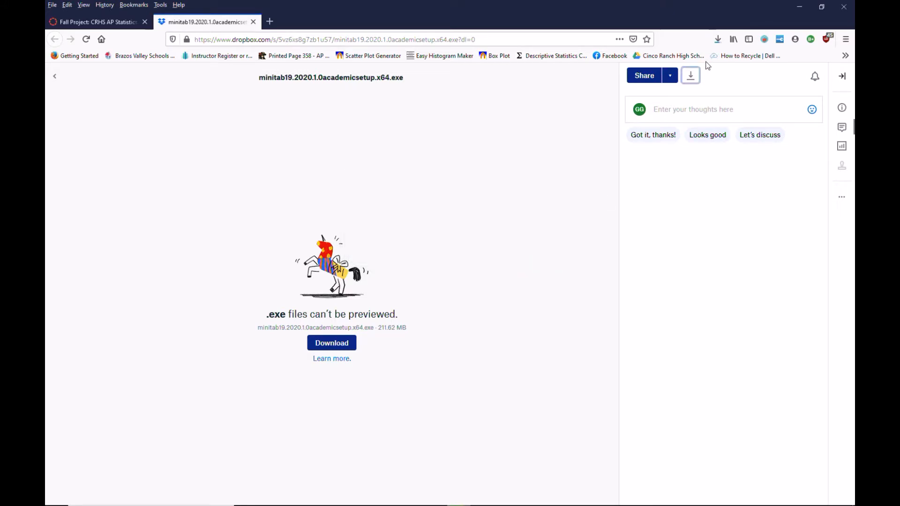
{"action": "mouse_move", "coordinate": [717, 39]}
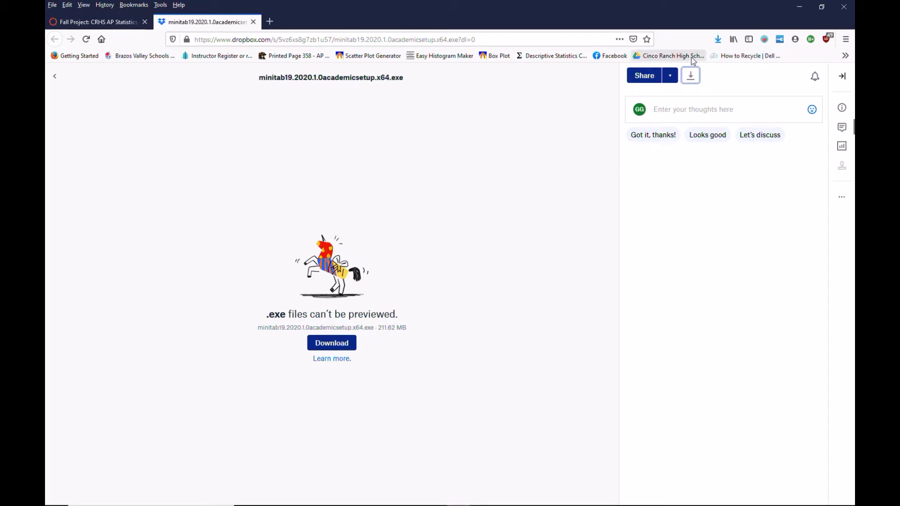
{"action": "left_click", "coordinate": [717, 40]}
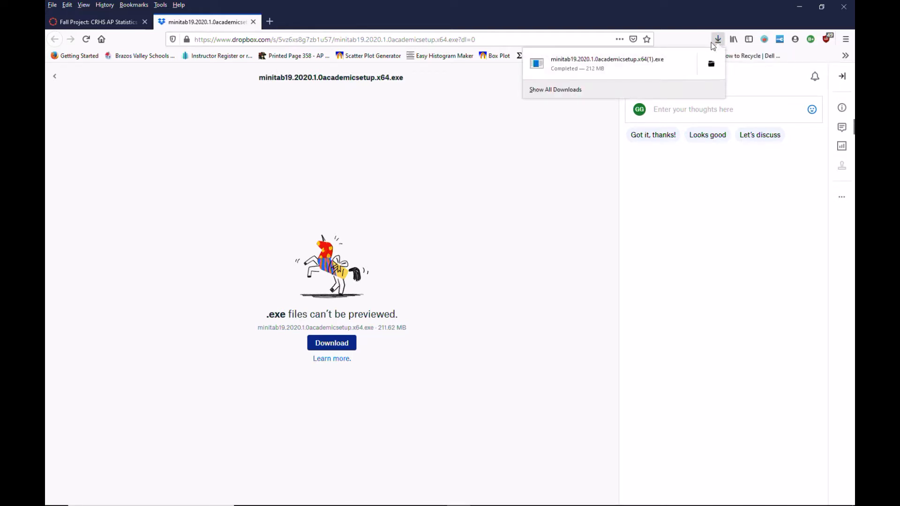
{"action": "left_click", "coordinate": [711, 63]}
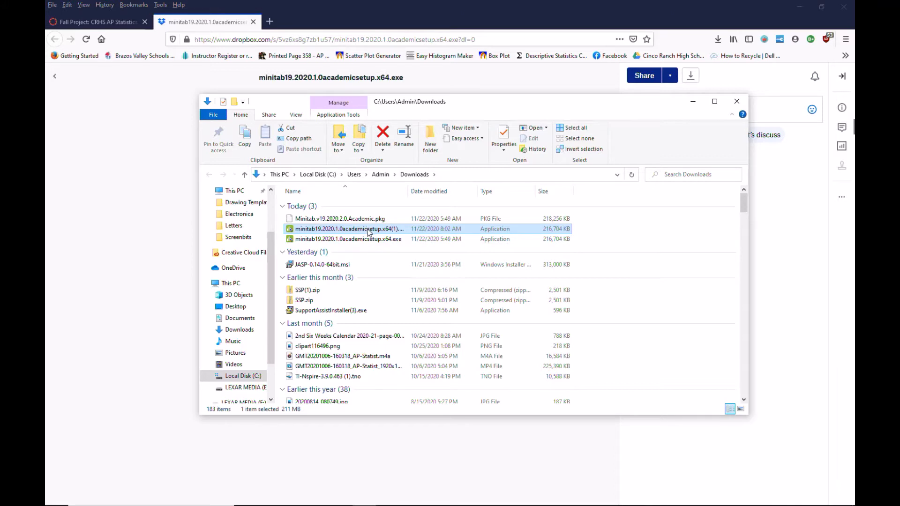
{"action": "mouse_move", "coordinate": [252, 21]}
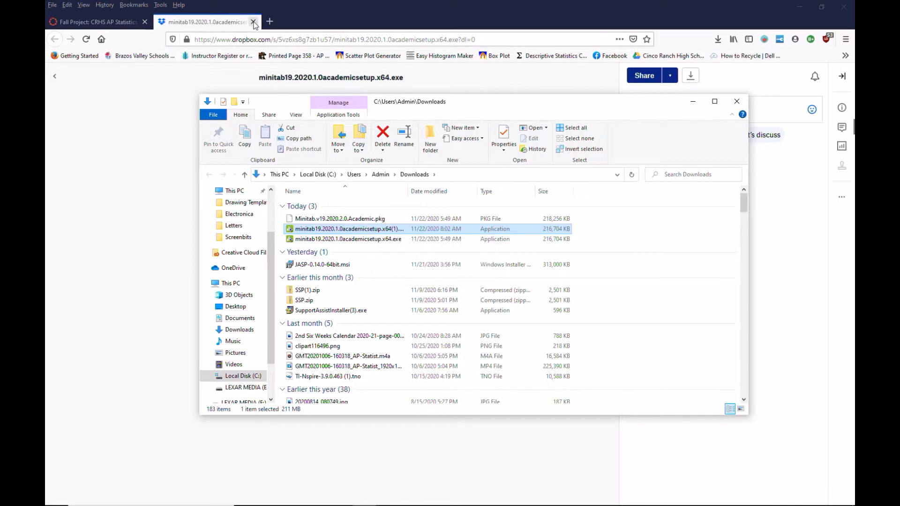
Close the Dropbox tab to return to the Canvas Fall Project page
{"action": "left_click", "coordinate": [252, 22]}
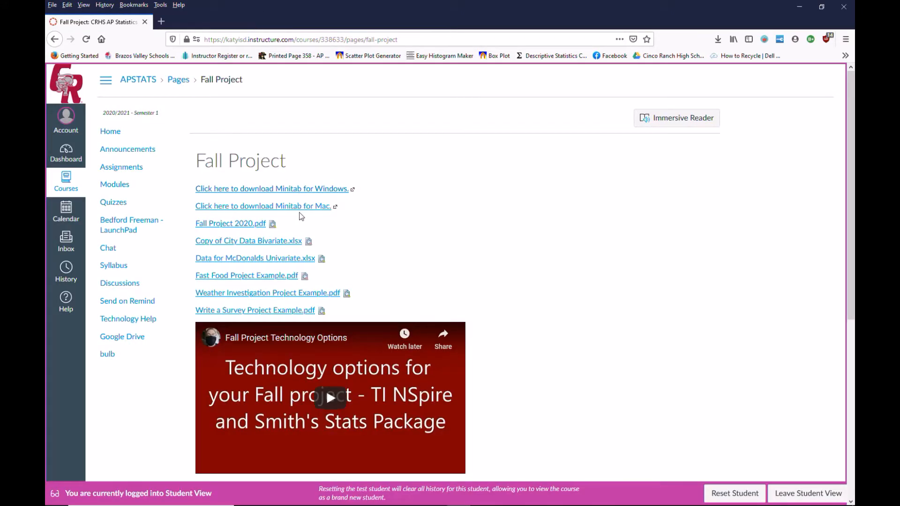
{"action": "left_click", "coordinate": [272, 188]}
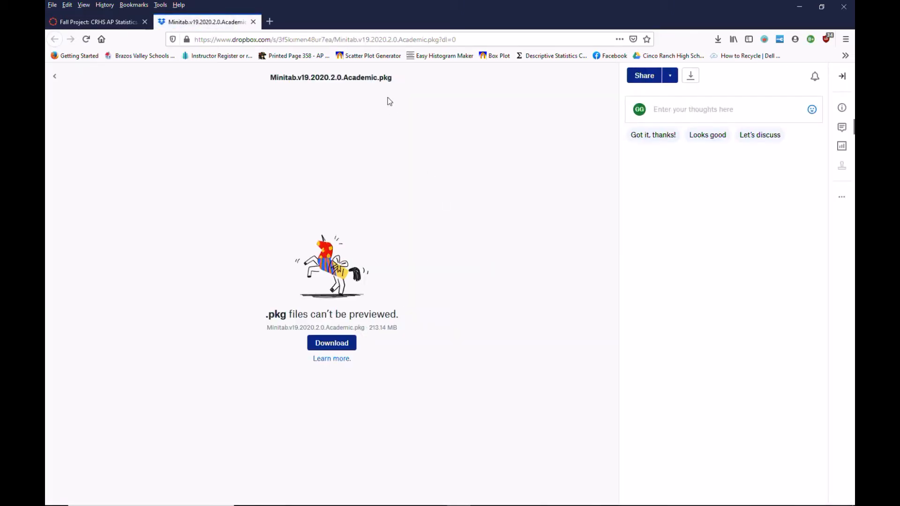
{"action": "left_click", "coordinate": [331, 343]}
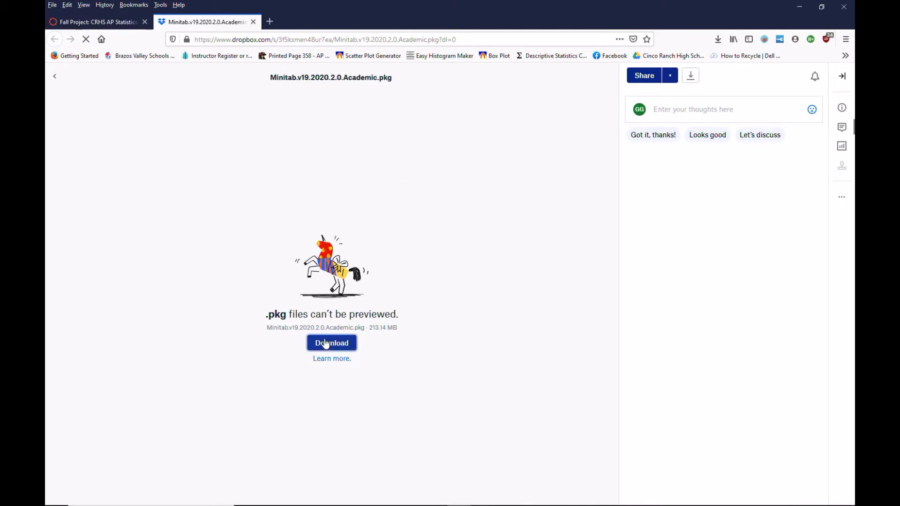
{"action": "left_click", "coordinate": [330, 343]}
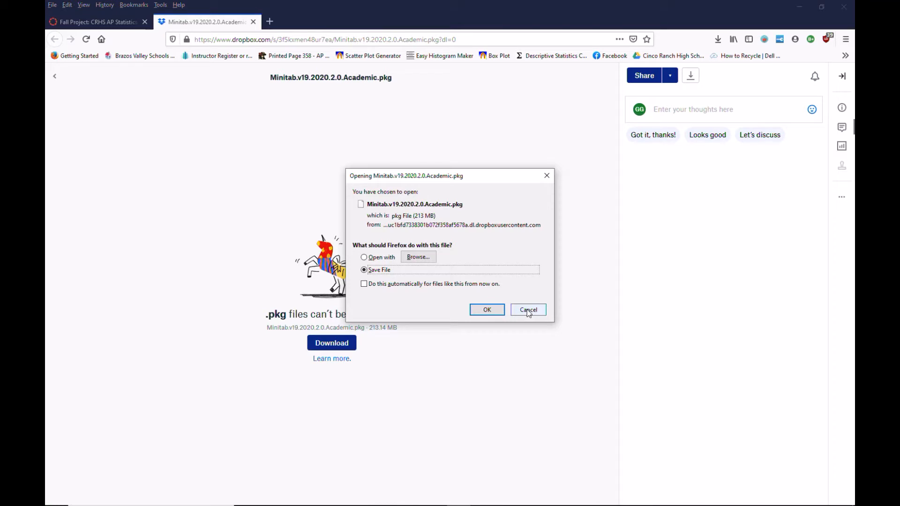
{"action": "left_click", "coordinate": [526, 310]}
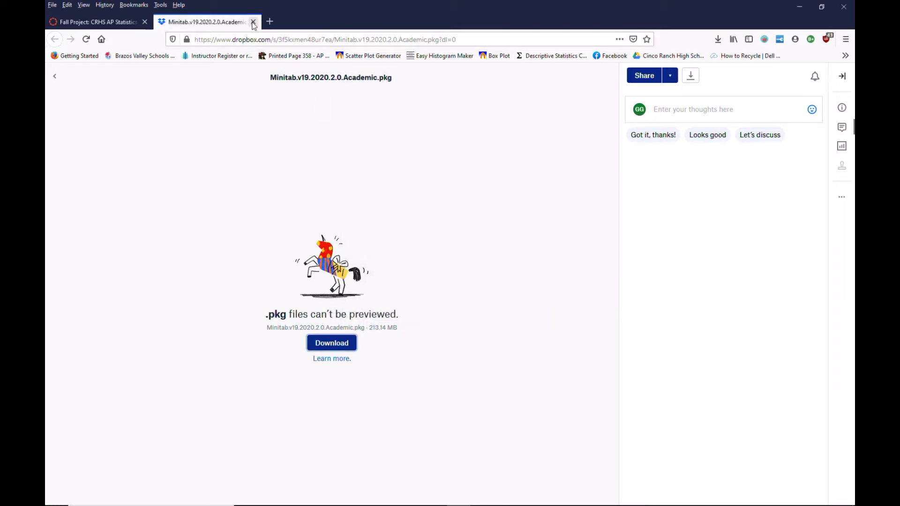
{"action": "left_click", "coordinate": [253, 22]}
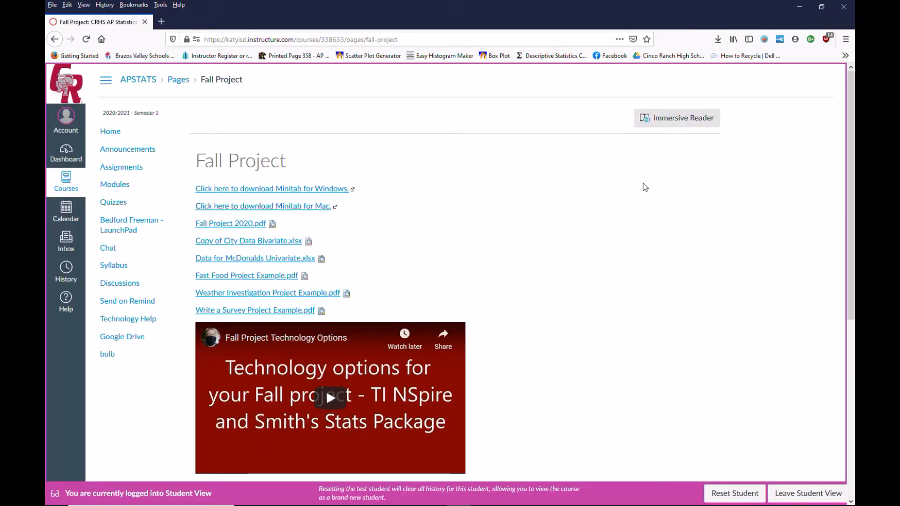
{"action": "mouse_move", "coordinate": [589, 200]}
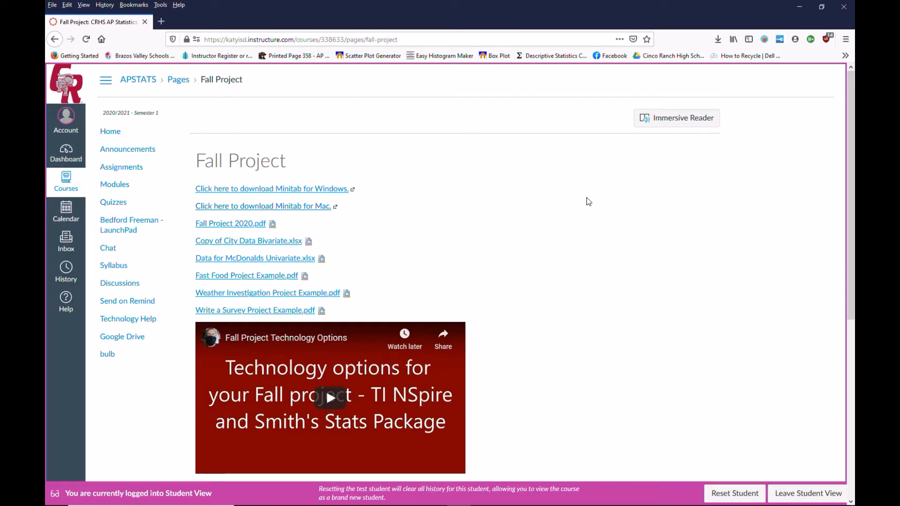
{"action": "mouse_move", "coordinate": [464, 171]}
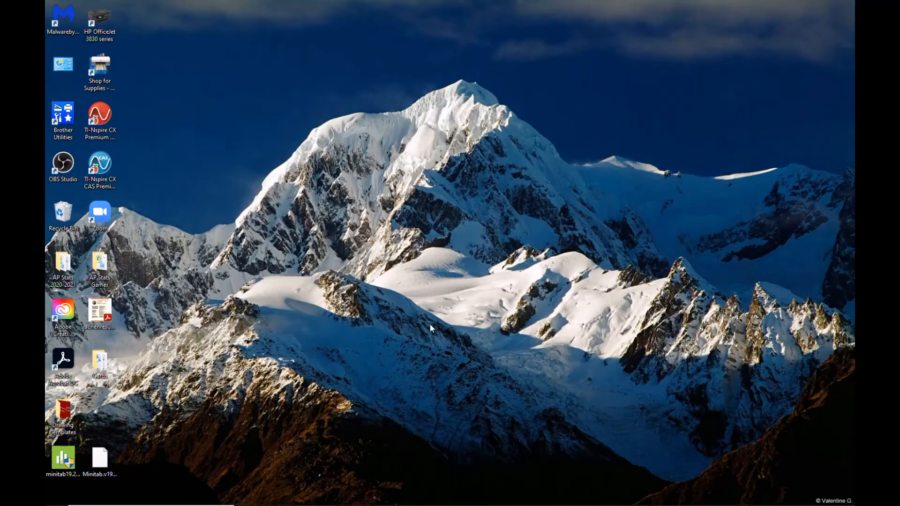
{"action": "mouse_move", "coordinate": [498, 248]}
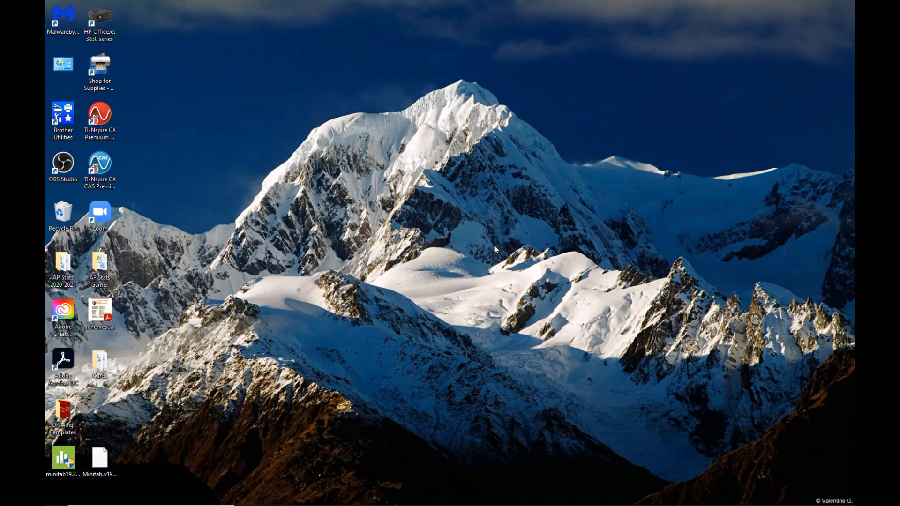
{"action": "mouse_move", "coordinate": [415, 293]}
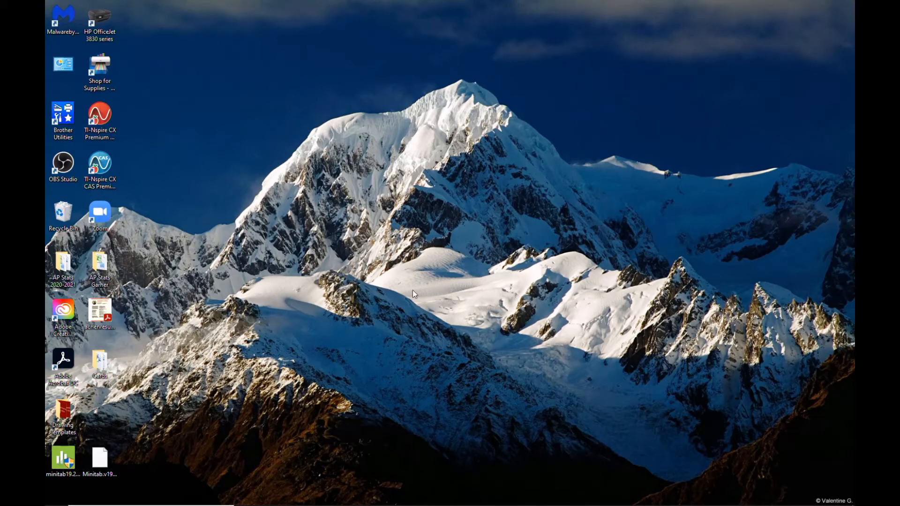
{"action": "mouse_move", "coordinate": [180, 417]}
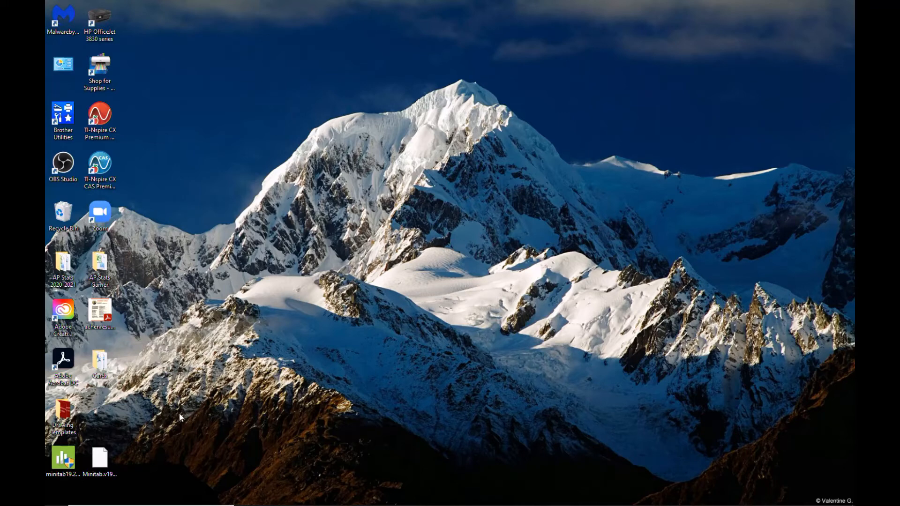
{"action": "mouse_move", "coordinate": [168, 415]}
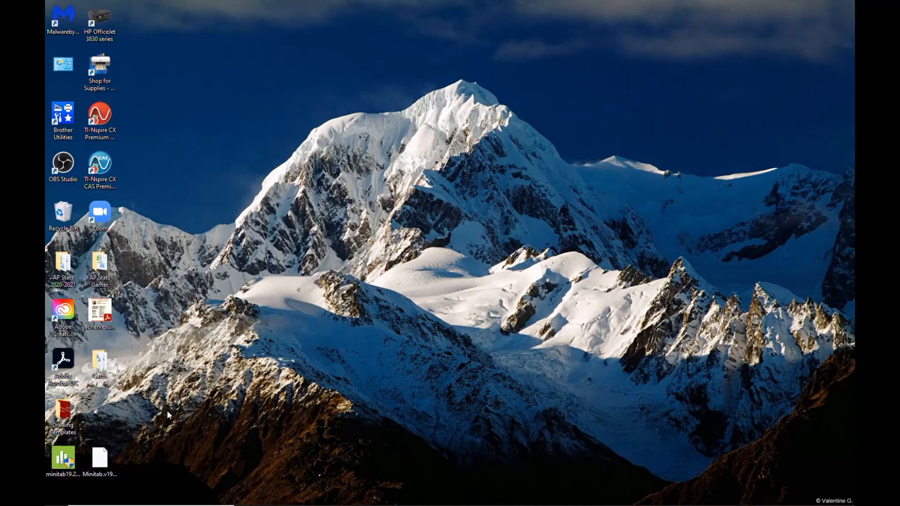
{"action": "mouse_move", "coordinate": [140, 414]}
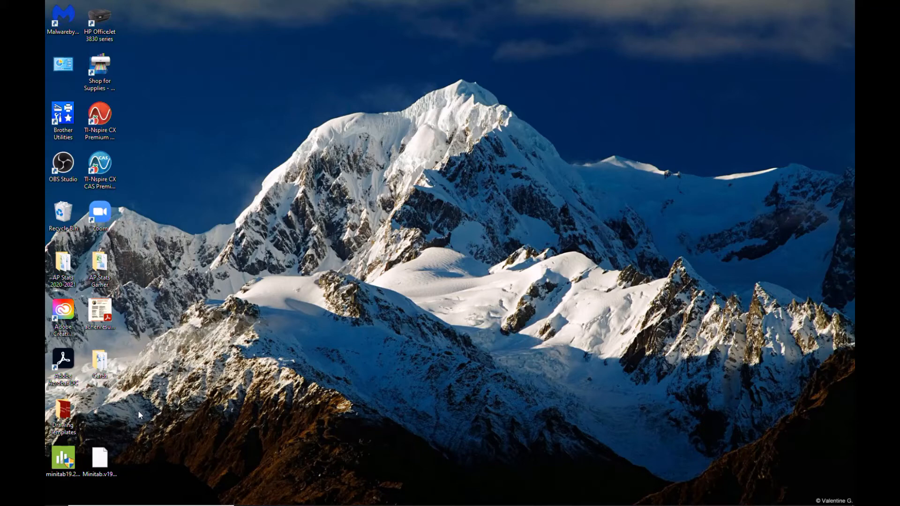
{"action": "mouse_move", "coordinate": [106, 419]}
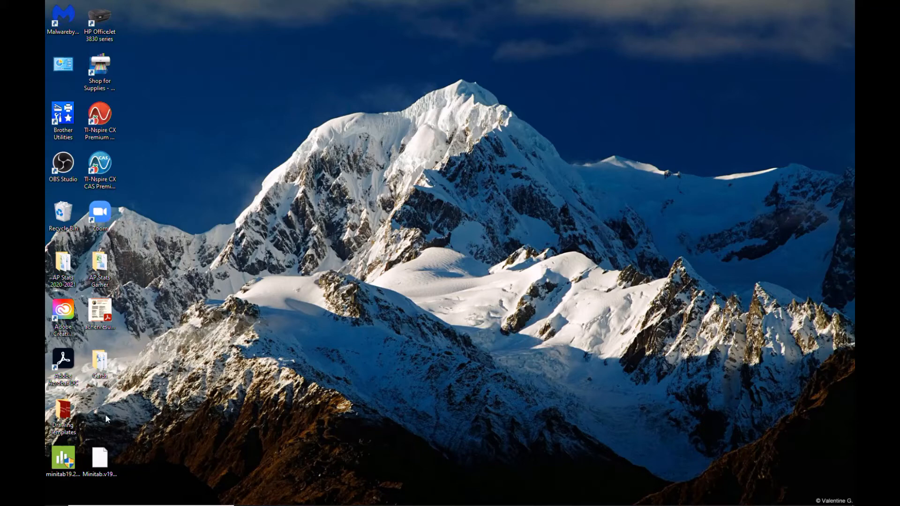
{"action": "mouse_move", "coordinate": [239, 409]}
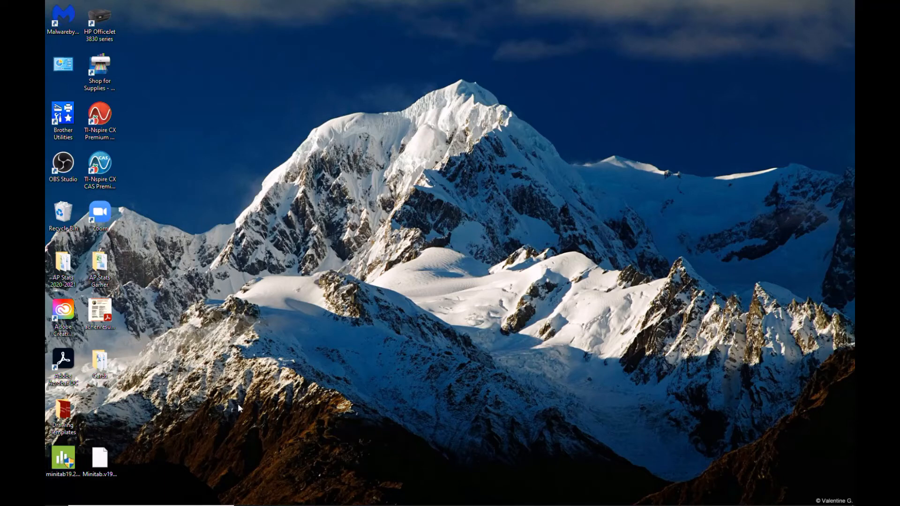
{"action": "left_click", "coordinate": [63, 457]}
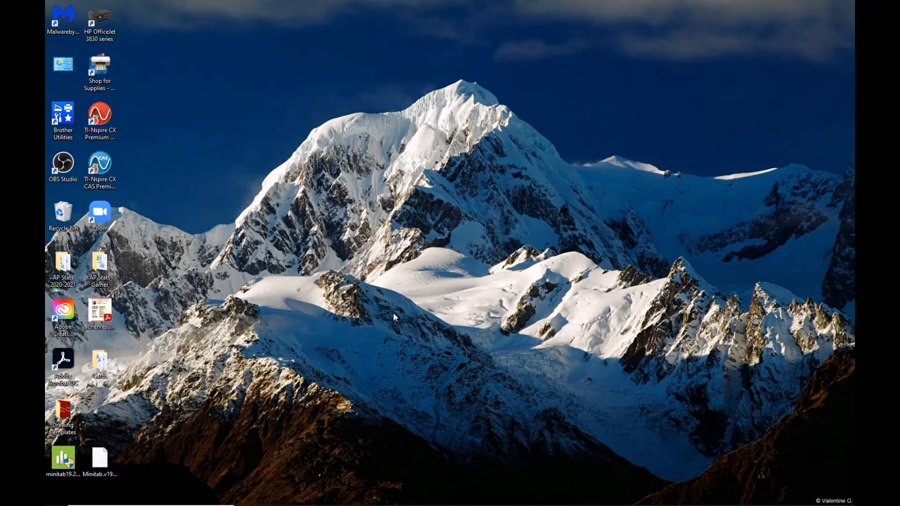
Install Minitab 19 in English as a 30-day free trial into the default folder, accepting the license
{"action": "double_click", "coordinate": [63, 458]}
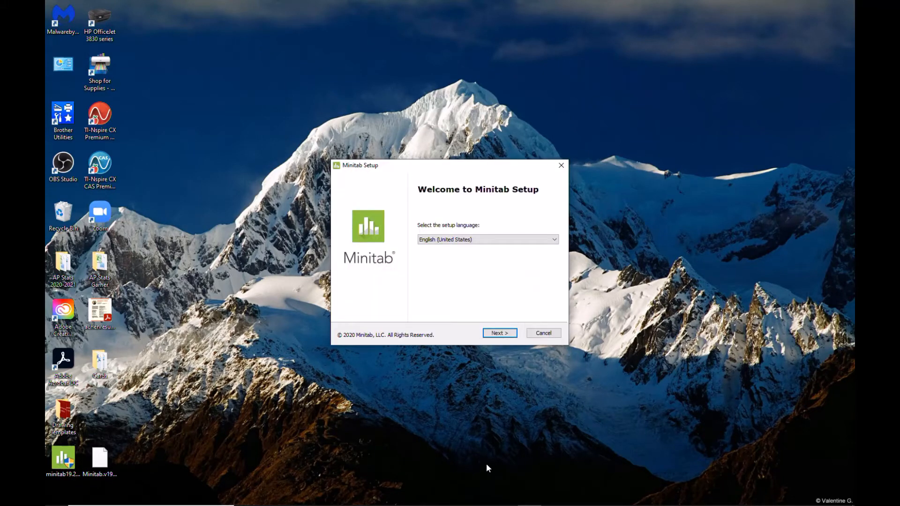
{"action": "mouse_move", "coordinate": [498, 334]}
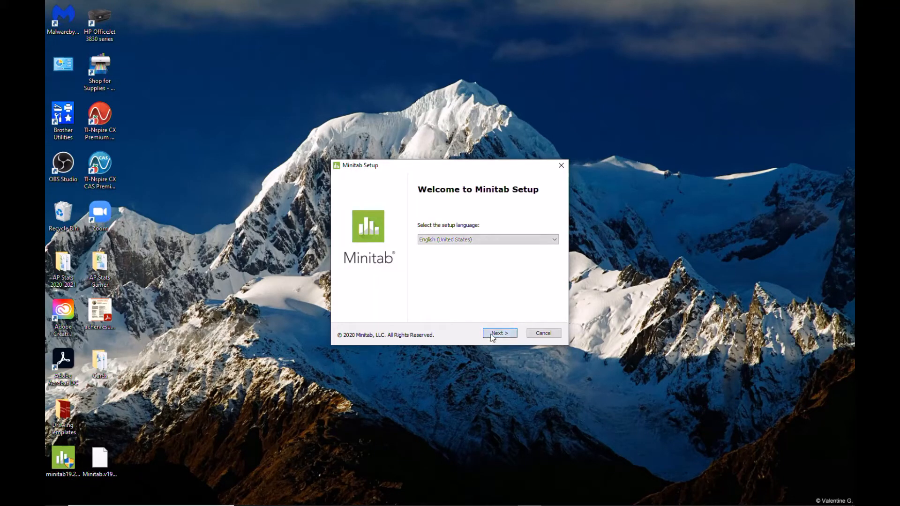
{"action": "left_click", "coordinate": [499, 332]}
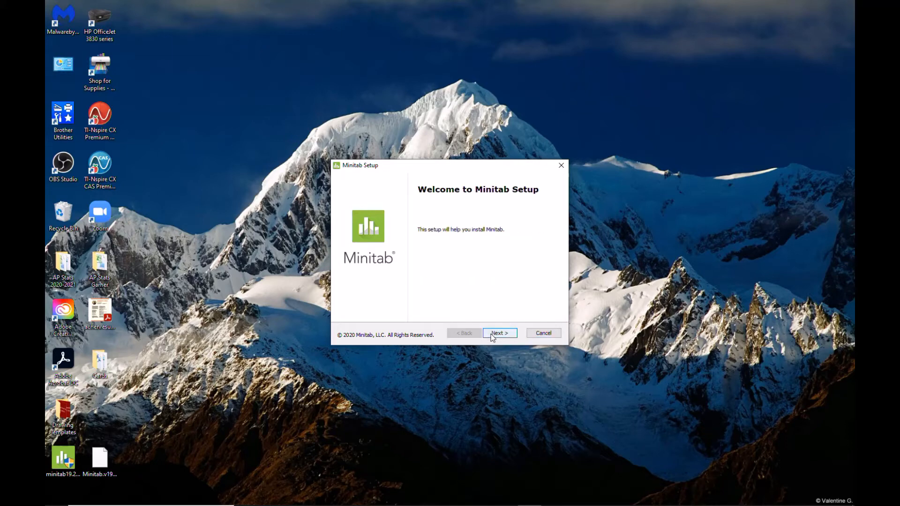
{"action": "left_click", "coordinate": [499, 333]}
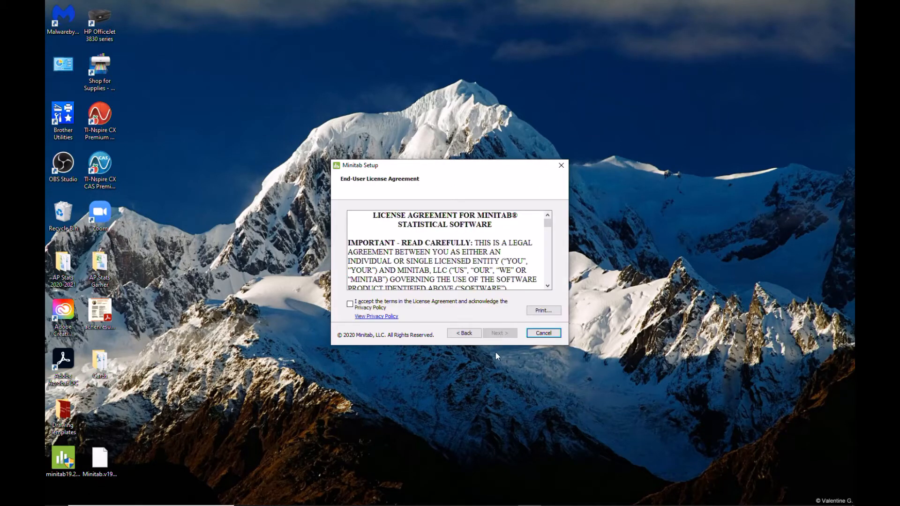
{"action": "left_click", "coordinate": [350, 303]}
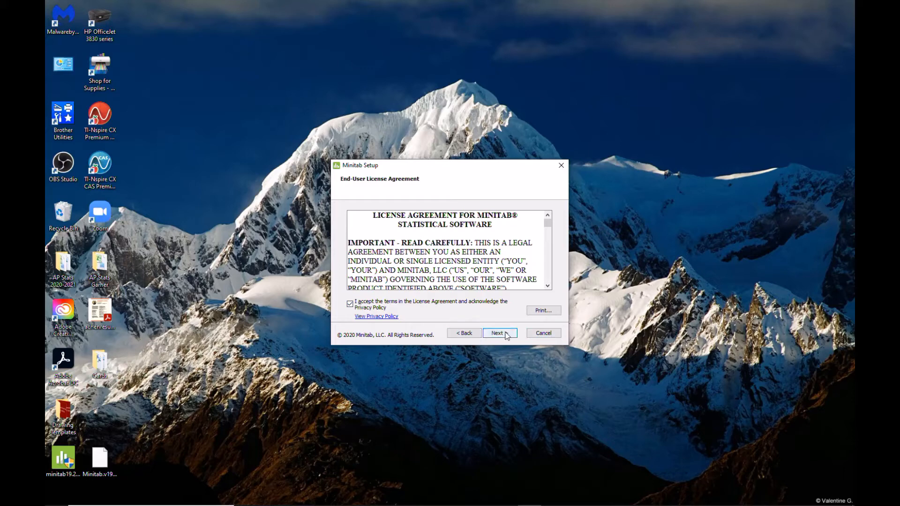
{"action": "left_click", "coordinate": [499, 333]}
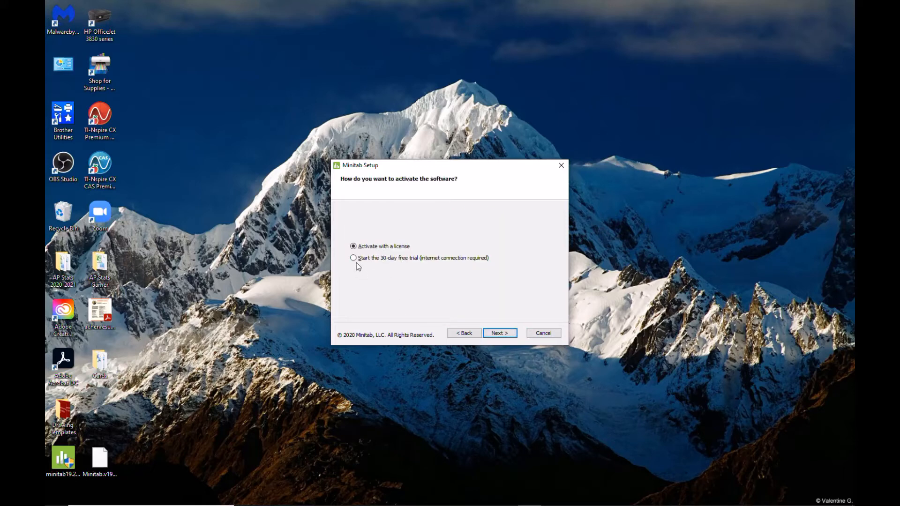
{"action": "left_click", "coordinate": [353, 257]}
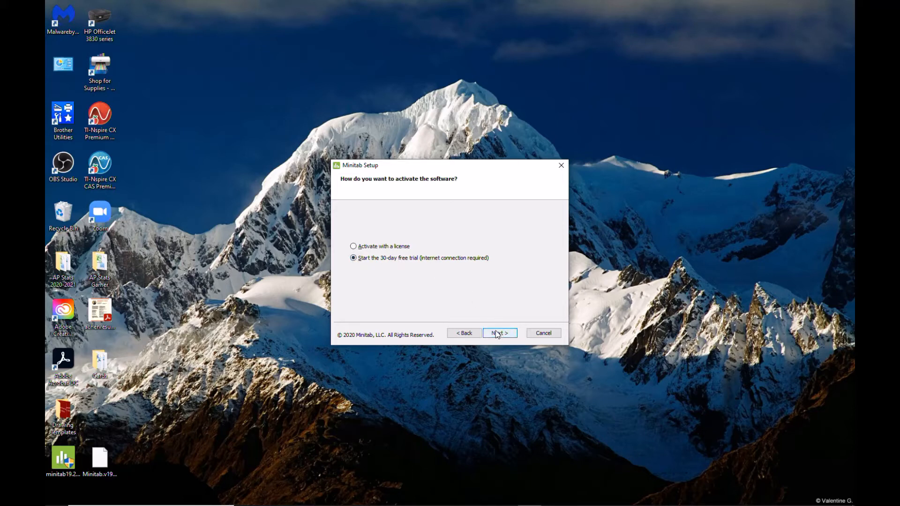
{"action": "left_click", "coordinate": [498, 333]}
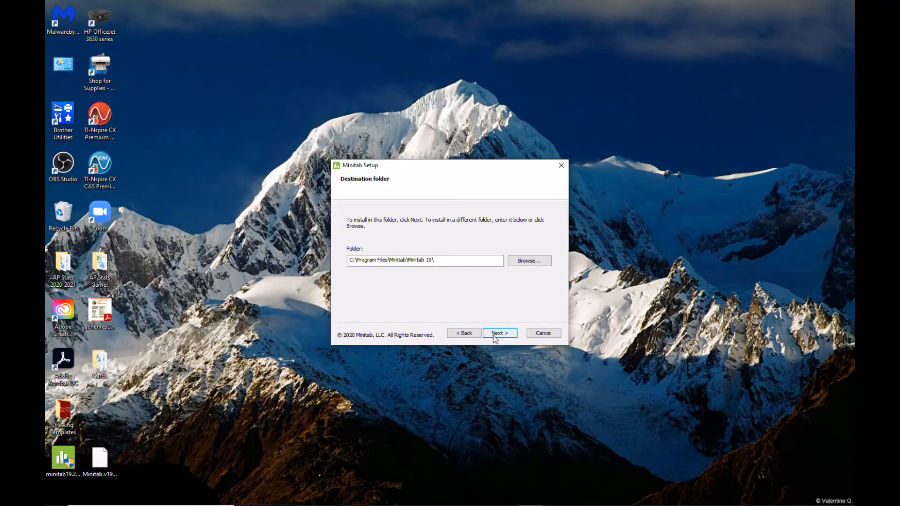
{"action": "left_click", "coordinate": [498, 333]}
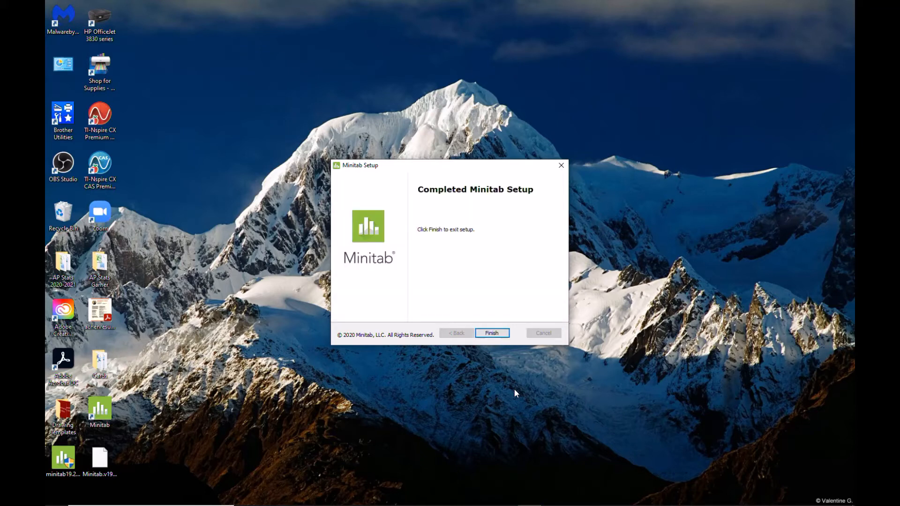
{"action": "mouse_move", "coordinate": [484, 330]}
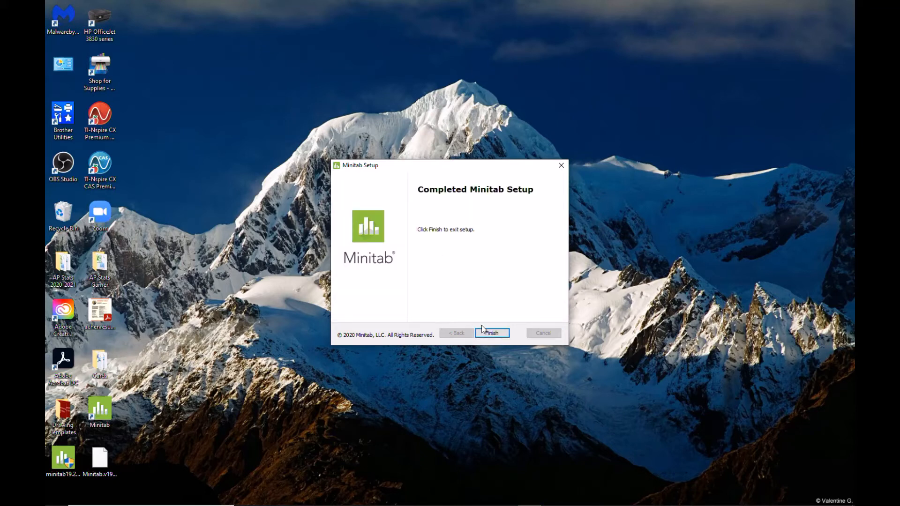
Finish setup and launch Minitab as a trial version without registering
{"action": "left_click", "coordinate": [491, 332]}
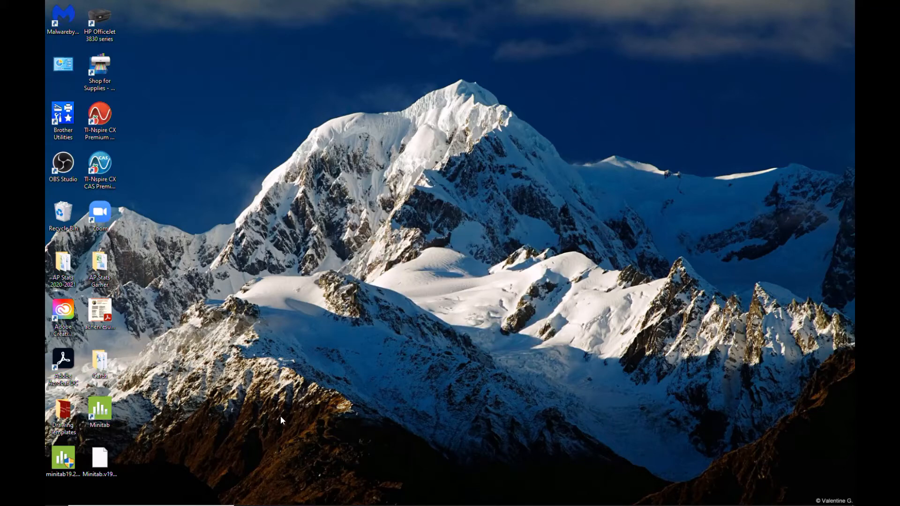
{"action": "mouse_move", "coordinate": [62, 462]}
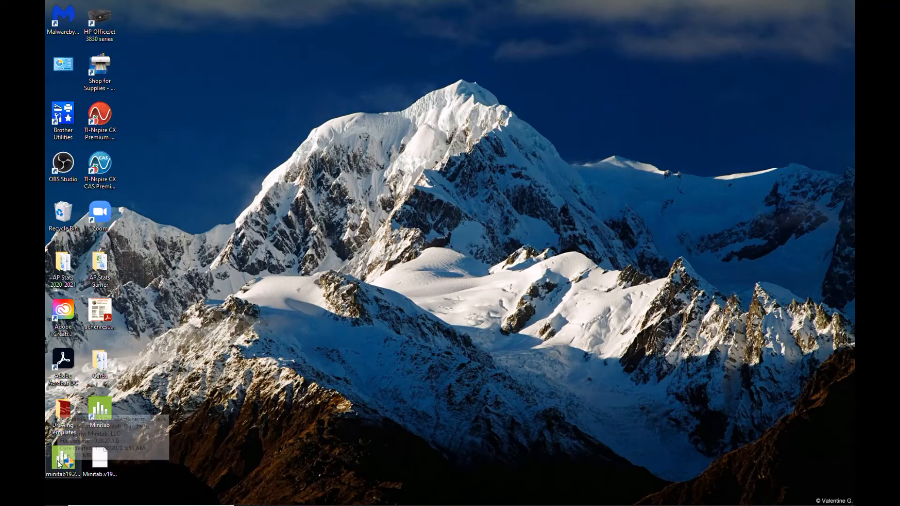
{"action": "mouse_move", "coordinate": [99, 410]}
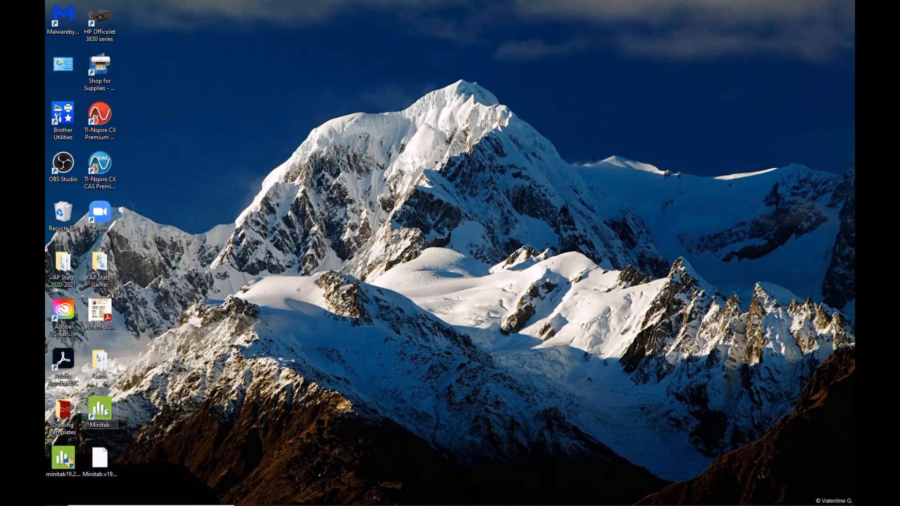
{"action": "double_click", "coordinate": [99, 412]}
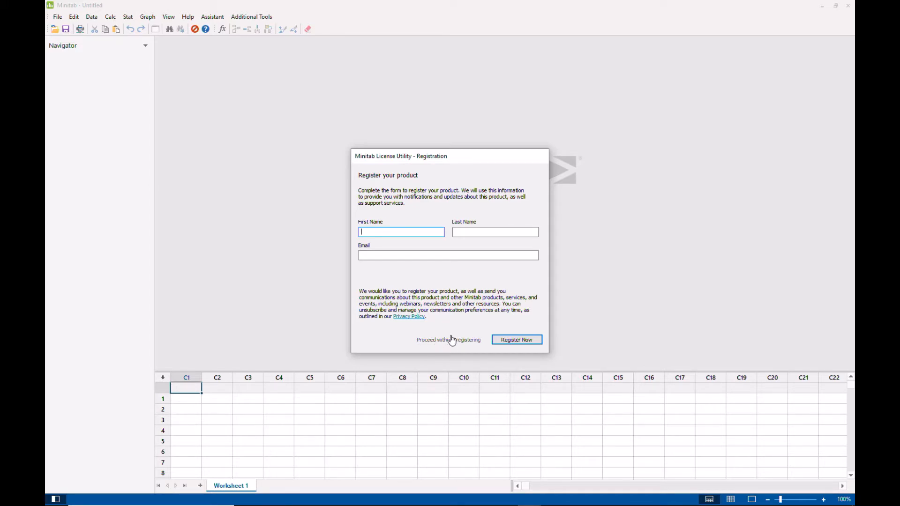
{"action": "left_click", "coordinate": [448, 339]}
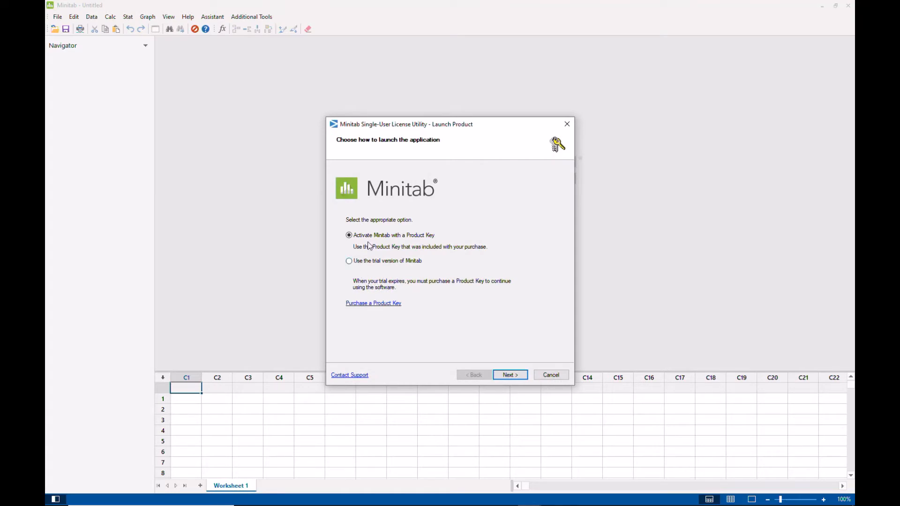
{"action": "mouse_move", "coordinate": [408, 257]}
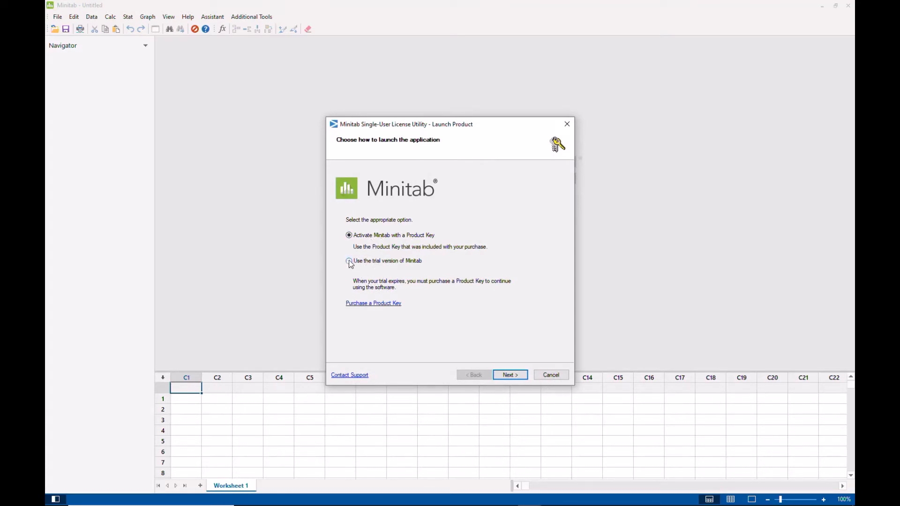
{"action": "left_click", "coordinate": [349, 260]}
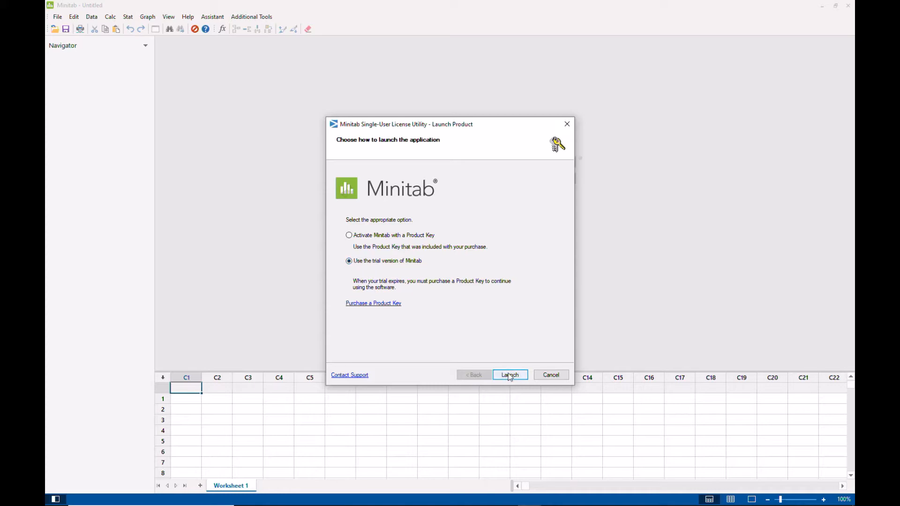
{"action": "left_click", "coordinate": [509, 374]}
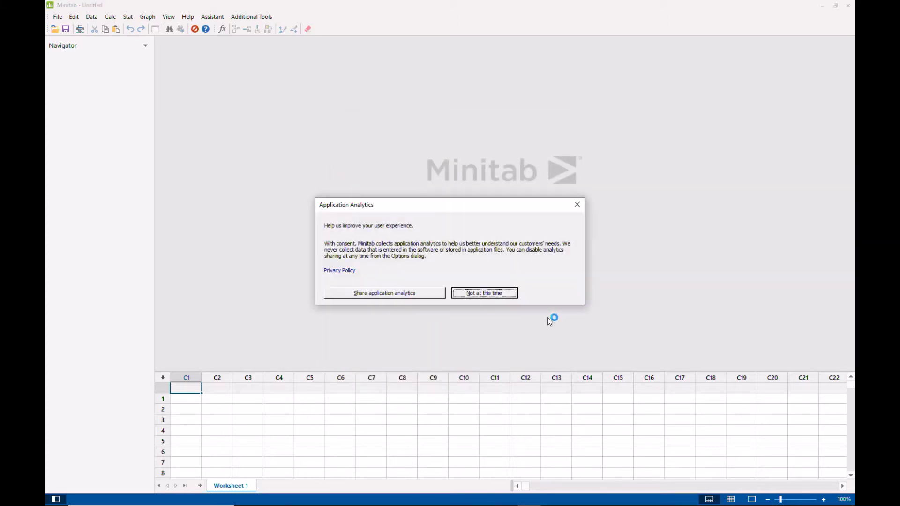
{"action": "mouse_move", "coordinate": [403, 294]}
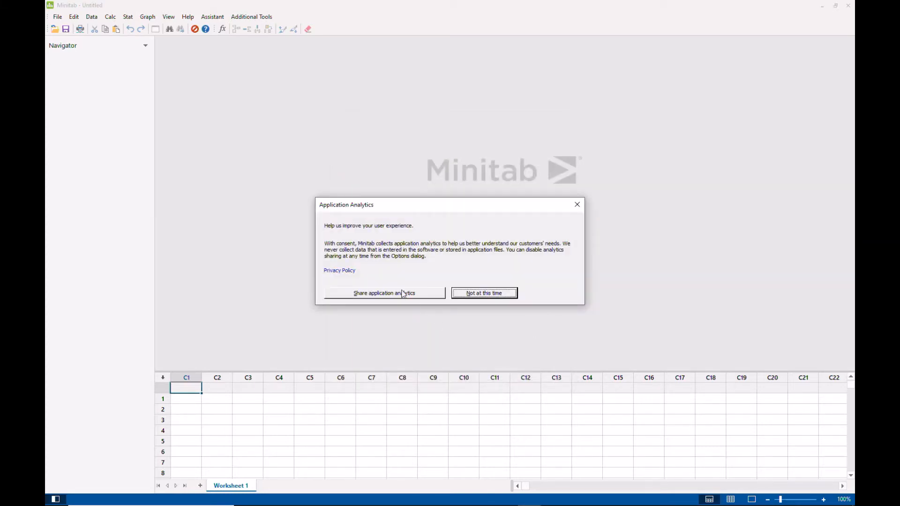
{"action": "mouse_move", "coordinate": [422, 299]}
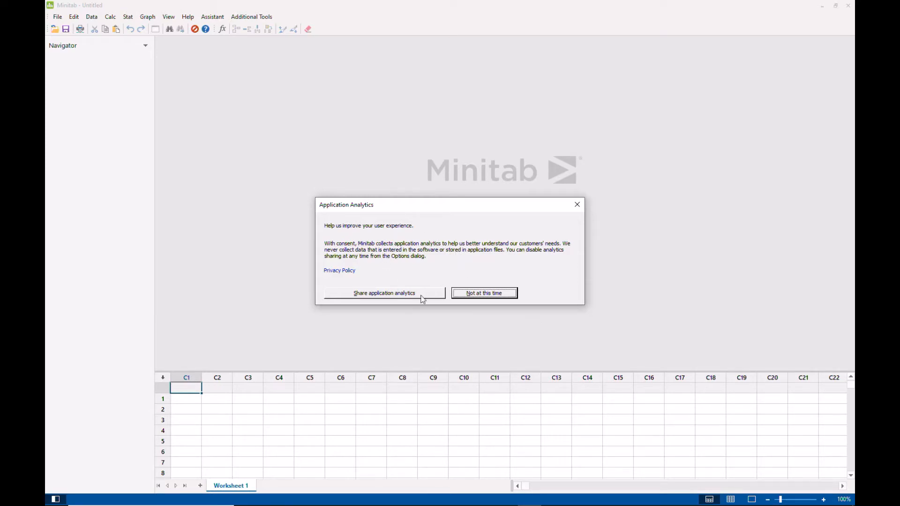
{"action": "mouse_move", "coordinate": [488, 294]}
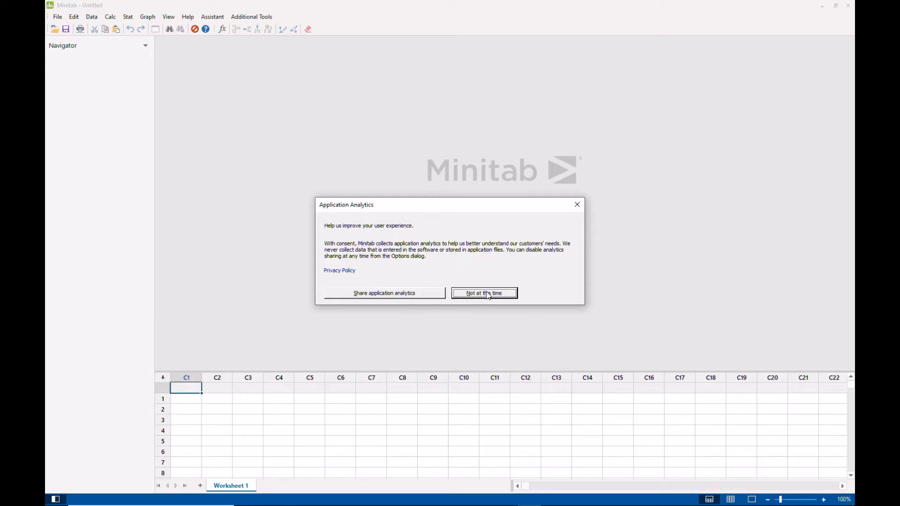
Decline sharing application analytics, leaving an empty Worksheet 1 ready
{"action": "left_click", "coordinate": [484, 294]}
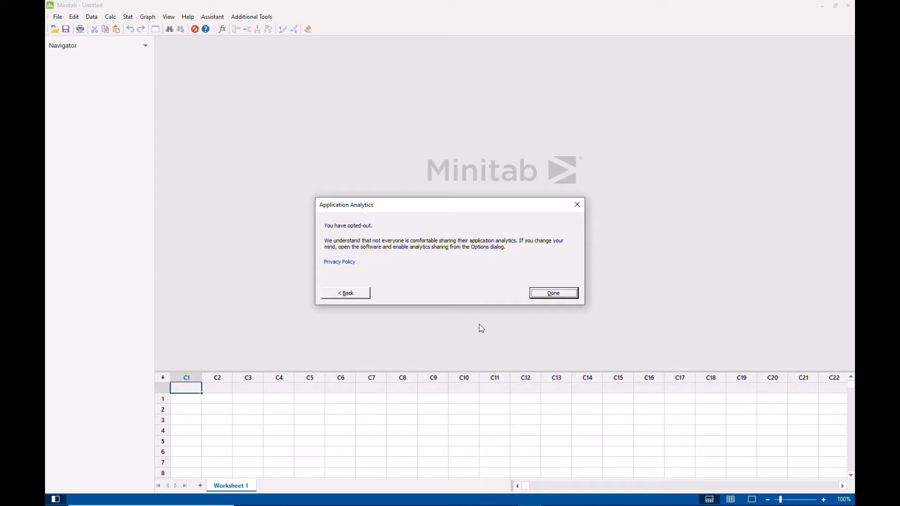
{"action": "mouse_move", "coordinate": [565, 288]}
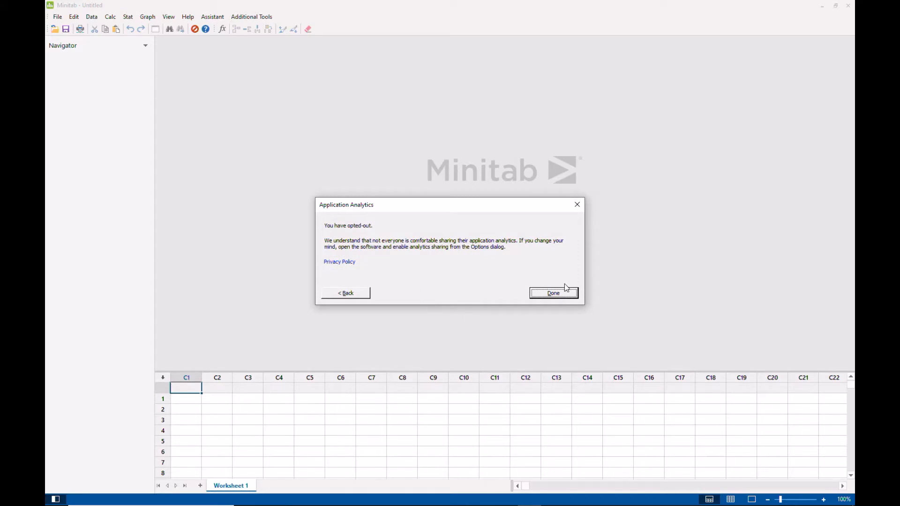
{"action": "left_click", "coordinate": [551, 293]}
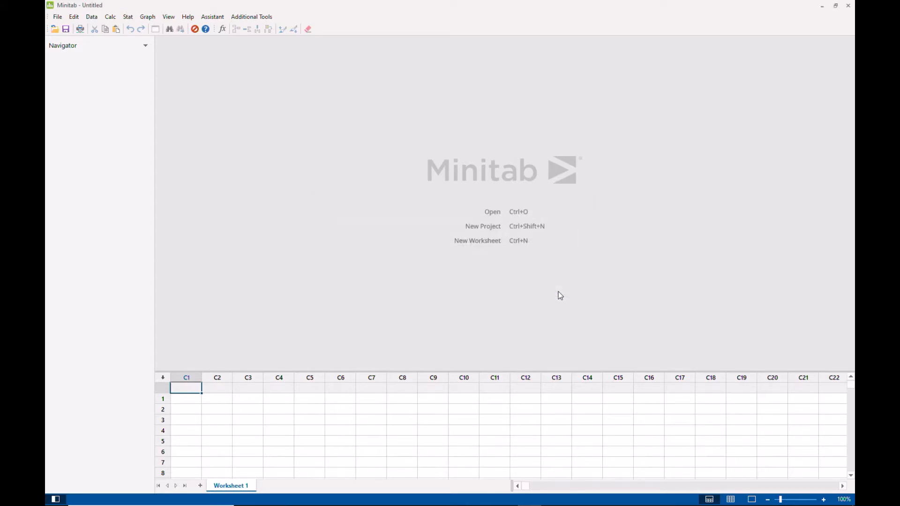
{"action": "mouse_move", "coordinate": [532, 371]}
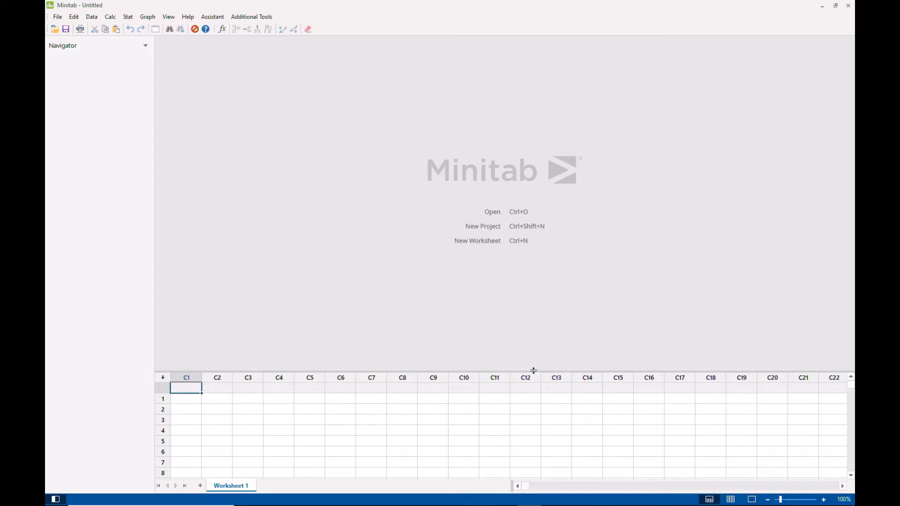
{"action": "mouse_move", "coordinate": [519, 205]}
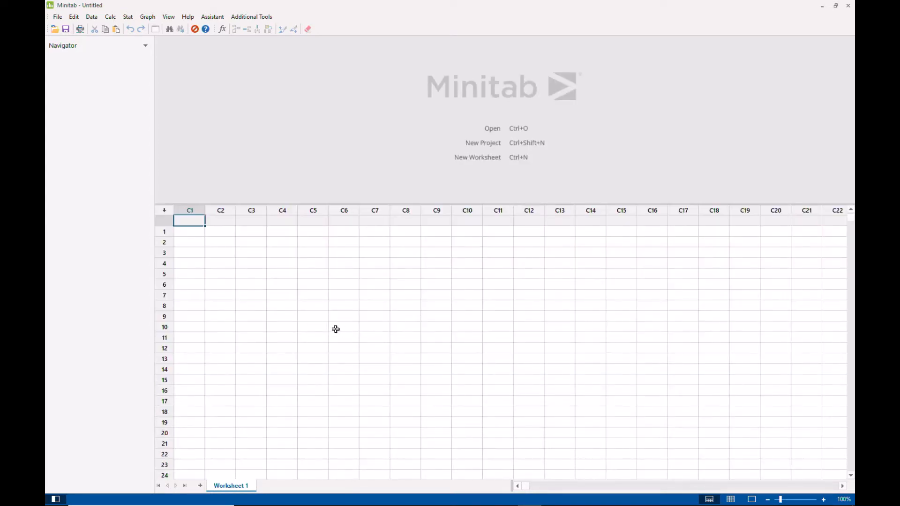
{"action": "mouse_move", "coordinate": [322, 343]}
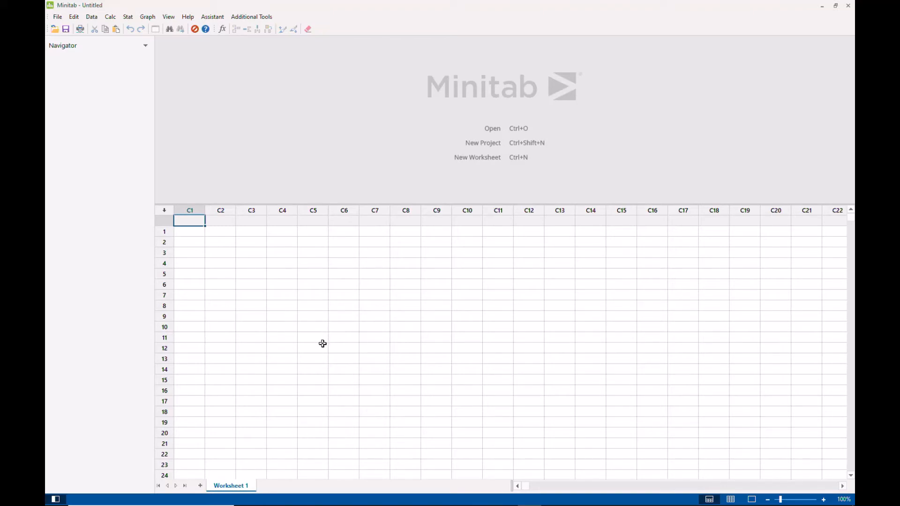
{"action": "mouse_move", "coordinate": [322, 337]}
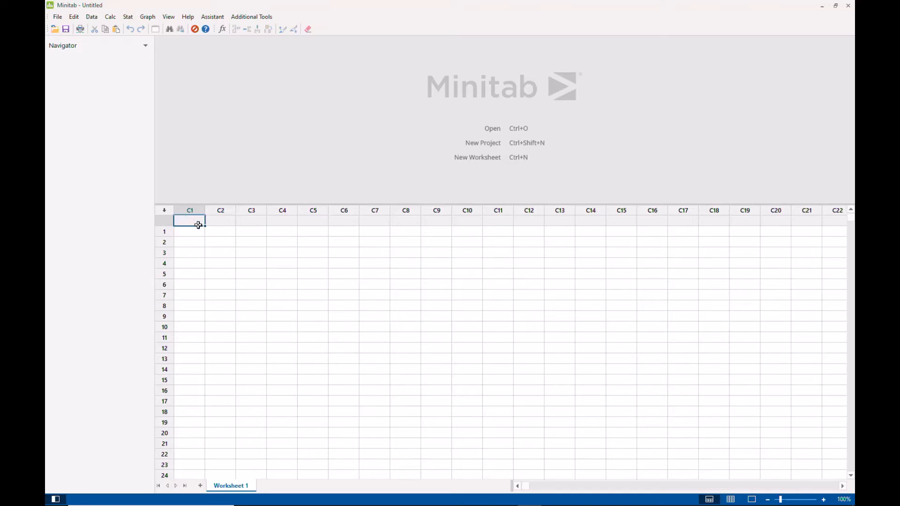
{"action": "mouse_move", "coordinate": [484, 239]}
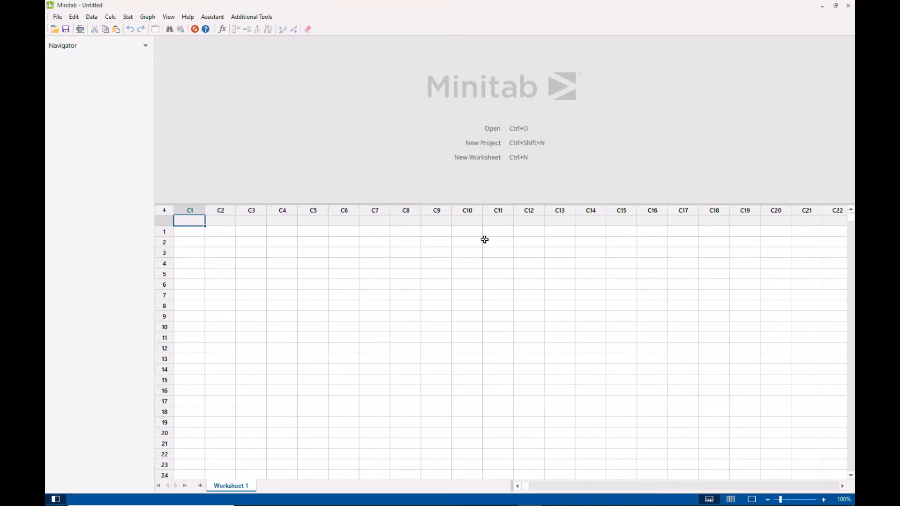
{"action": "mouse_move", "coordinate": [228, 310]}
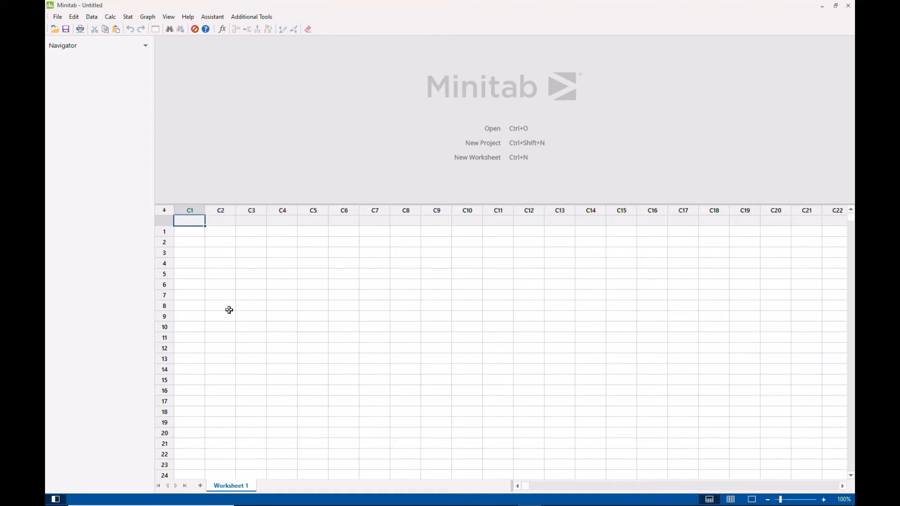
{"action": "mouse_move", "coordinate": [381, 225]}
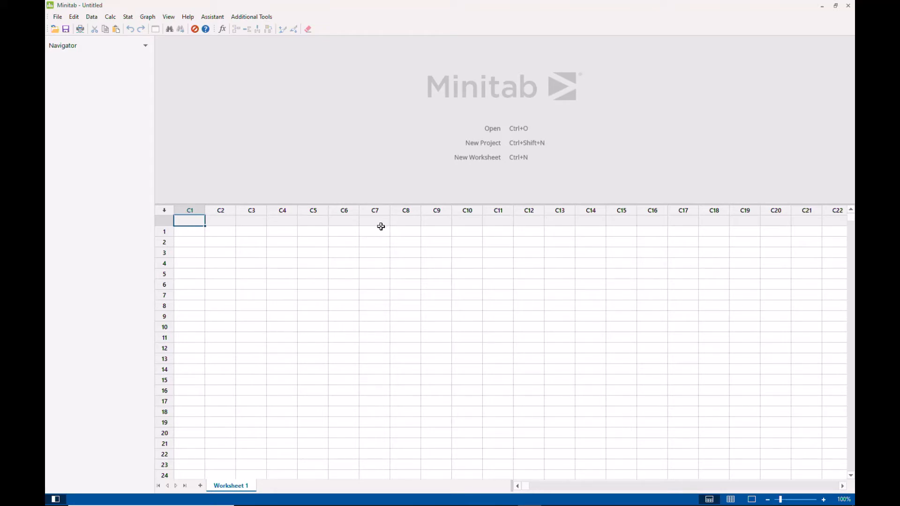
{"action": "mouse_move", "coordinate": [359, 205]}
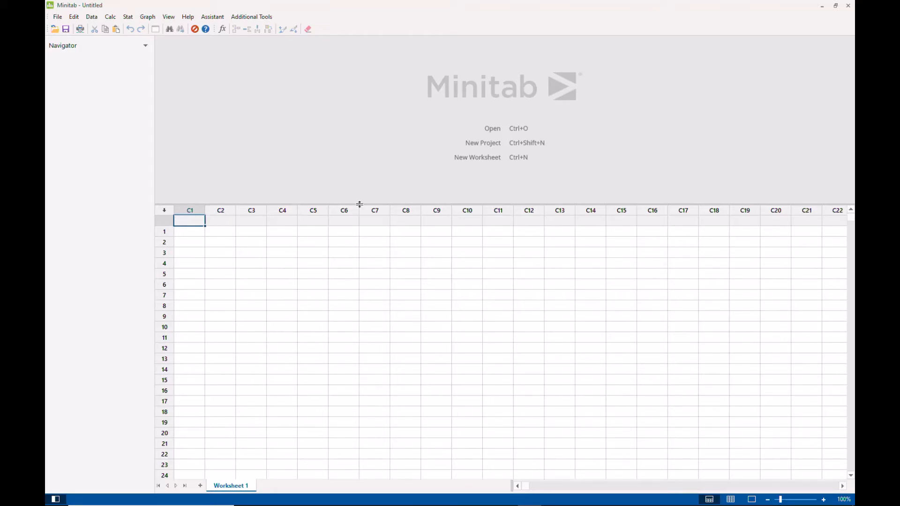
Name column C1 'Sodium for McDonals' and enter the values 540 and 280
{"action": "type", "text": "Sodium for"}
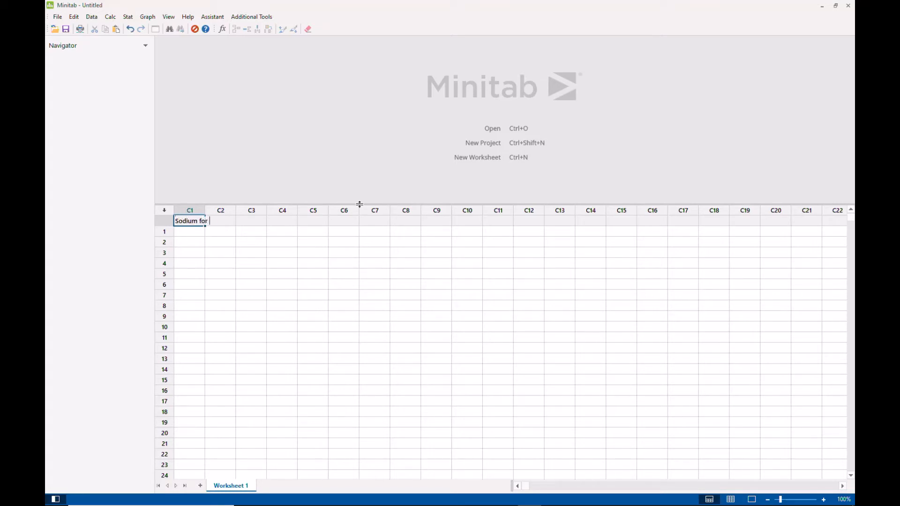
{"action": "type", "text": "McDonal"}
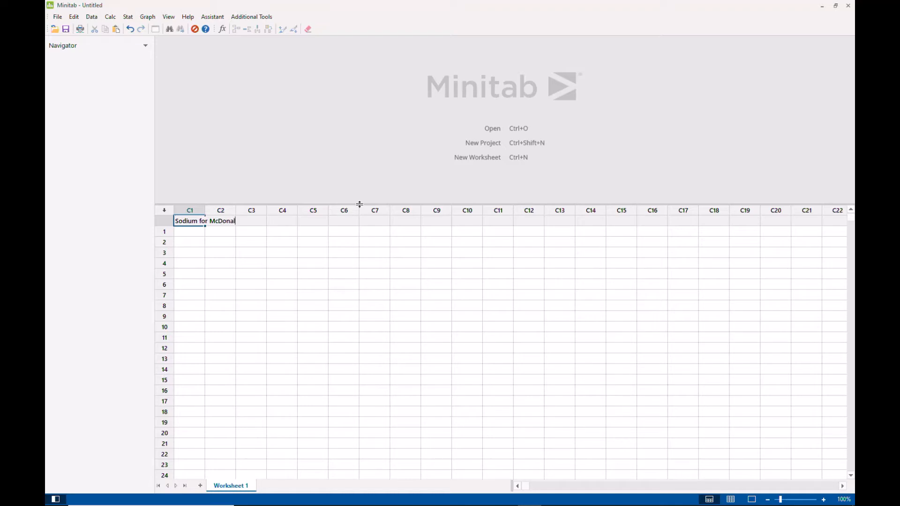
{"action": "type", "text": "s"}
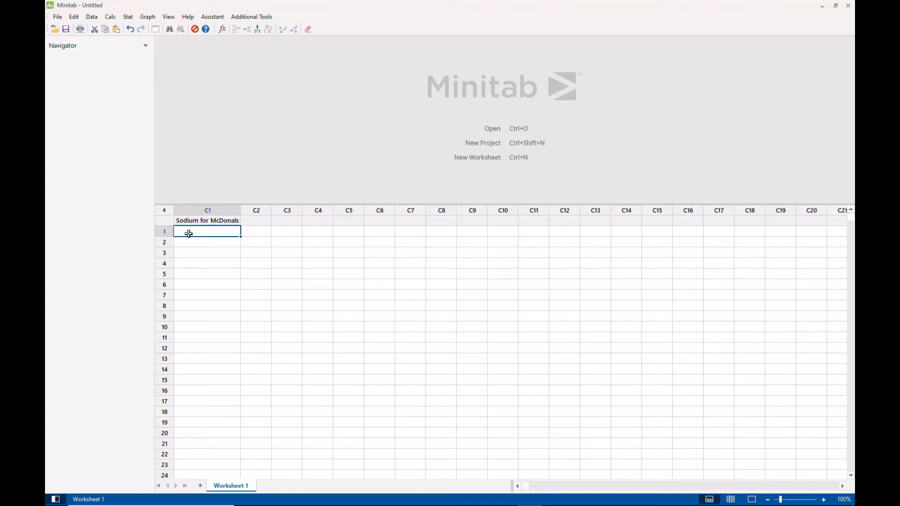
{"action": "type", "text": "540"}
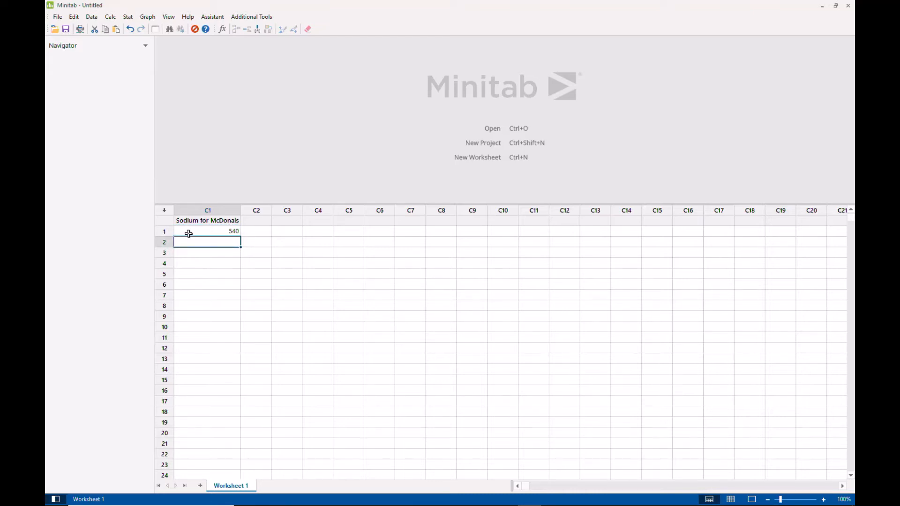
{"action": "type", "text": "280"}
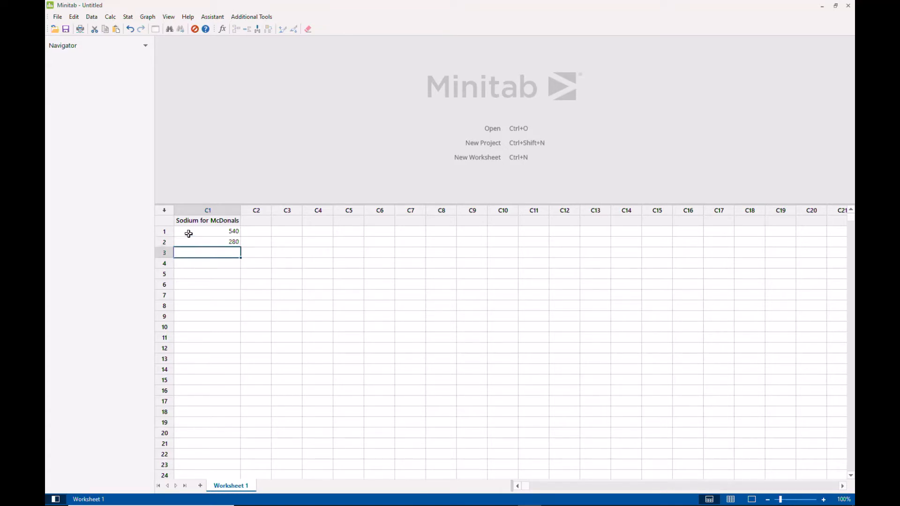
{"action": "mouse_move", "coordinate": [264, 286]}
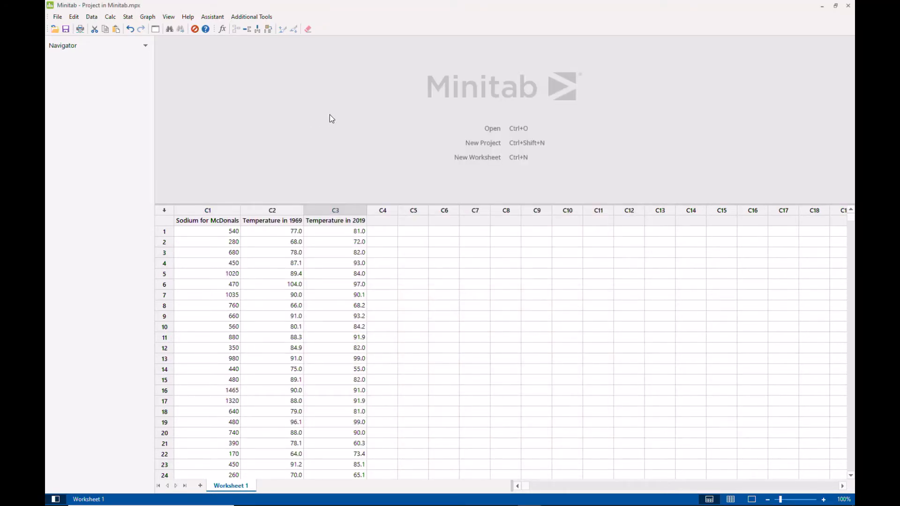
{"action": "mouse_move", "coordinate": [185, 193]}
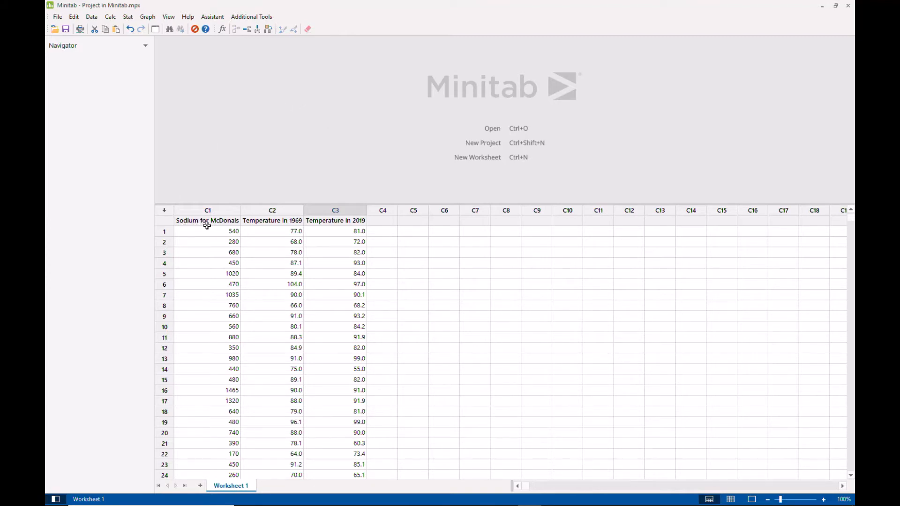
{"action": "mouse_move", "coordinate": [185, 419]}
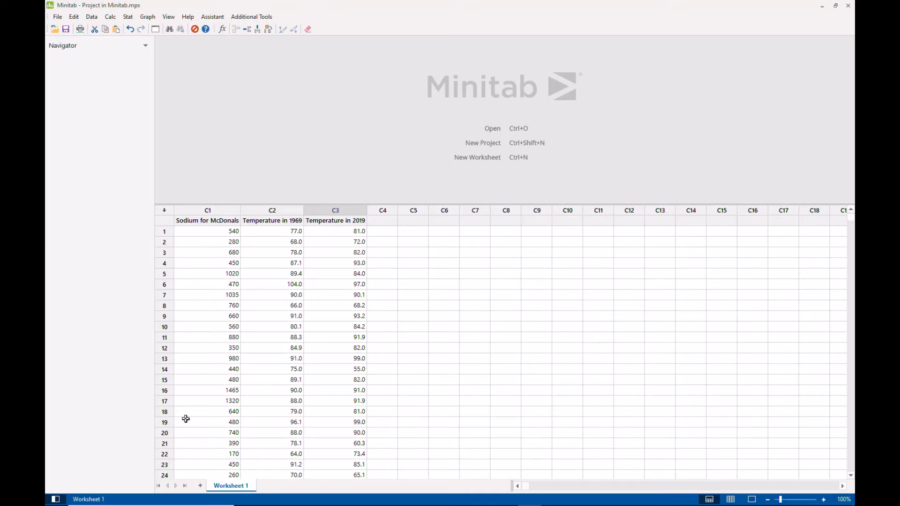
{"action": "mouse_move", "coordinate": [218, 228]}
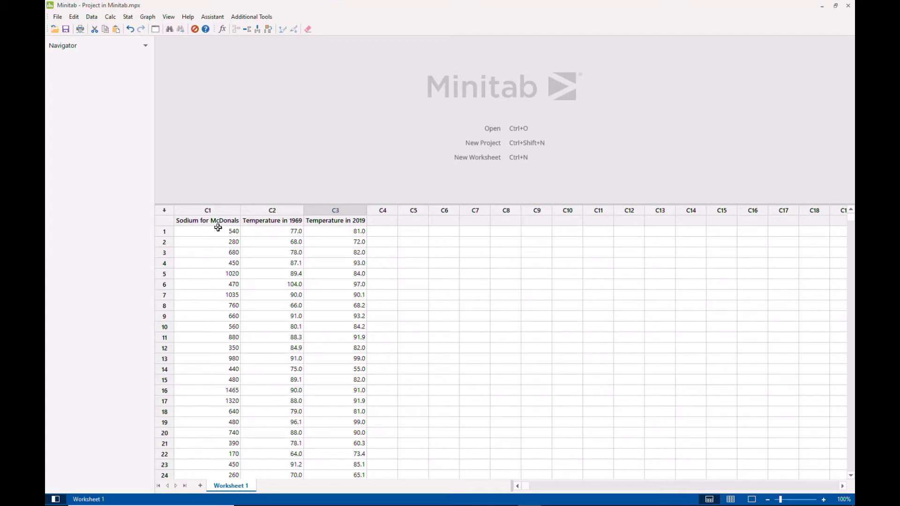
{"action": "mouse_move", "coordinate": [265, 222]}
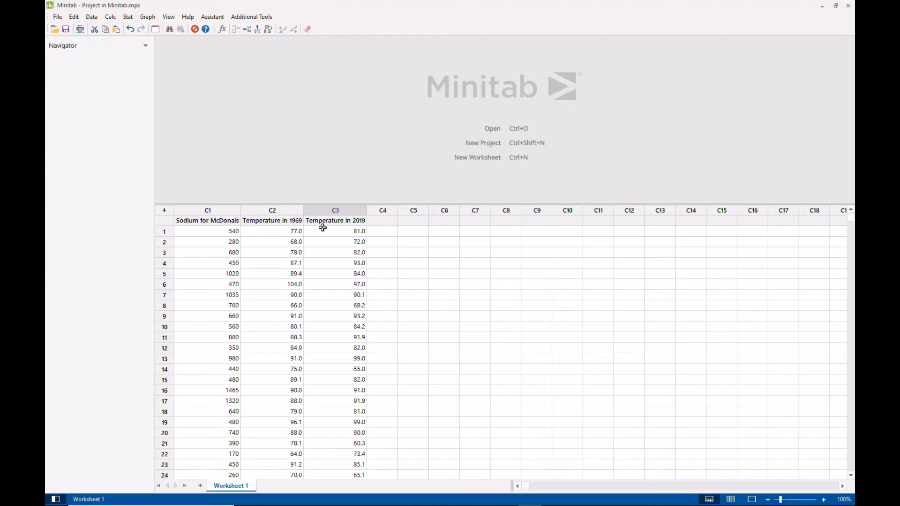
{"action": "mouse_move", "coordinate": [314, 238]}
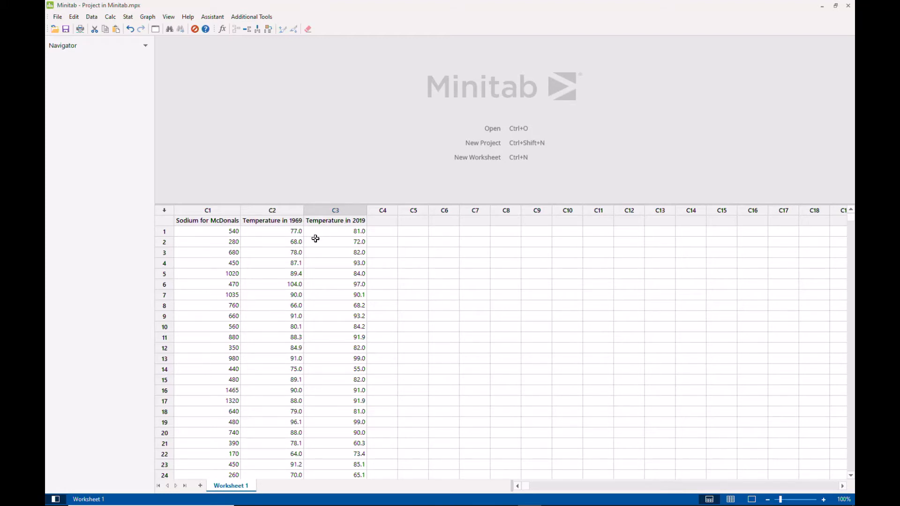
{"action": "mouse_move", "coordinate": [303, 240]}
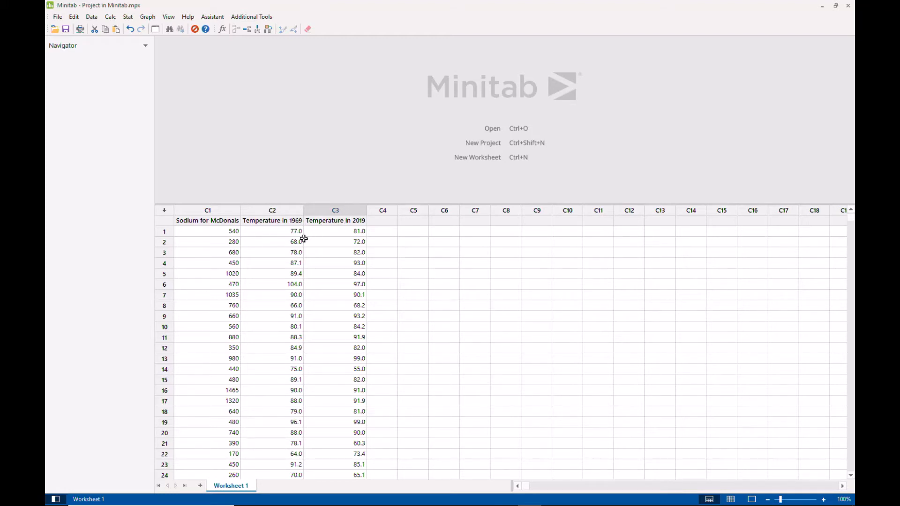
{"action": "mouse_move", "coordinate": [212, 251]}
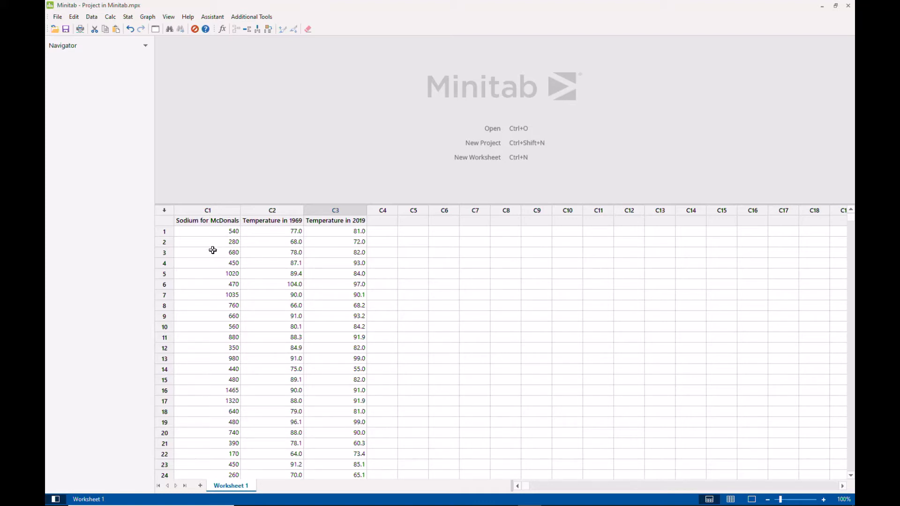
{"action": "mouse_move", "coordinate": [213, 223]}
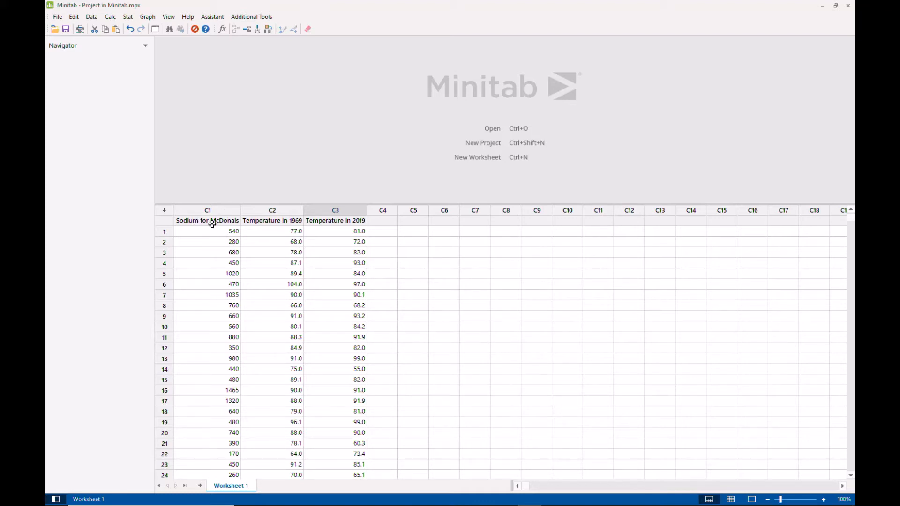
{"action": "mouse_move", "coordinate": [233, 141]}
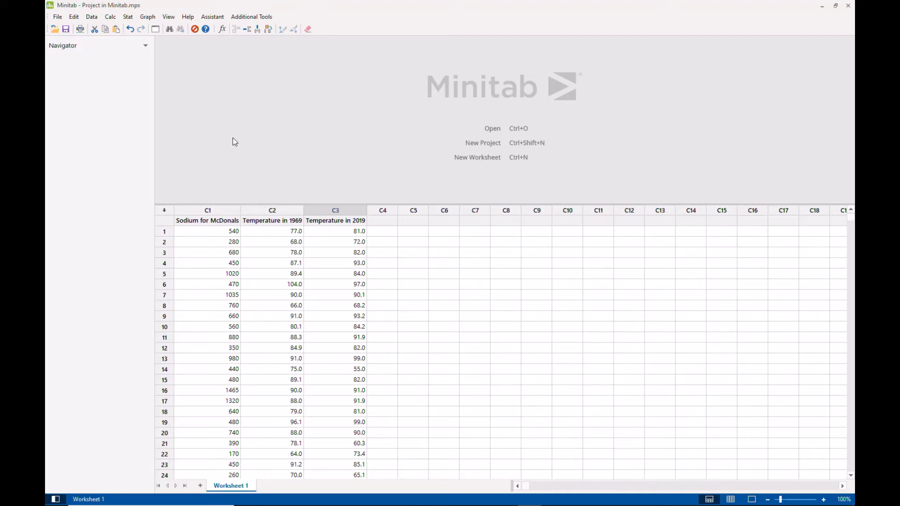
{"action": "mouse_move", "coordinate": [145, 80]}
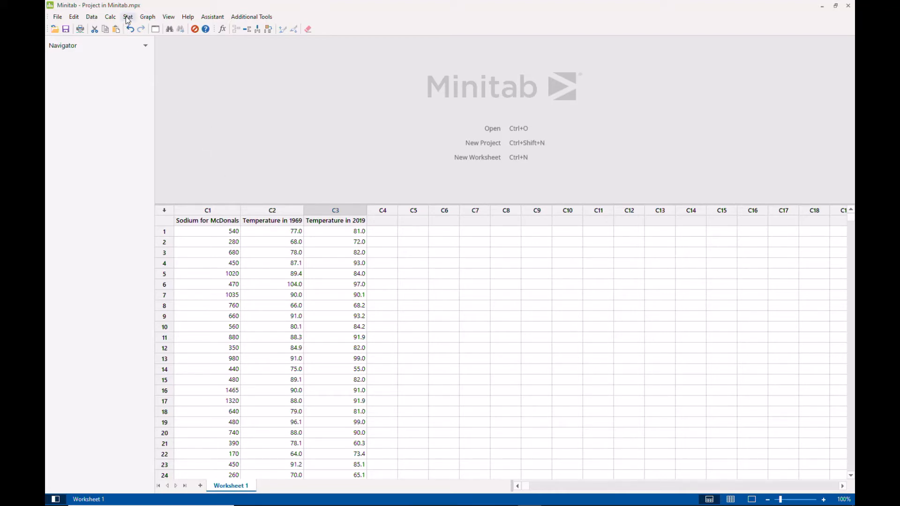
Start Display Descriptive Statistics with Sodium for McDonals as the variable and go to its Statistics options
{"action": "left_click", "coordinate": [127, 16]}
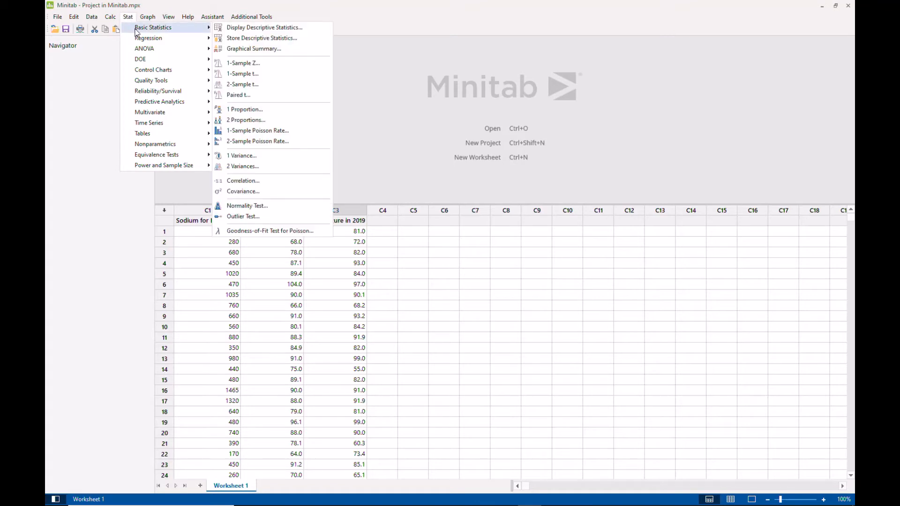
{"action": "mouse_move", "coordinate": [264, 27]}
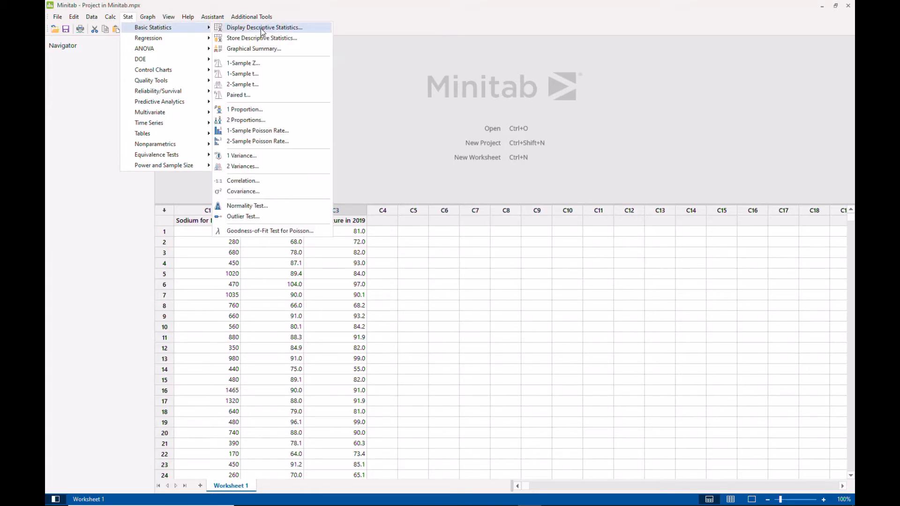
{"action": "left_click", "coordinate": [264, 27]}
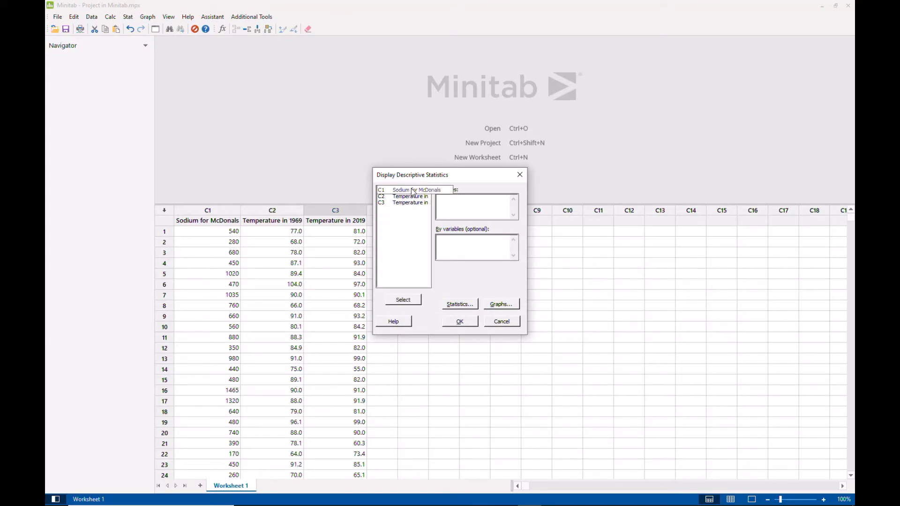
{"action": "left_click", "coordinate": [402, 300]}
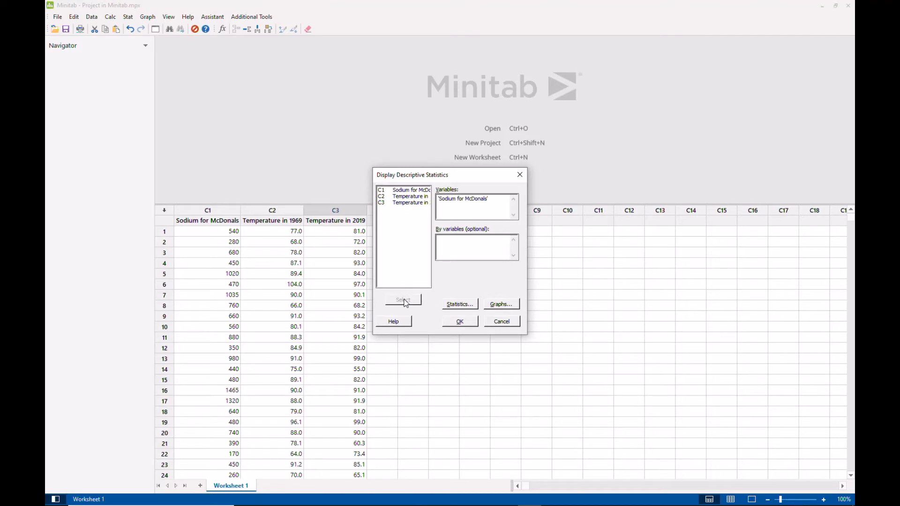
{"action": "mouse_move", "coordinate": [463, 306]}
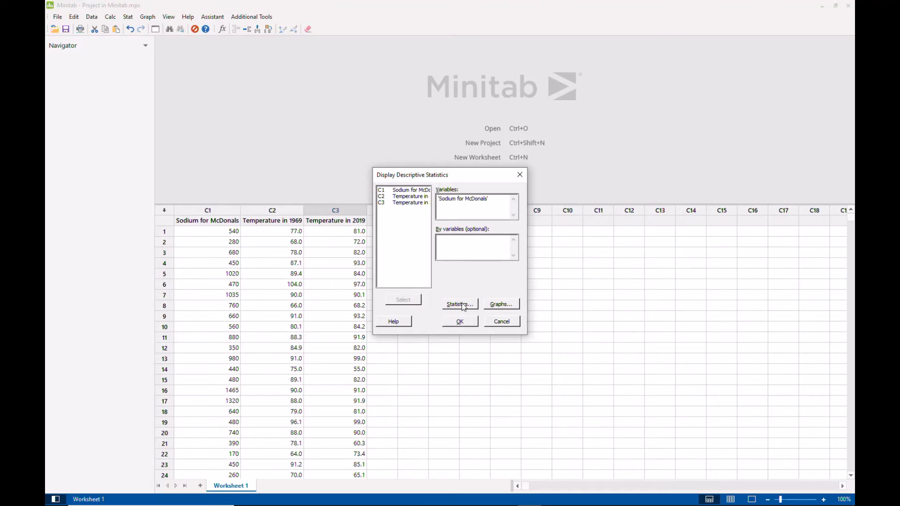
{"action": "left_click", "coordinate": [458, 304]}
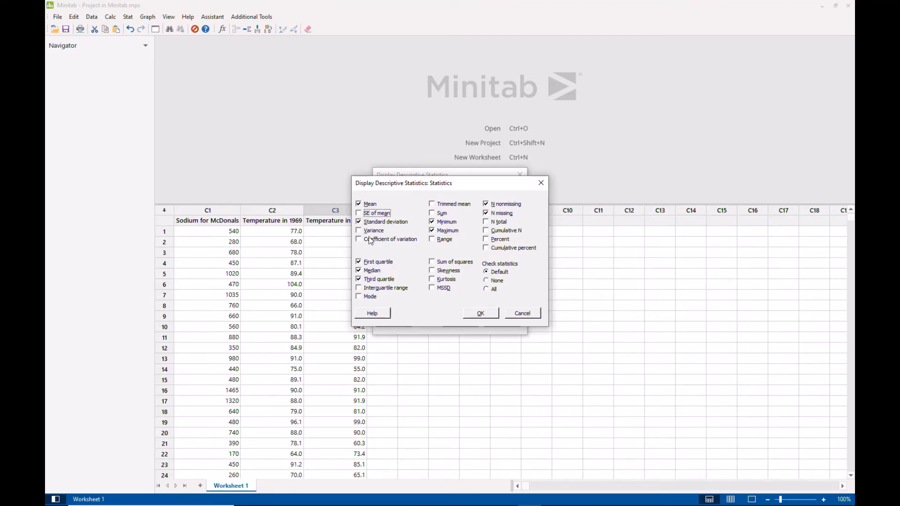
Add variance, range, interquartile range and mode to the reported descriptive statistics and confirm
{"action": "left_click", "coordinate": [359, 231]}
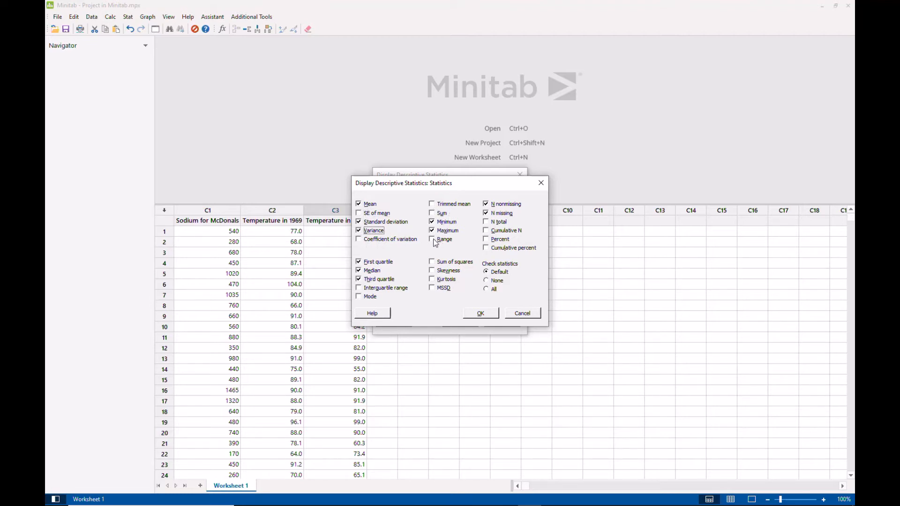
{"action": "left_click", "coordinate": [434, 239]}
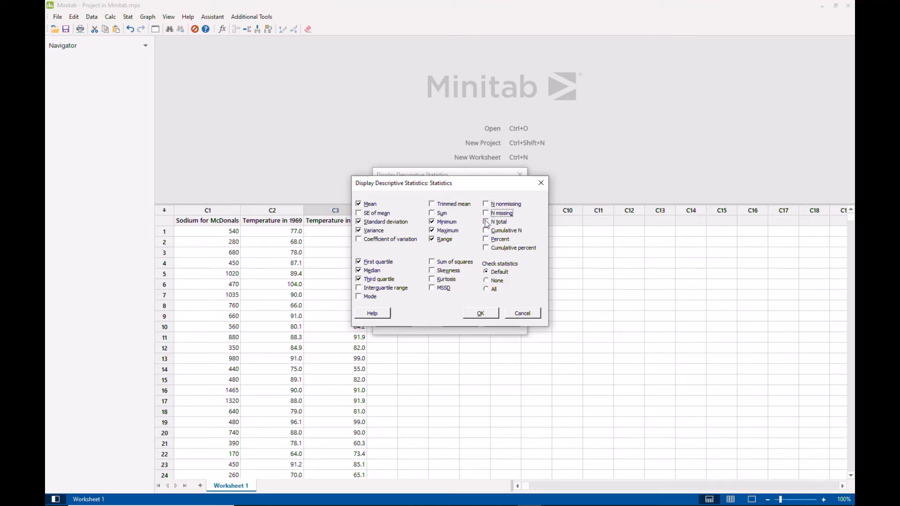
{"action": "left_click", "coordinate": [487, 221]}
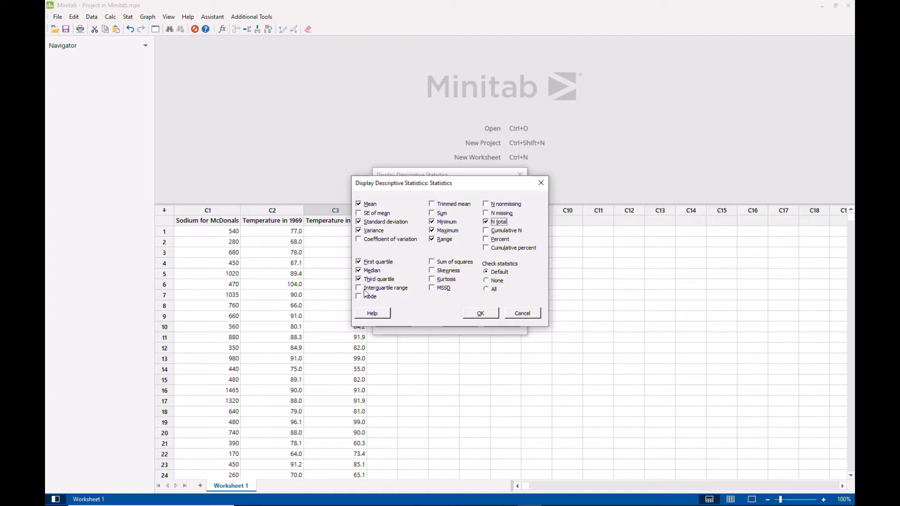
{"action": "left_click", "coordinate": [359, 297]}
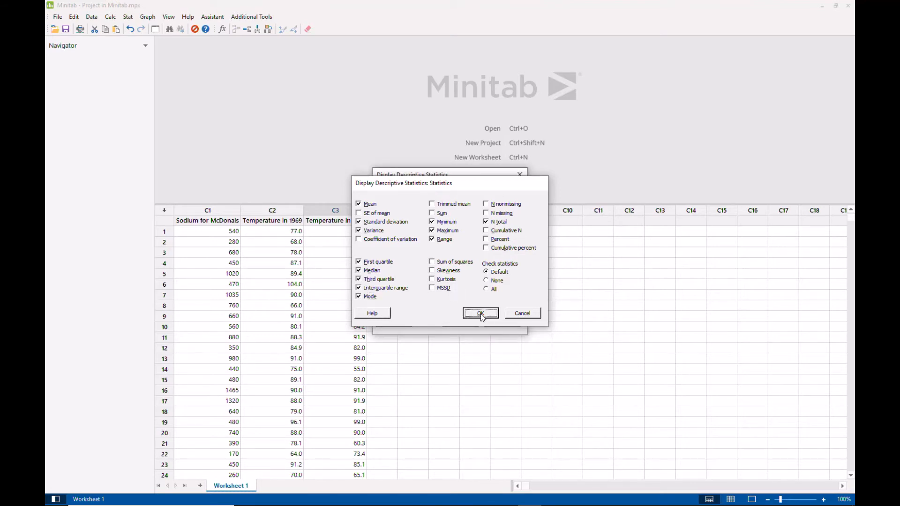
{"action": "left_click", "coordinate": [480, 313]}
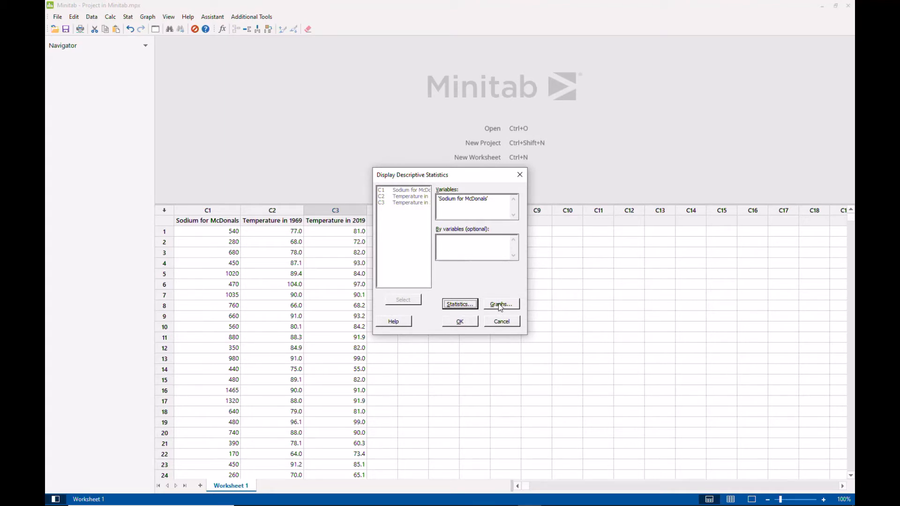
Add a histogram with normal curve and a boxplot, then run the descriptive statistics analysis
{"action": "left_click", "coordinate": [498, 304]}
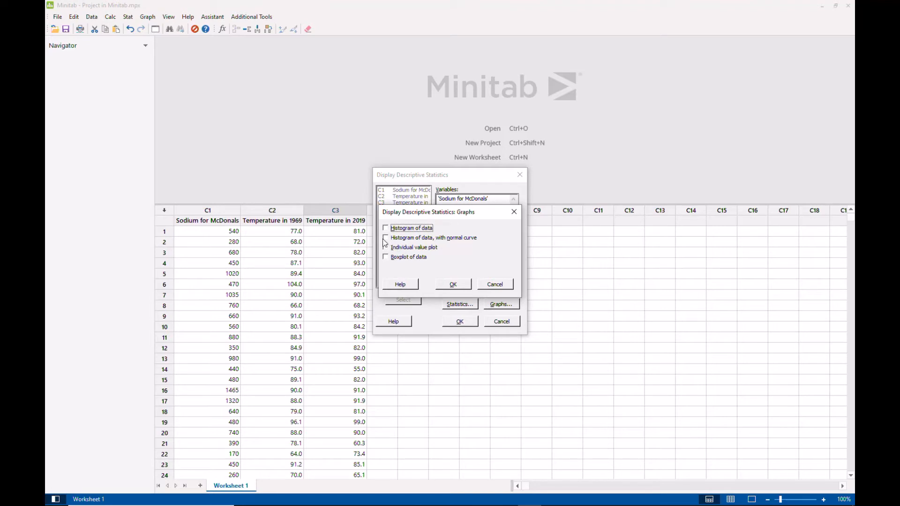
{"action": "left_click", "coordinate": [385, 237]}
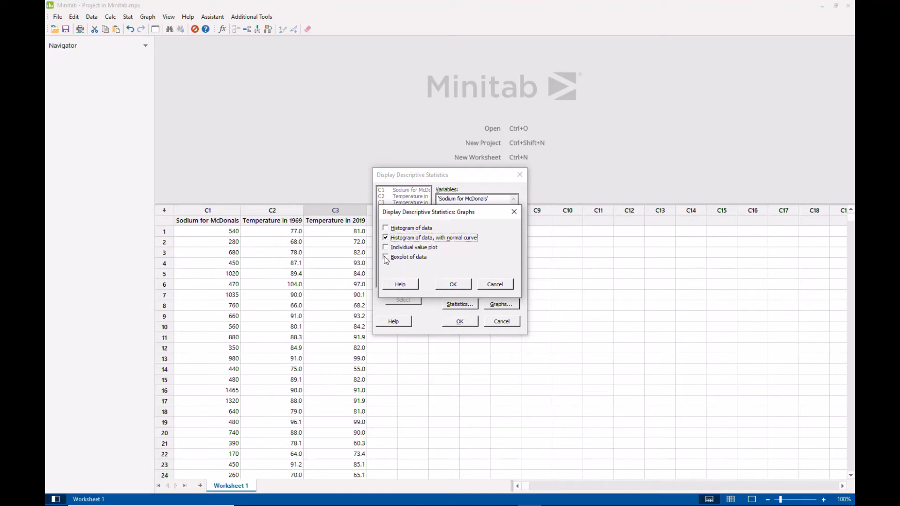
{"action": "left_click", "coordinate": [385, 257]}
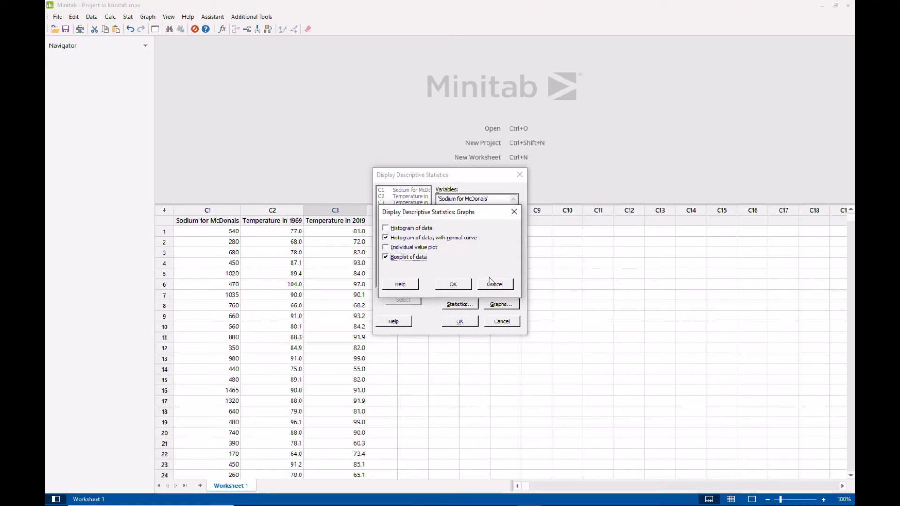
{"action": "left_click", "coordinate": [453, 284]}
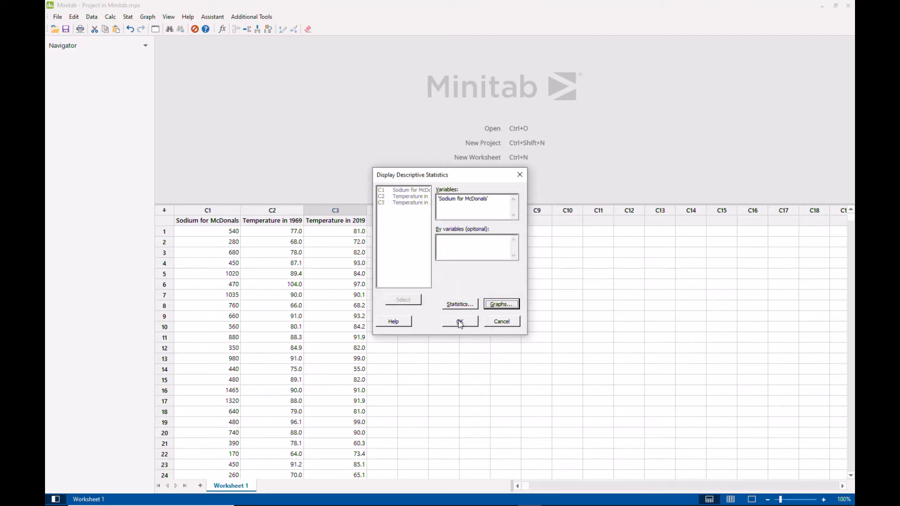
{"action": "left_click", "coordinate": [459, 322]}
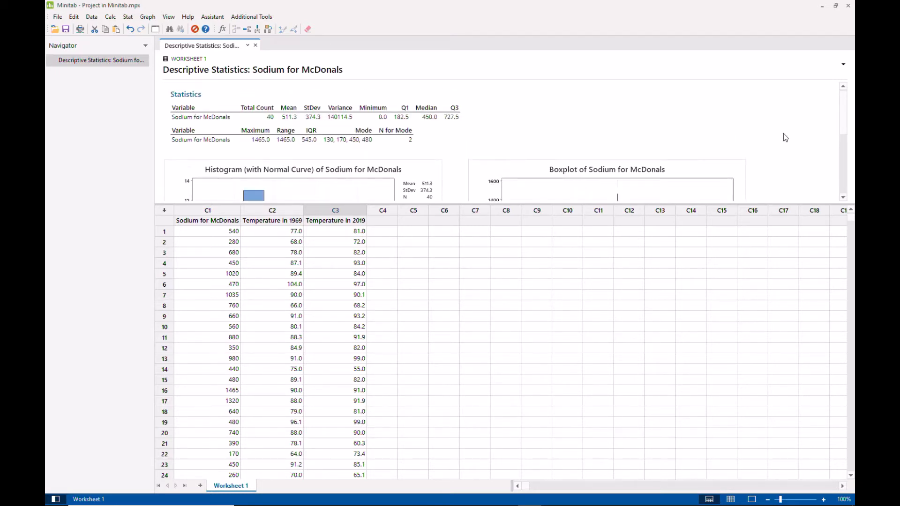
{"action": "mouse_move", "coordinate": [580, 206]}
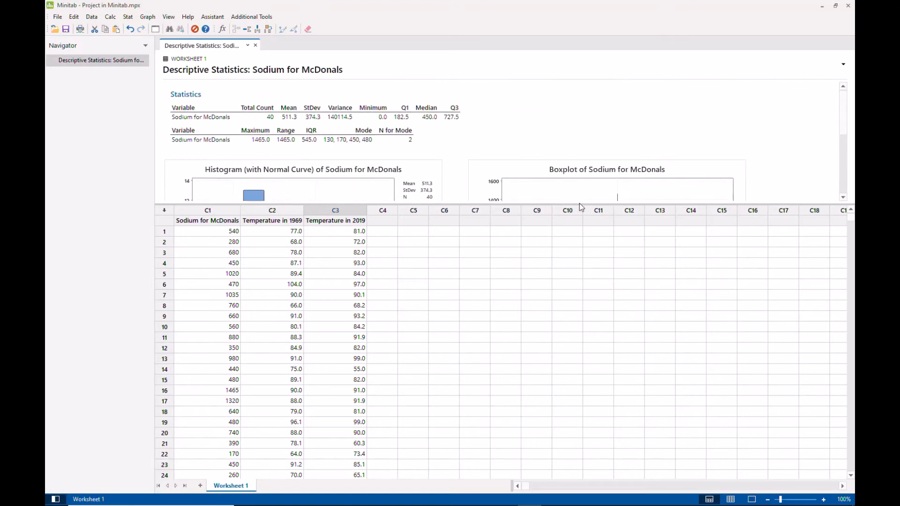
{"action": "mouse_move", "coordinate": [581, 207]}
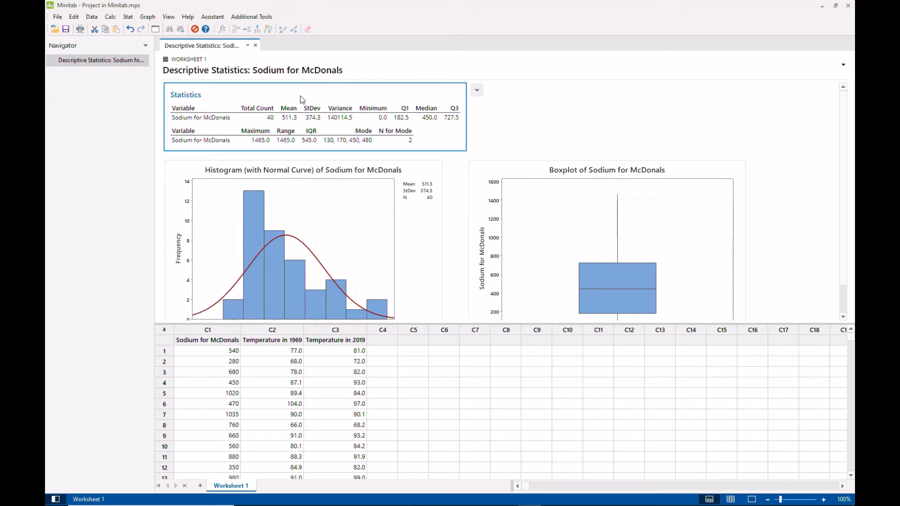
Bring up the copy and send options of the Statistics table in the output pane
{"action": "left_click", "coordinate": [478, 90]}
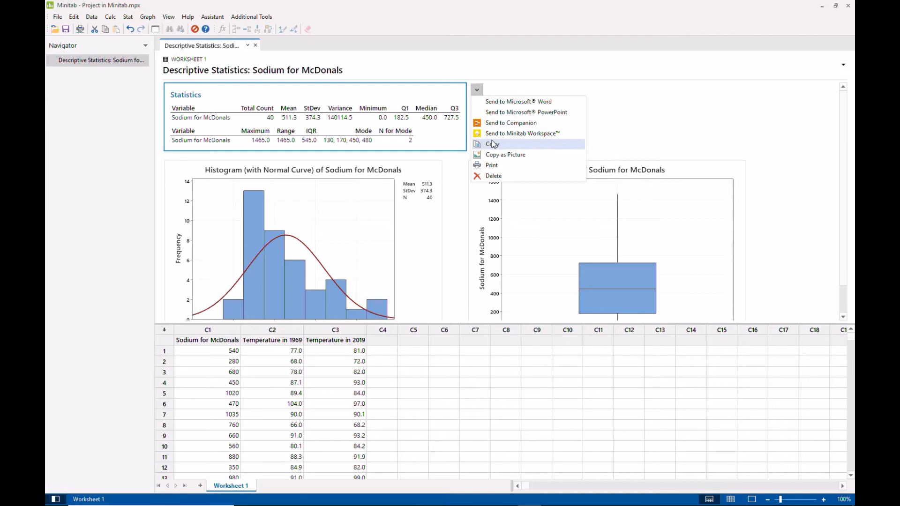
{"action": "mouse_move", "coordinate": [504, 155]}
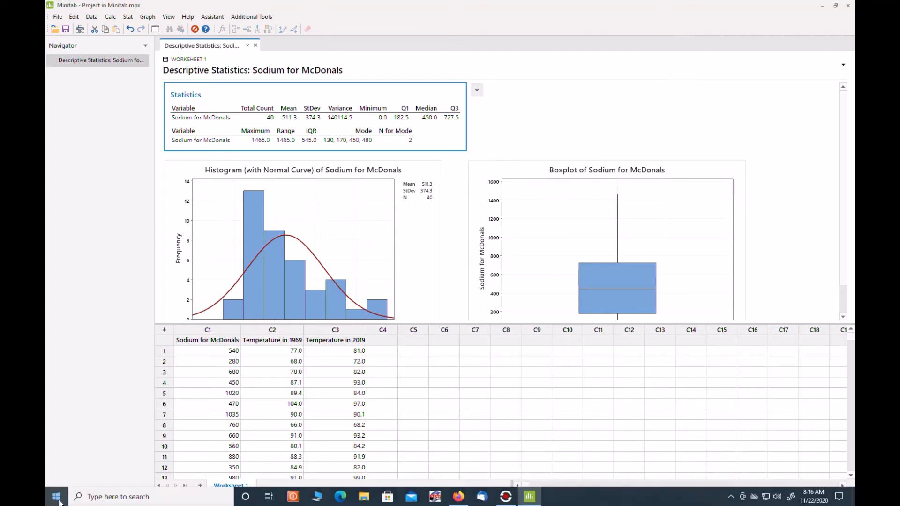
Launch Microsoft Word and paste the Statistics table for Sodium for McDonals as a picture
{"action": "left_click", "coordinate": [55, 497]}
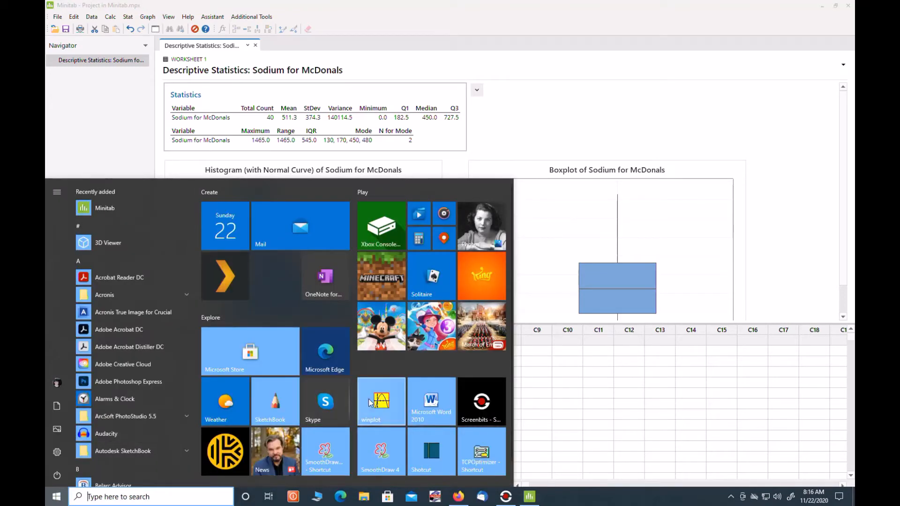
{"action": "left_click", "coordinate": [431, 404]}
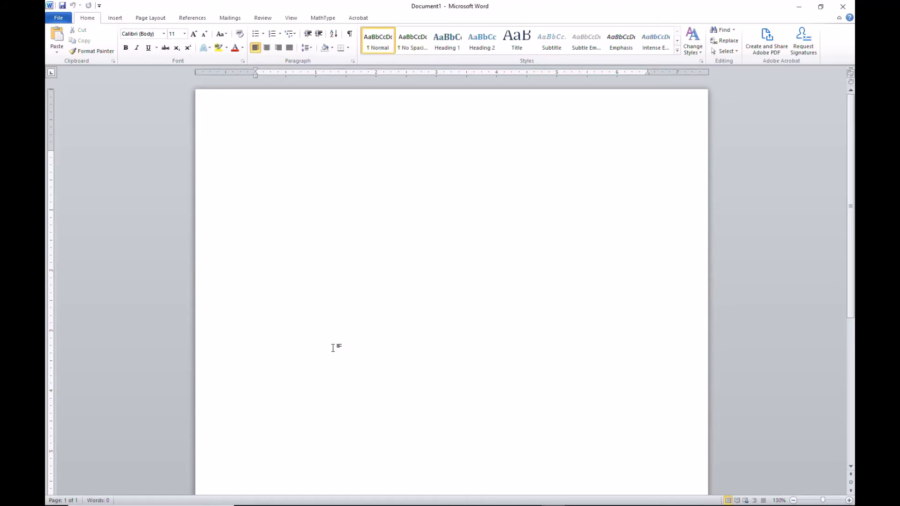
{"action": "mouse_move", "coordinate": [289, 258]}
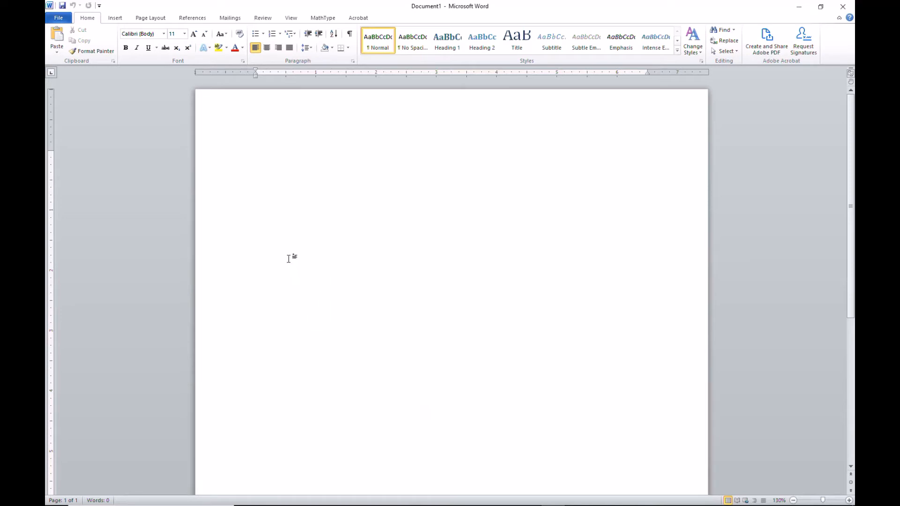
{"action": "mouse_move", "coordinate": [260, 155]}
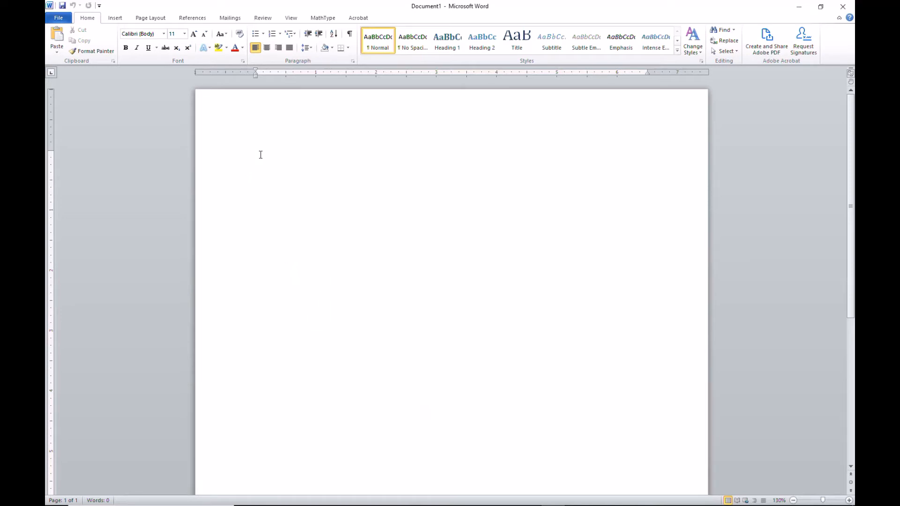
{"action": "right_click", "coordinate": [259, 154]}
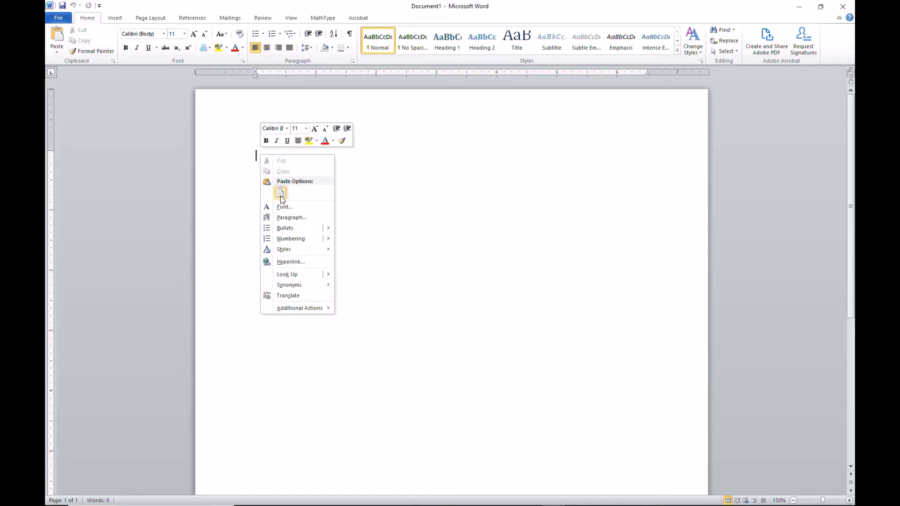
{"action": "left_click", "coordinate": [281, 191]}
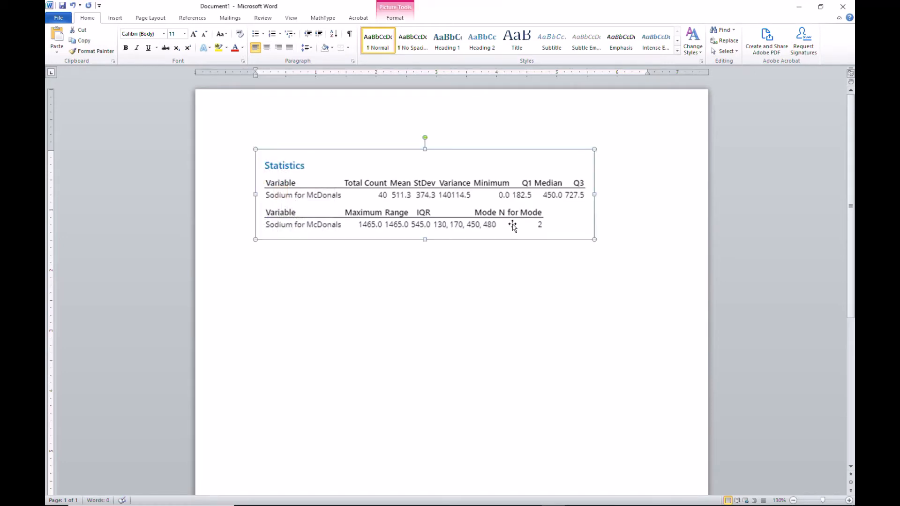
{"action": "mouse_move", "coordinate": [600, 239]}
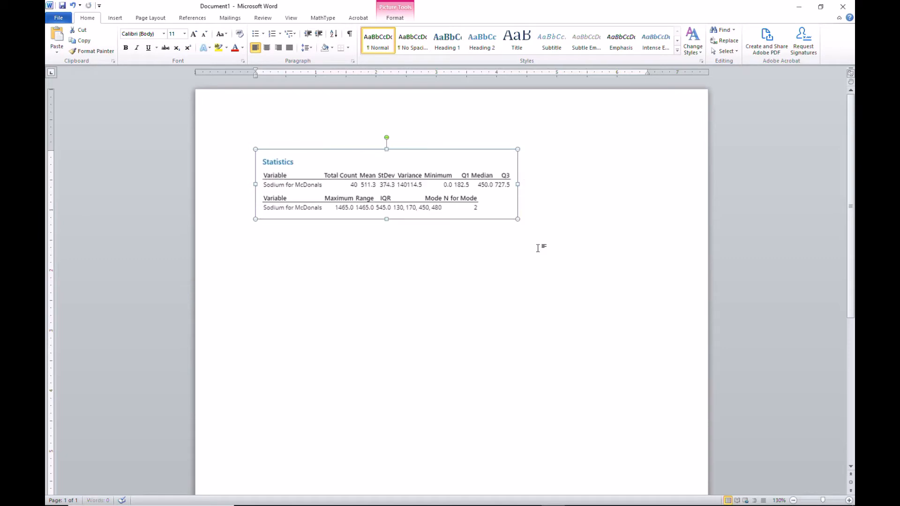
{"action": "mouse_move", "coordinate": [333, 478]}
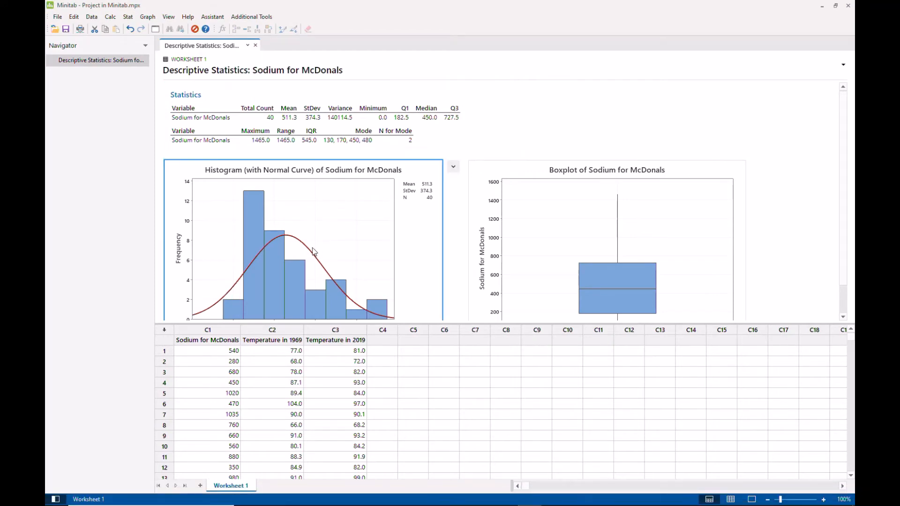
Copy the histogram with normal curve of Sodium for McDonals via Copy Graph
{"action": "right_click", "coordinate": [313, 251]}
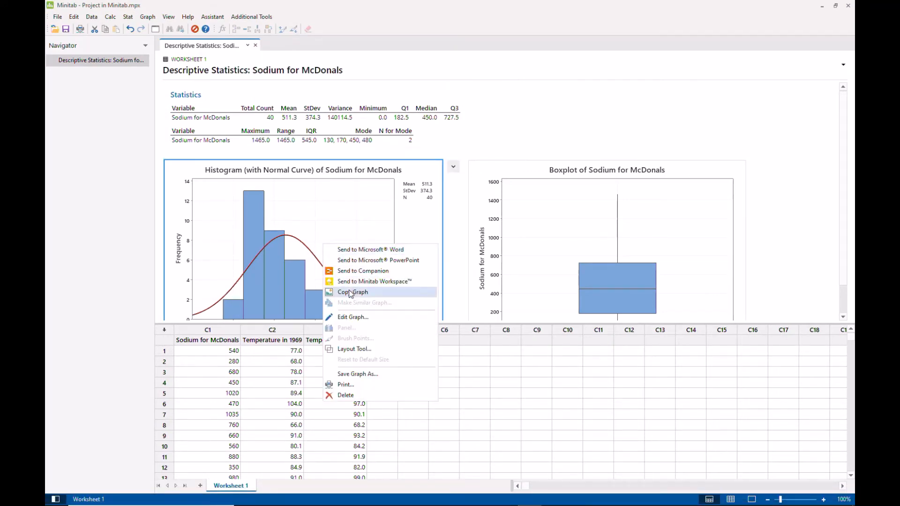
{"action": "left_click", "coordinate": [350, 295]}
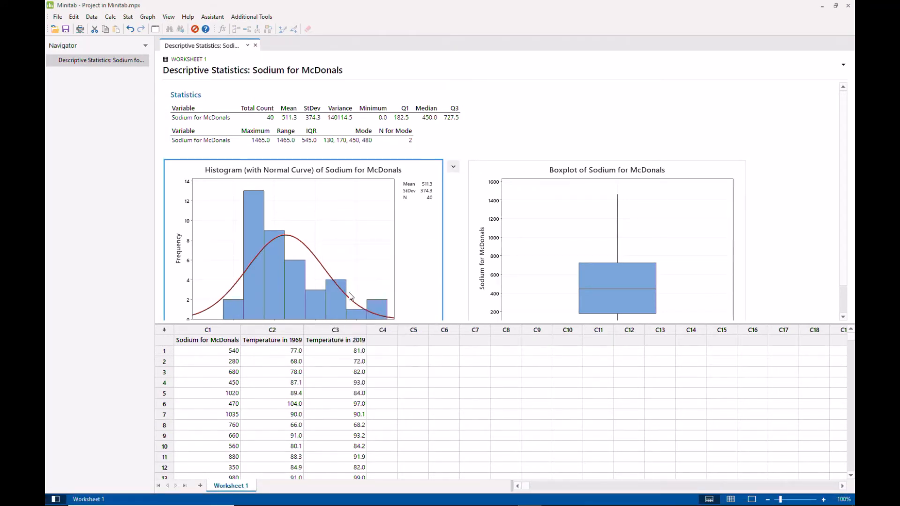
{"action": "scroll", "scroll_direction": "down", "scroll_amount": 3}
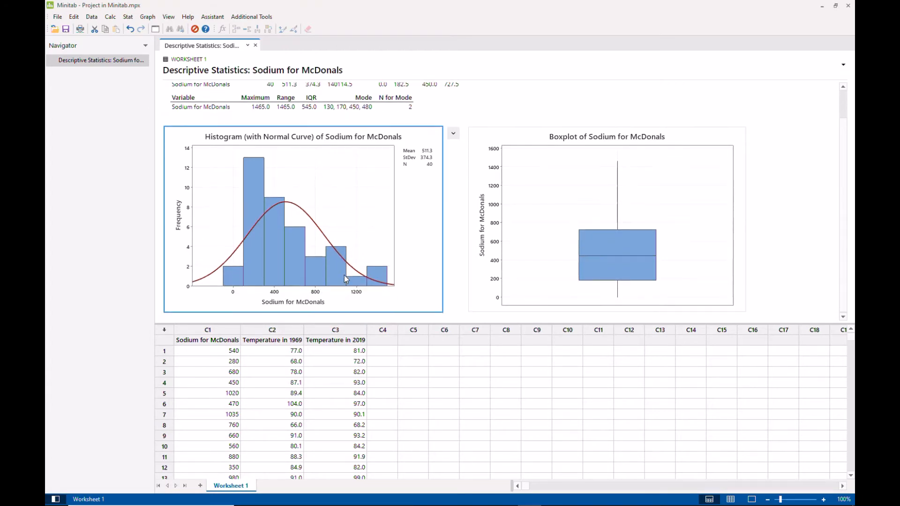
{"action": "mouse_move", "coordinate": [310, 228]}
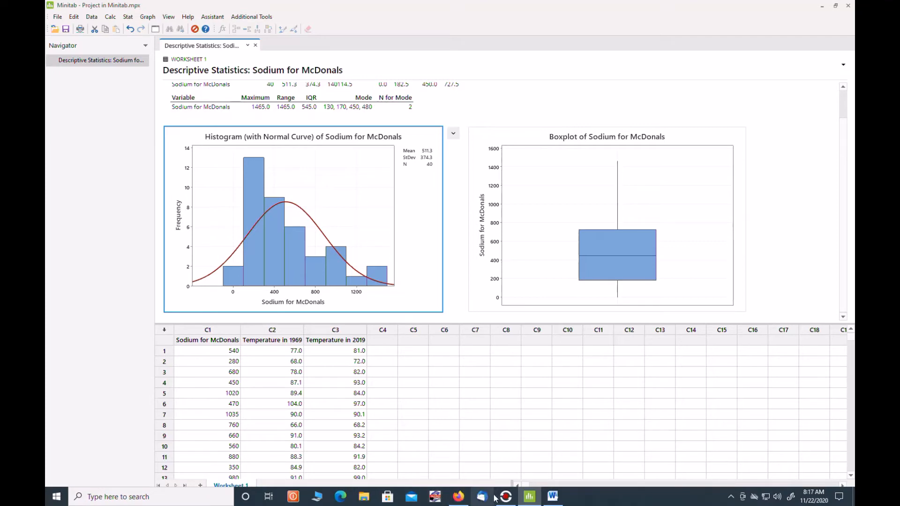
Paste the histogram below the Statistics table in Word and shrink it to about half size
{"action": "left_click", "coordinate": [552, 497]}
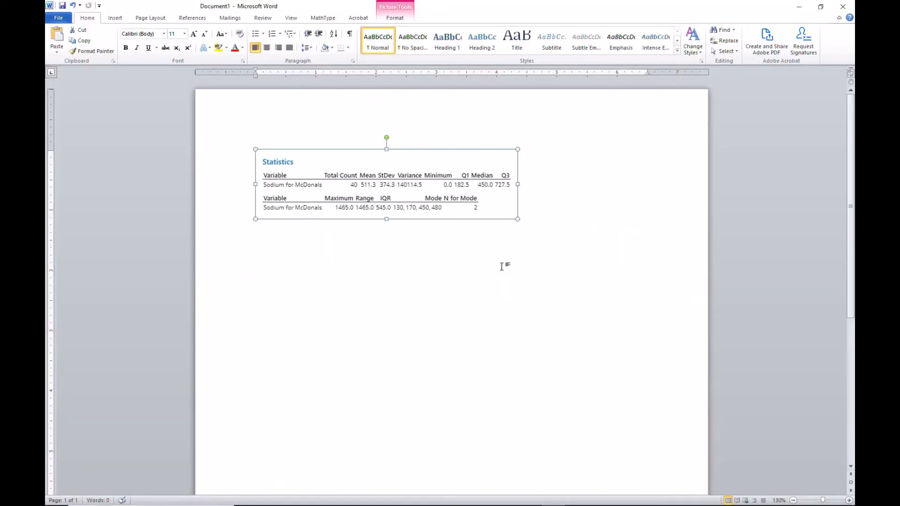
{"action": "left_click", "coordinate": [540, 224]}
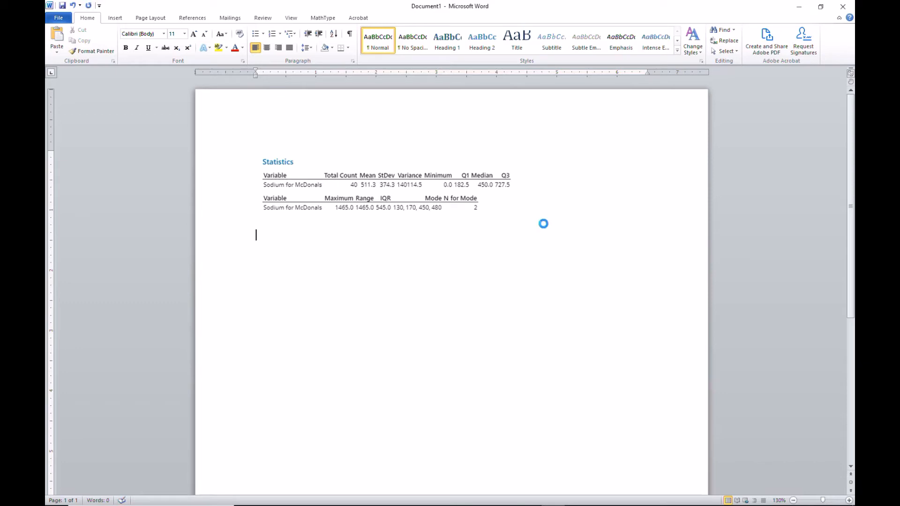
{"action": "key", "text": "ctrl+v"}
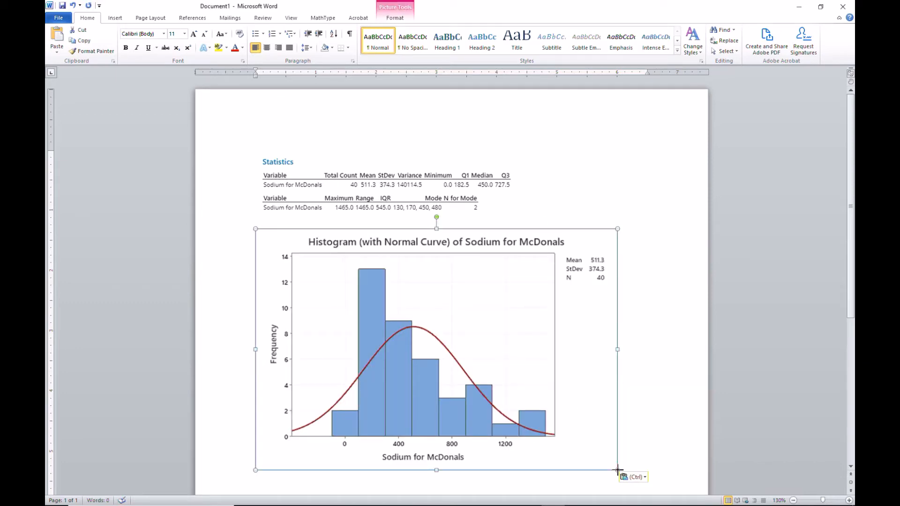
{"action": "left_click_drag", "start_coordinate": [617, 469], "coordinate": [464, 368]}
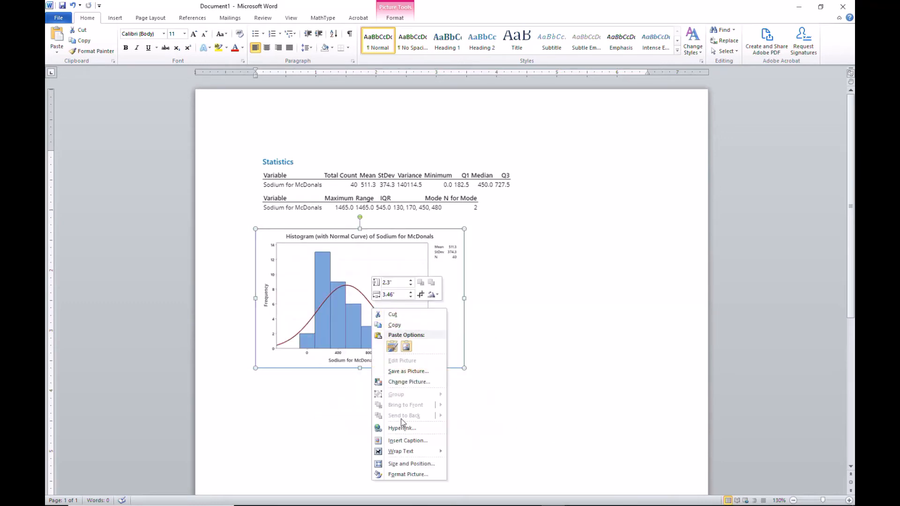
Give the histogram tight text wrapping and return to Minitab
{"action": "left_click", "coordinate": [400, 451]}
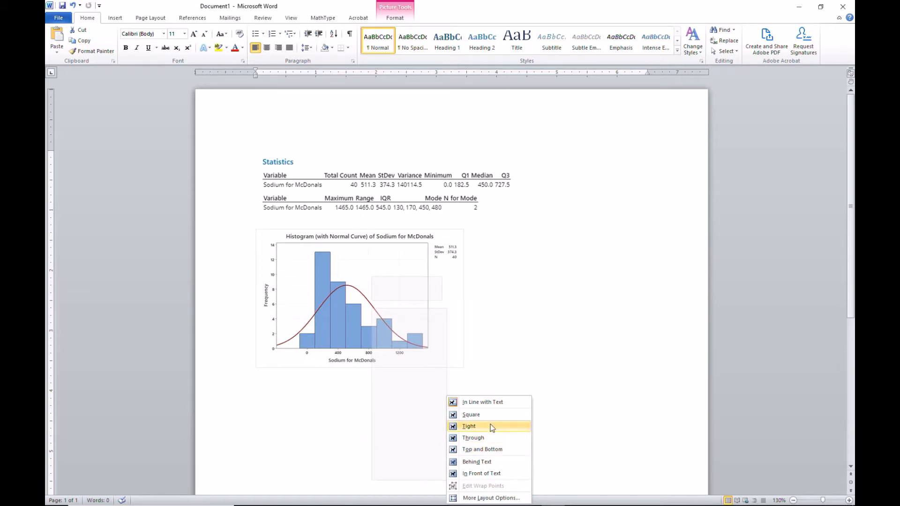
{"action": "left_click", "coordinate": [469, 426]}
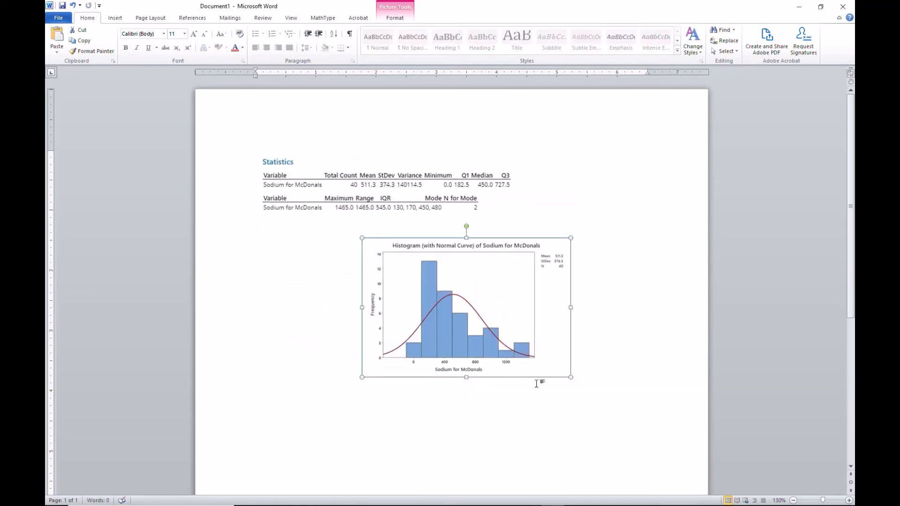
{"action": "left_click", "coordinate": [528, 497]}
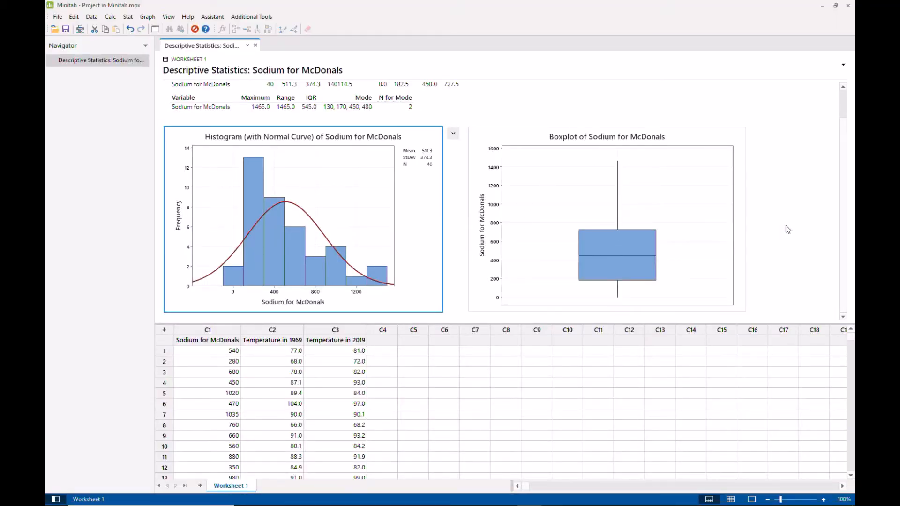
{"action": "mouse_move", "coordinate": [706, 216]}
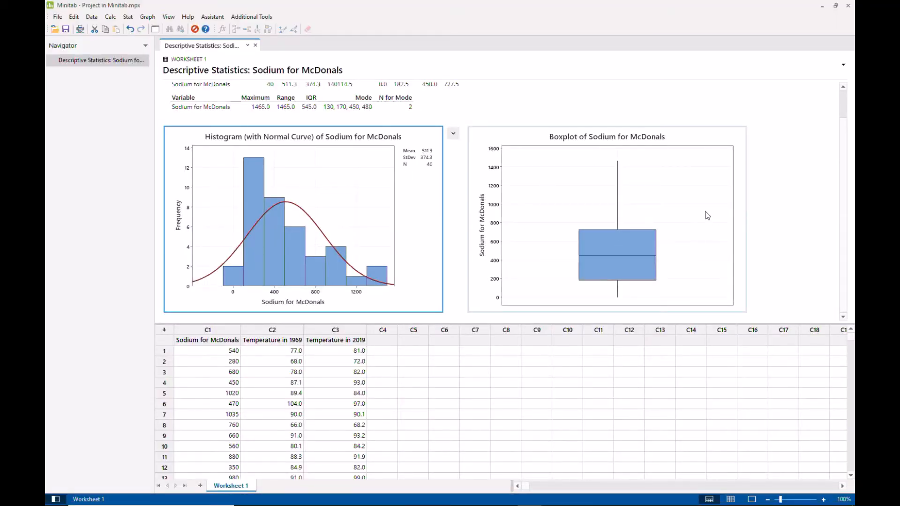
Copy the boxplot of Sodium for McDonals from the Descriptive Statistics output
{"action": "left_click", "coordinate": [606, 214]}
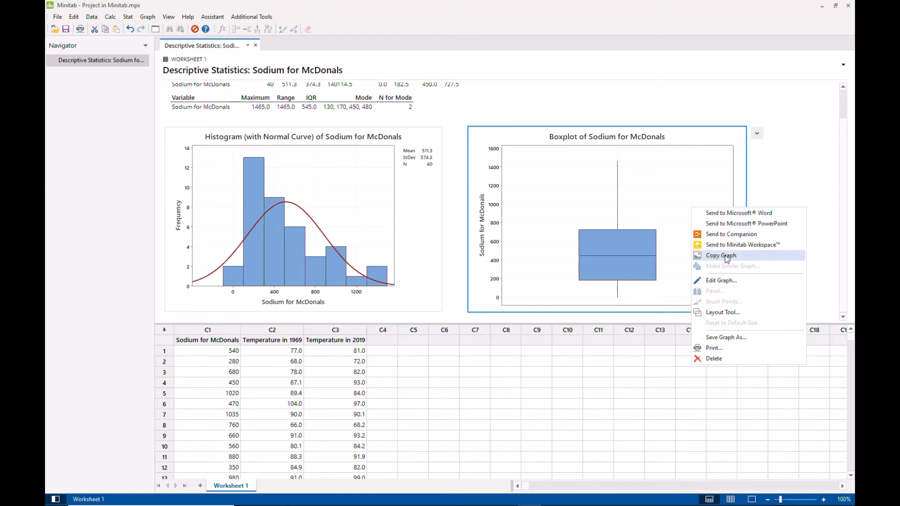
{"action": "left_click", "coordinate": [720, 255]}
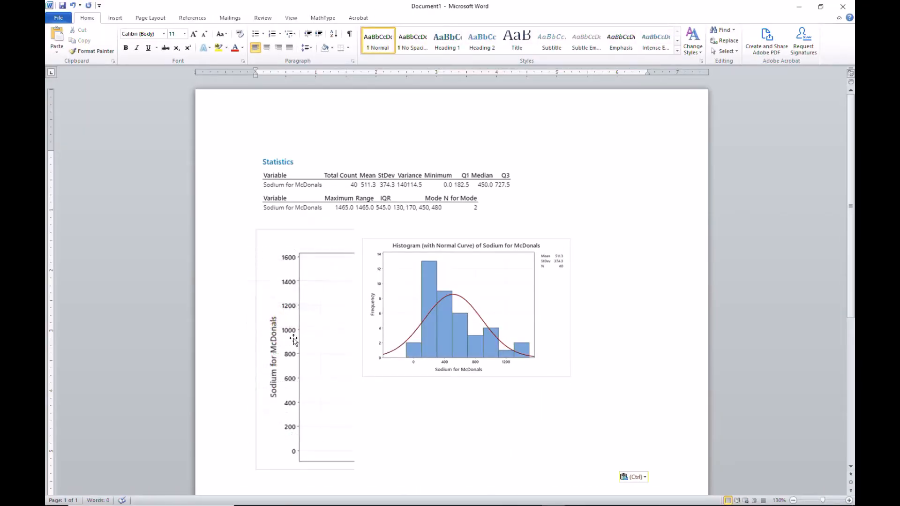
Scroll through the Word report to check the pasted boxplot's placement below the tables
{"action": "scroll", "scroll_direction": "down", "scroll_amount": 3}
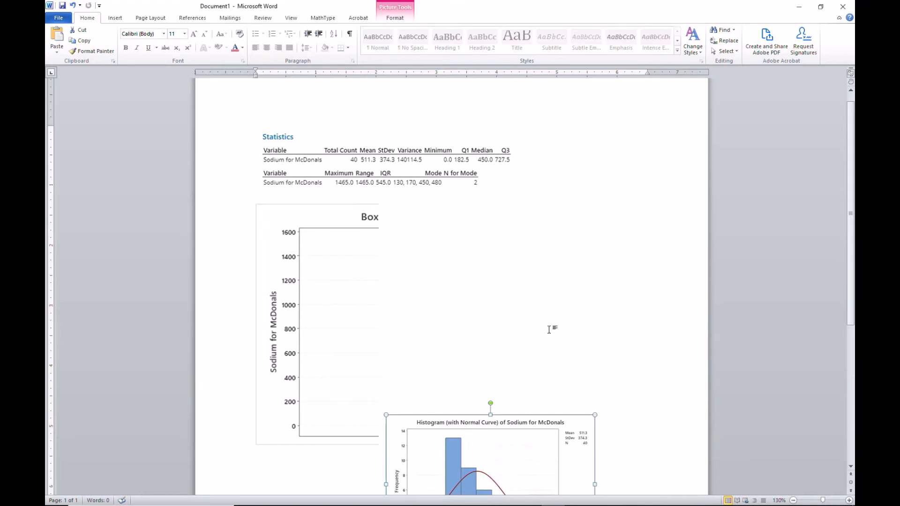
{"action": "scroll", "scroll_direction": "down", "scroll_amount": 3}
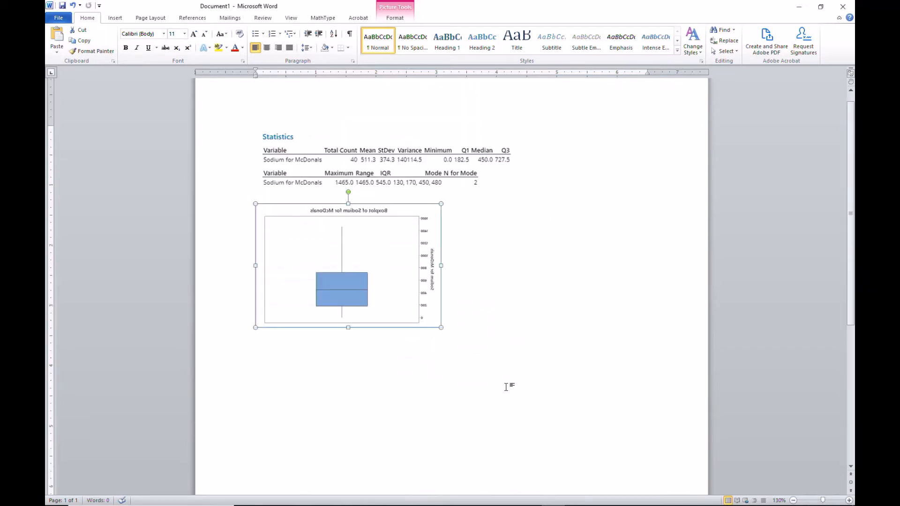
{"action": "scroll", "scroll_direction": "down", "scroll_amount": 3}
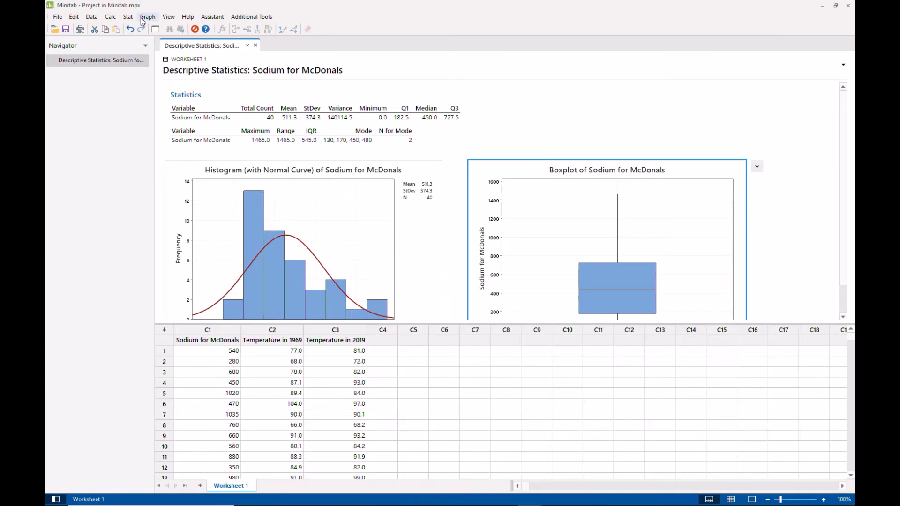
Show Minitab's Graph menu listing the available graph types
{"action": "left_click", "coordinate": [147, 16]}
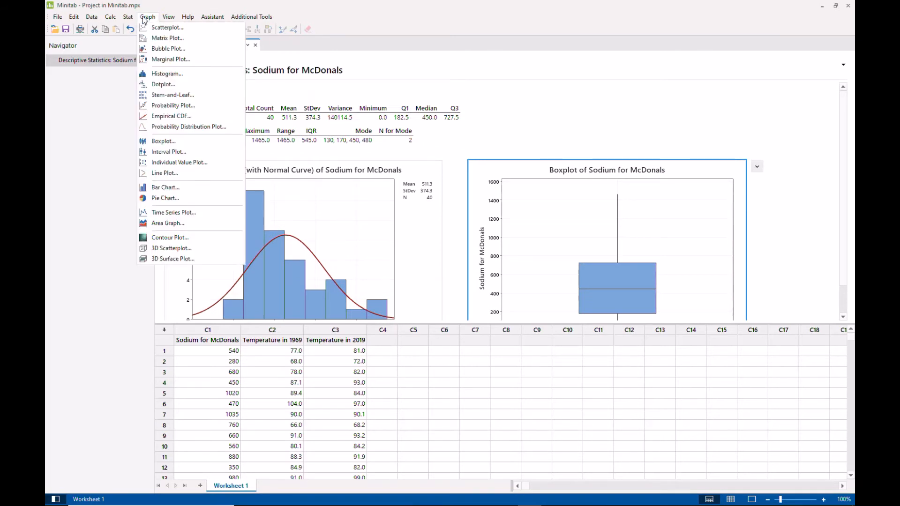
{"action": "mouse_move", "coordinate": [172, 84]}
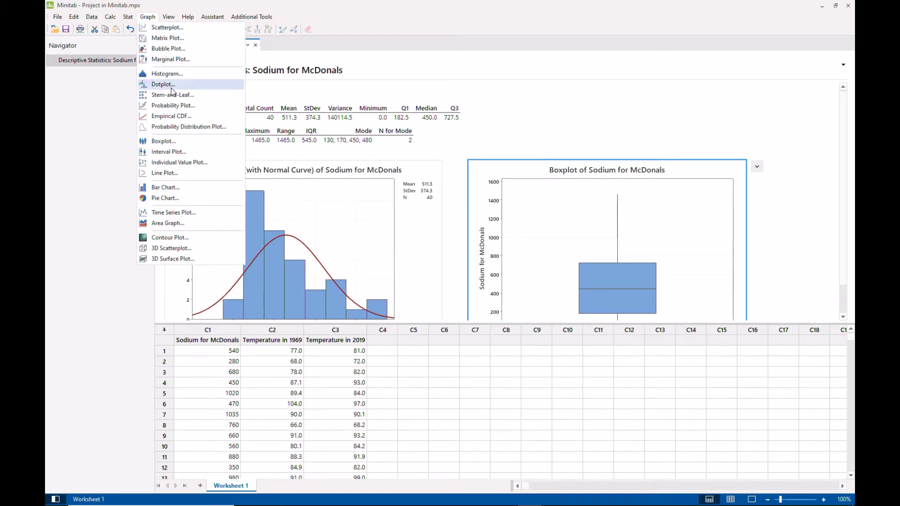
{"action": "mouse_move", "coordinate": [163, 85]}
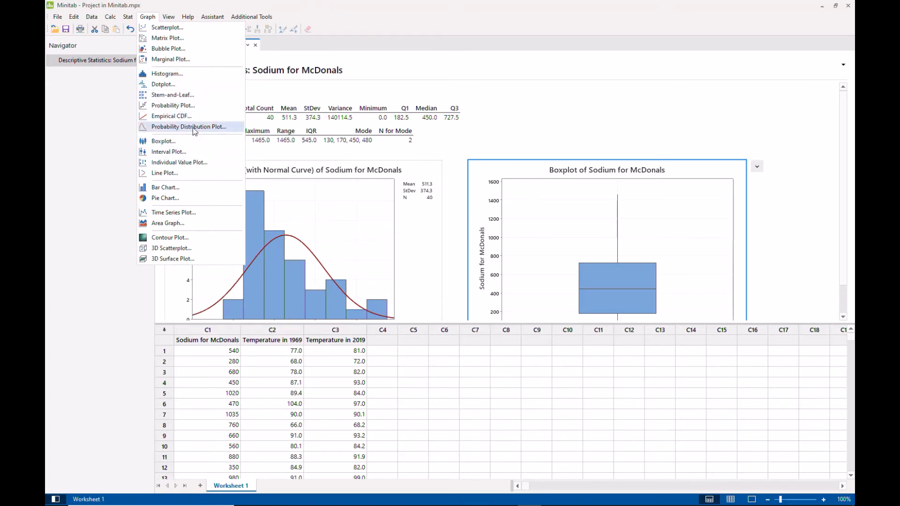
{"action": "mouse_move", "coordinate": [172, 106]}
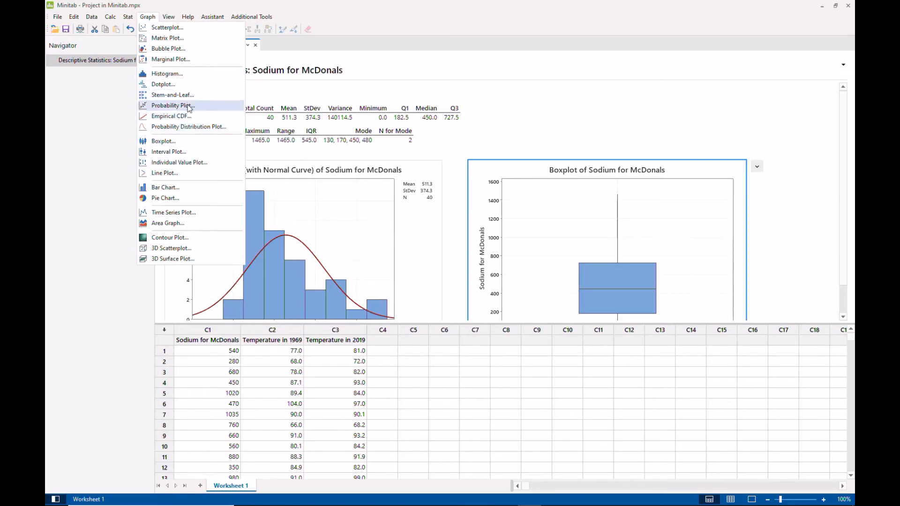
{"action": "mouse_move", "coordinate": [173, 106]}
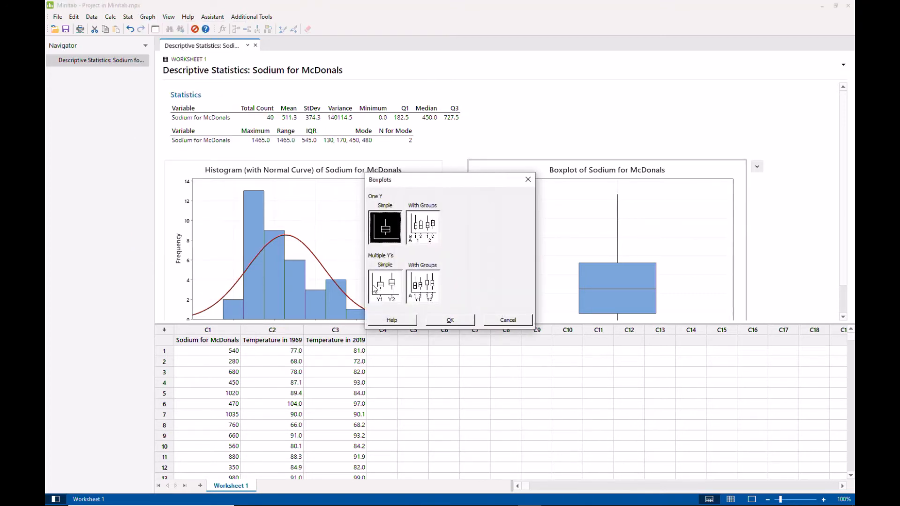
Create a One Y Simple boxplot of C1 Sodium for McDonals, keeping all rows
{"action": "left_click", "coordinate": [450, 320]}
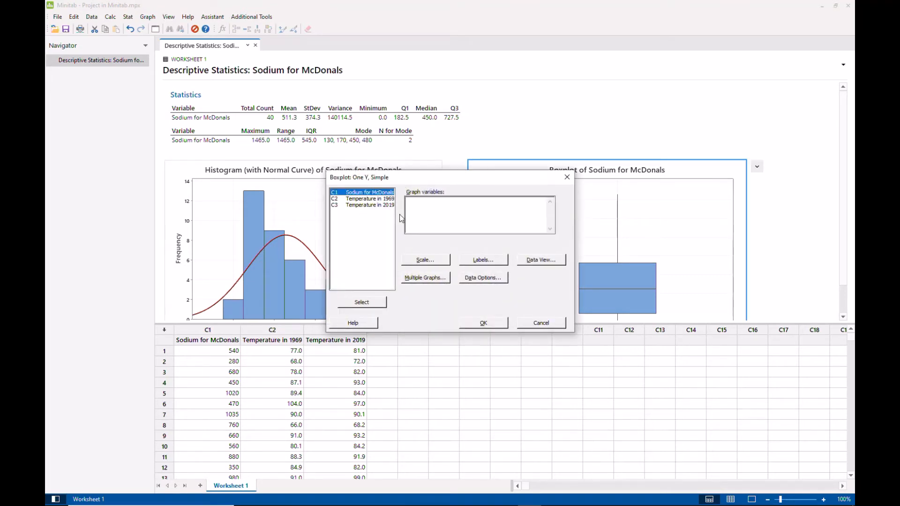
{"action": "left_click", "coordinate": [361, 302]}
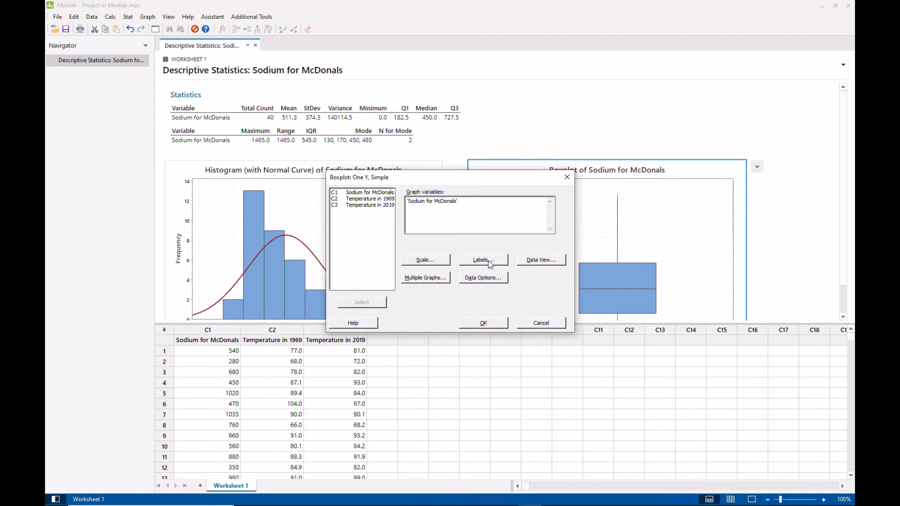
{"action": "mouse_move", "coordinate": [462, 278]}
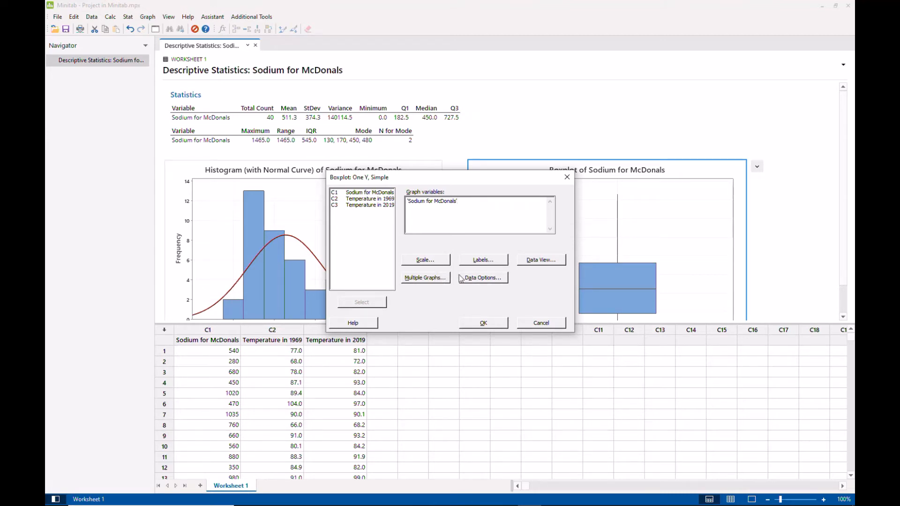
{"action": "left_click", "coordinate": [481, 278]}
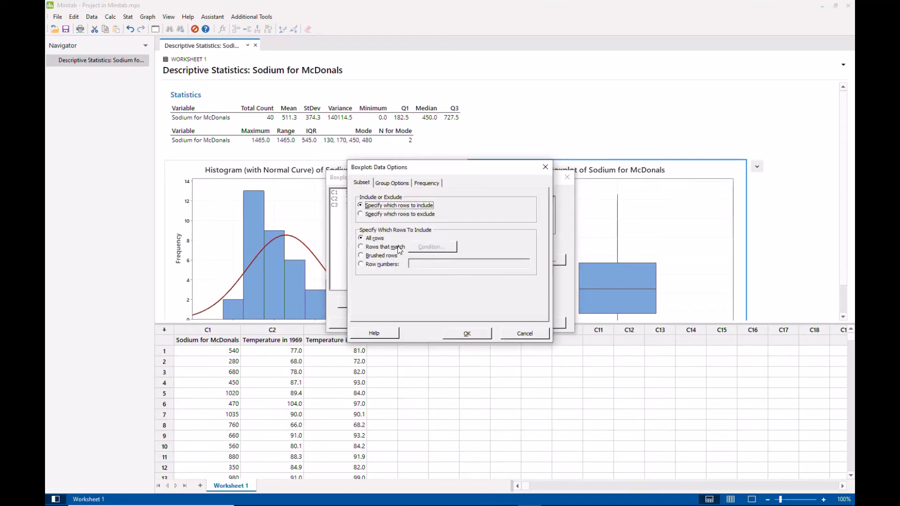
{"action": "mouse_move", "coordinate": [423, 193]}
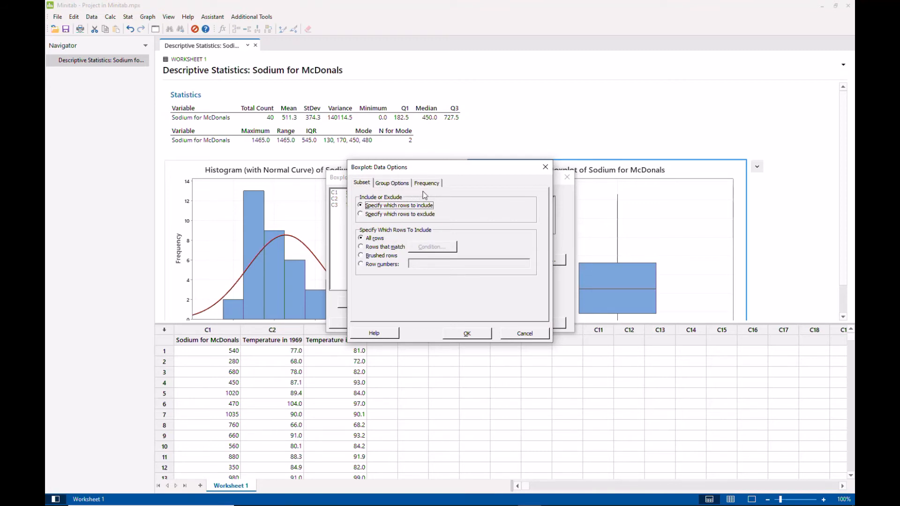
{"action": "left_click", "coordinate": [427, 183]}
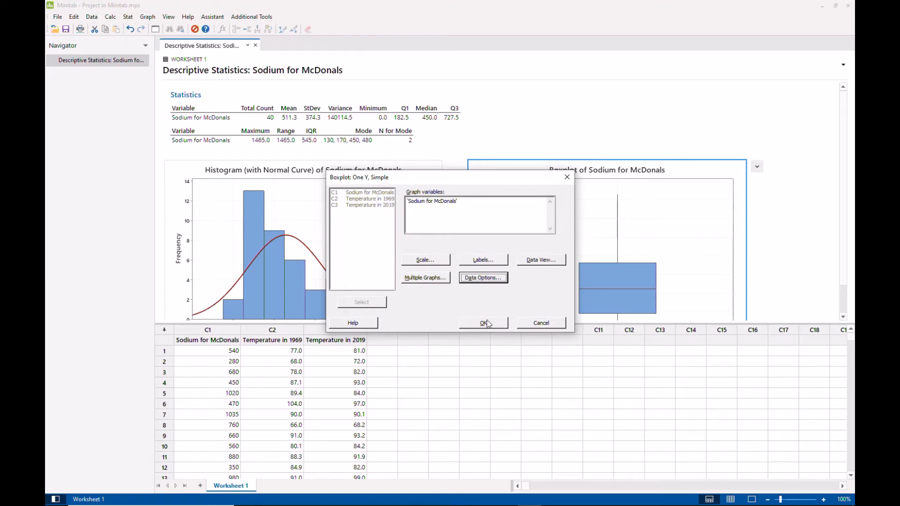
{"action": "left_click", "coordinate": [484, 323]}
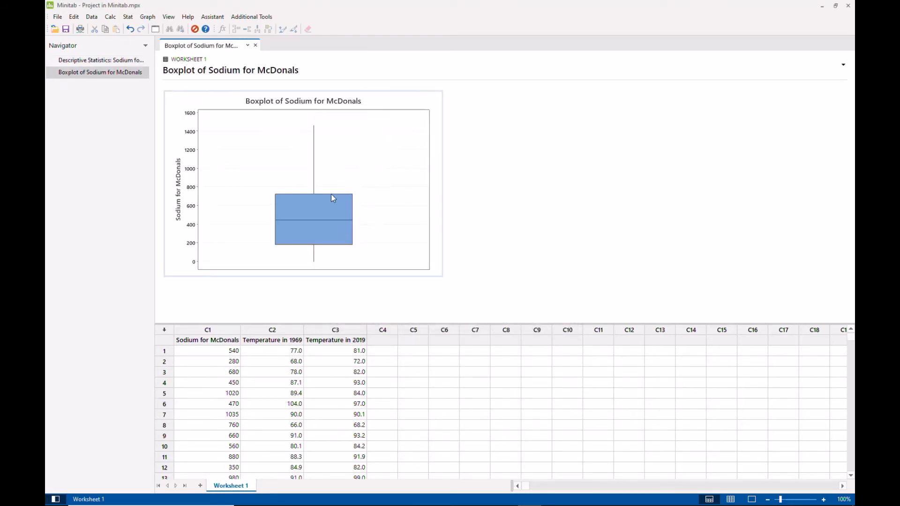
{"action": "mouse_move", "coordinate": [328, 196]}
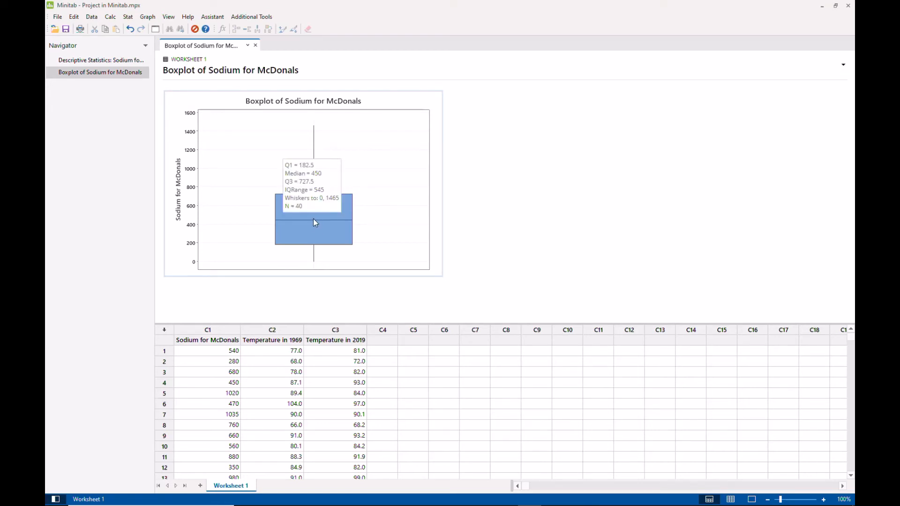
{"action": "mouse_move", "coordinate": [470, 191]}
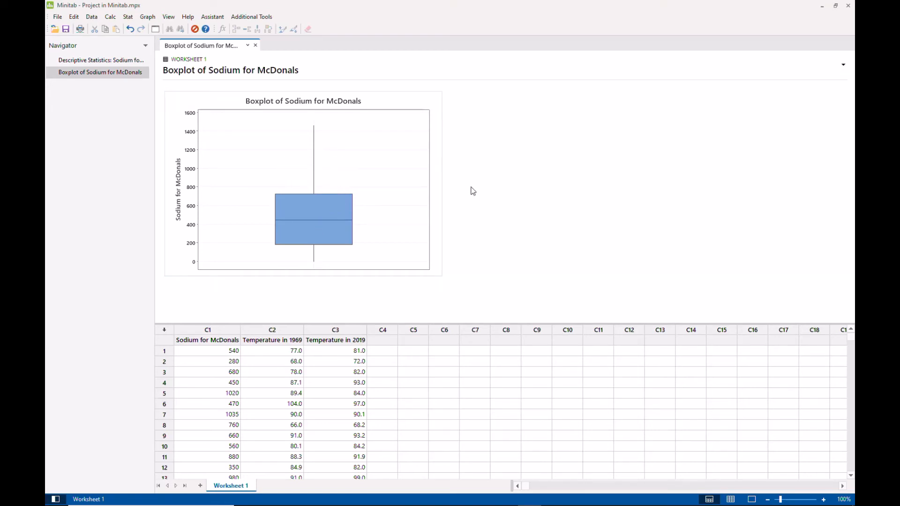
{"action": "mouse_move", "coordinate": [142, 245]}
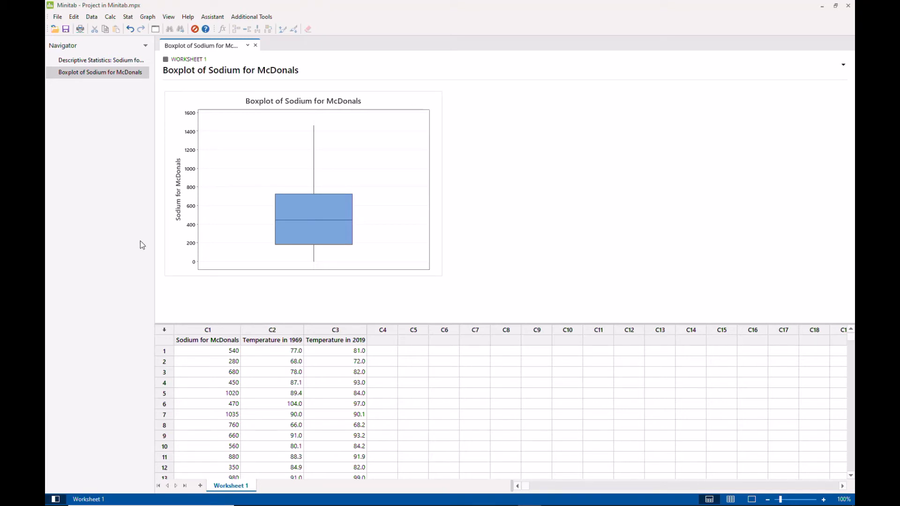
{"action": "mouse_move", "coordinate": [223, 185]}
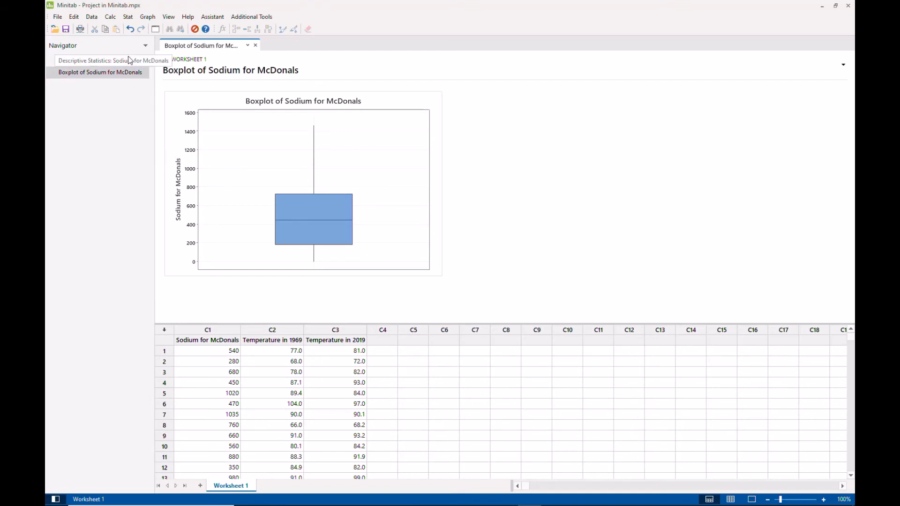
Generate a Graphical Summary report for Sodium for McDonals from Stat > Basic Statistics
{"action": "left_click", "coordinate": [127, 15]}
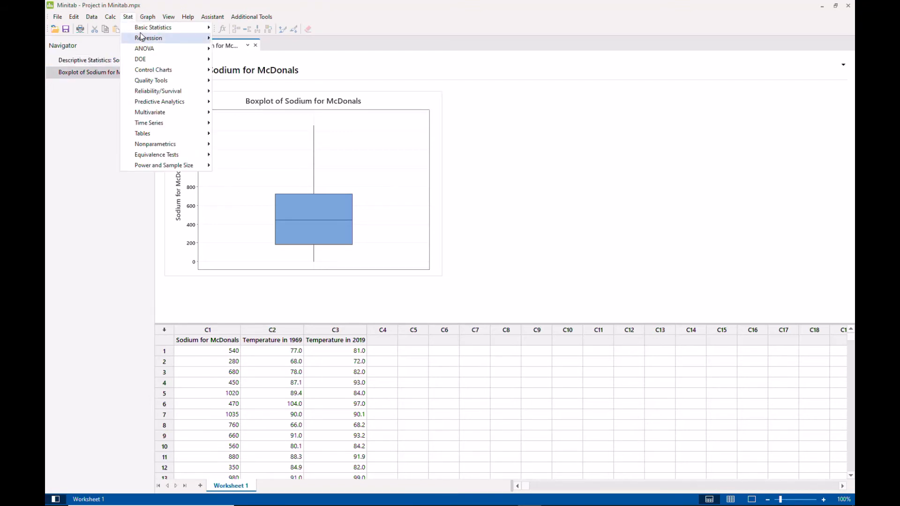
{"action": "mouse_move", "coordinate": [153, 27]}
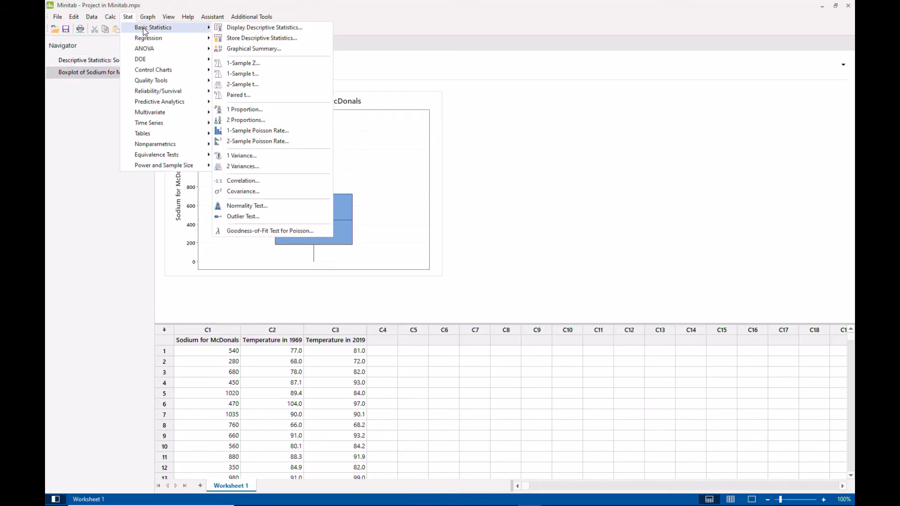
{"action": "mouse_move", "coordinate": [253, 48]}
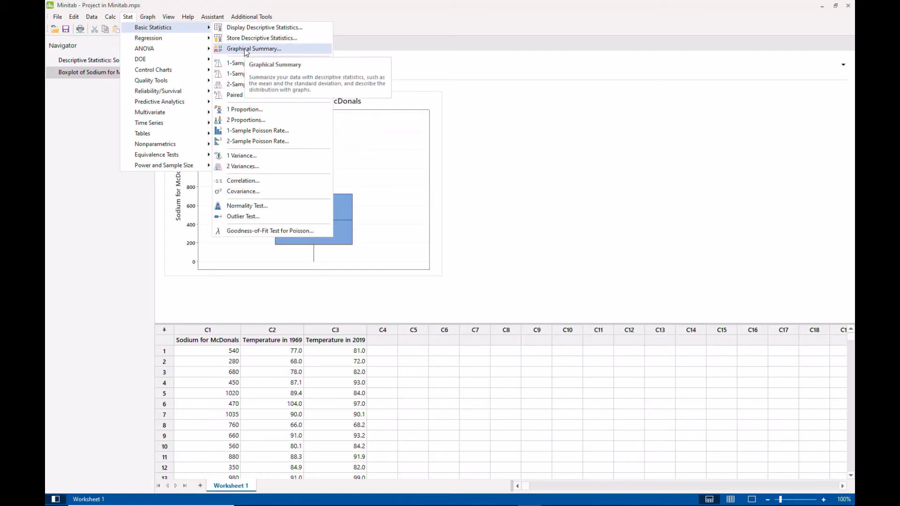
{"action": "left_click", "coordinate": [253, 48]}
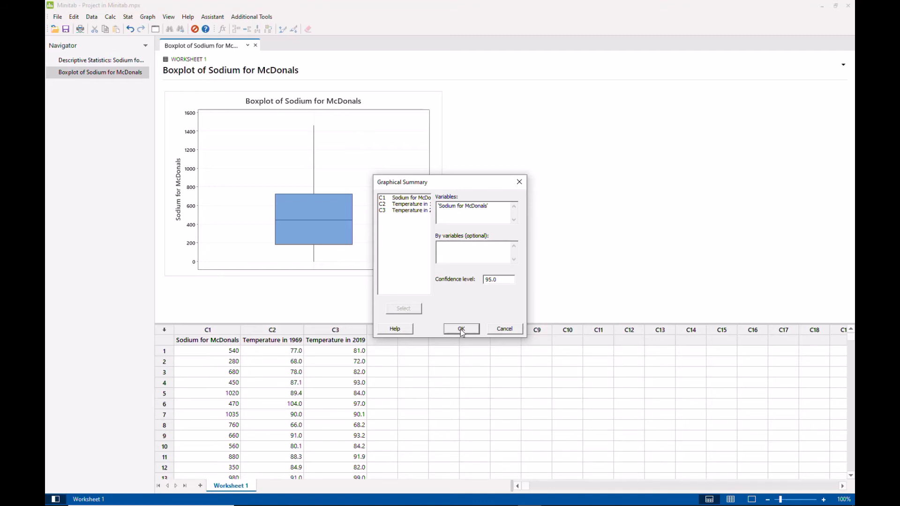
{"action": "left_click", "coordinate": [462, 328]}
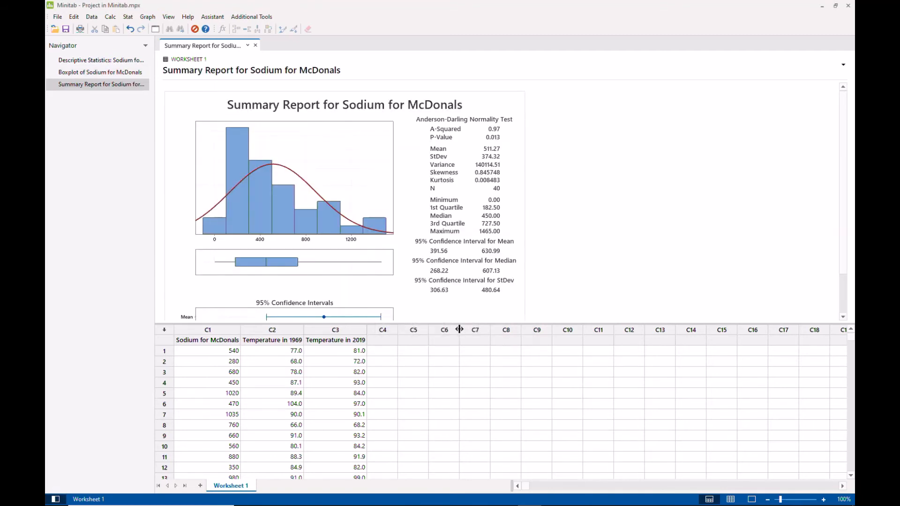
{"action": "mouse_move", "coordinate": [603, 211]}
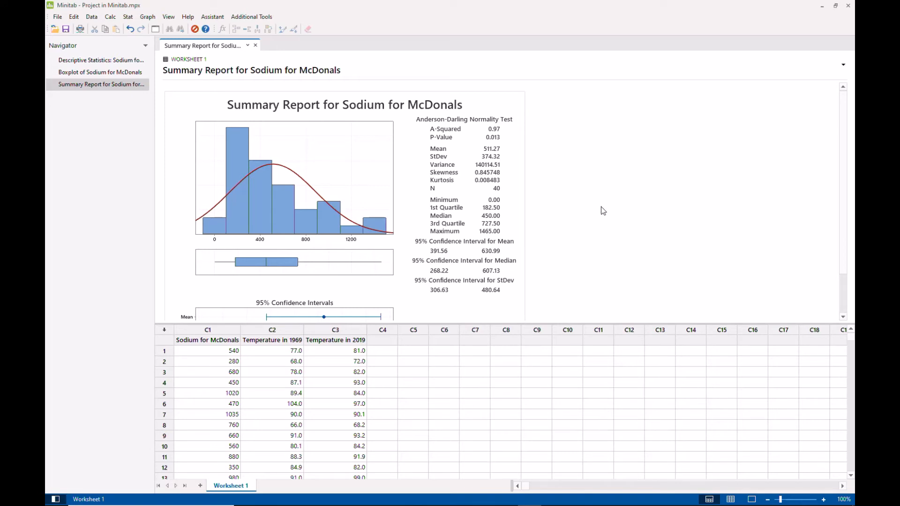
{"action": "mouse_move", "coordinate": [612, 224]}
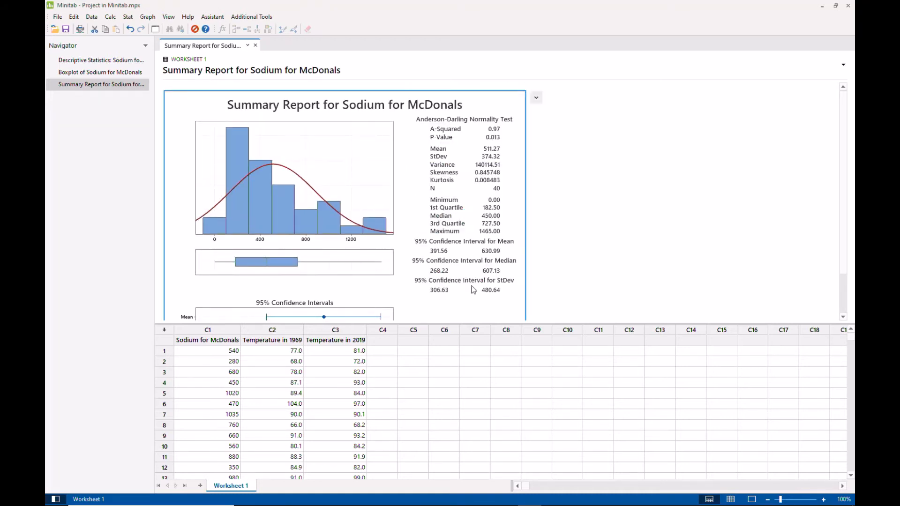
Paste the Summary Report into the Word document below the graphs and resize it
{"action": "scroll", "scroll_direction": "down", "scroll_amount": 3}
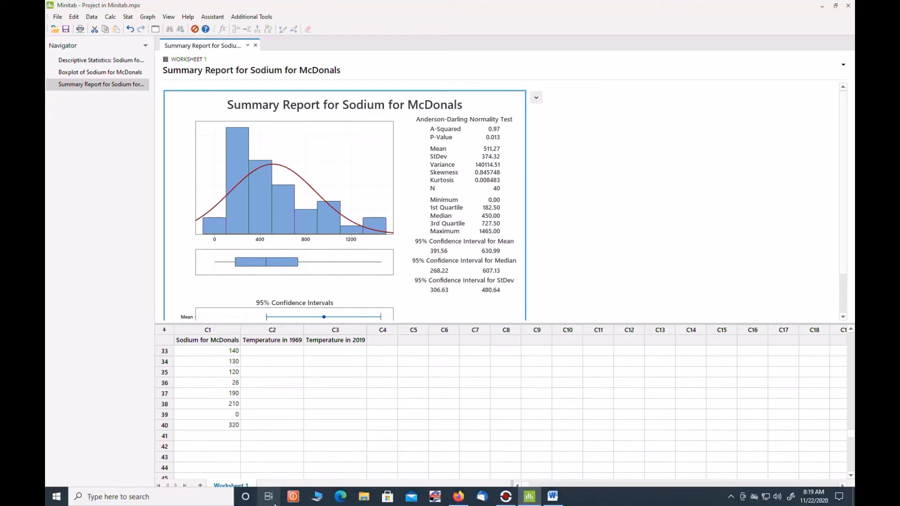
{"action": "left_click", "coordinate": [552, 497]}
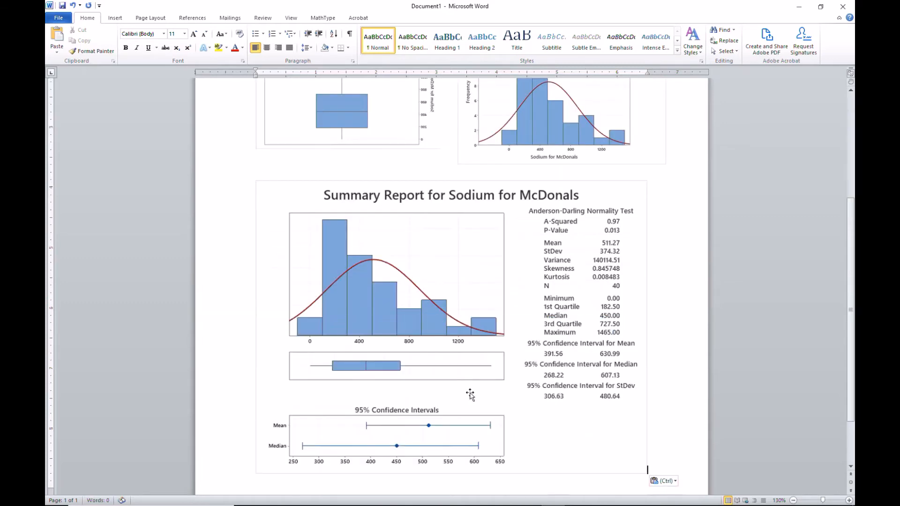
{"action": "left_click", "coordinate": [451, 287]}
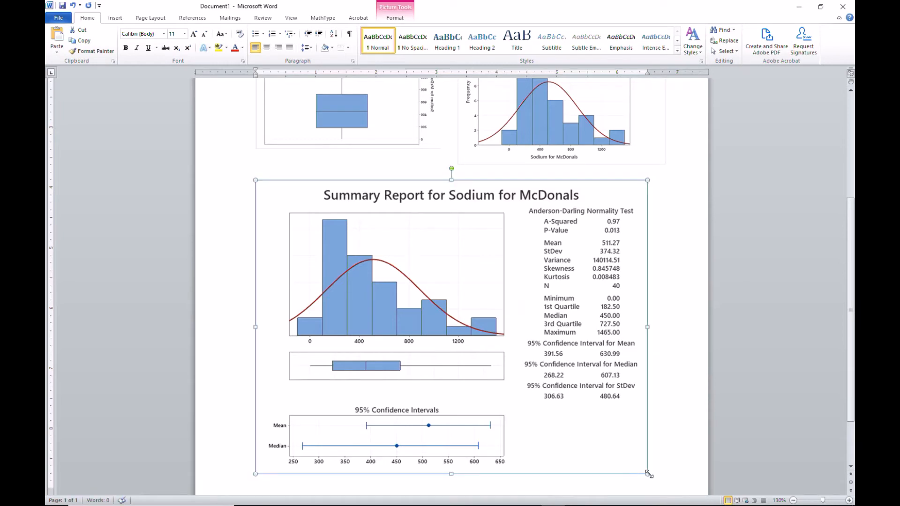
{"action": "left_click_drag", "start_coordinate": [648, 474], "coordinate": [441, 320]}
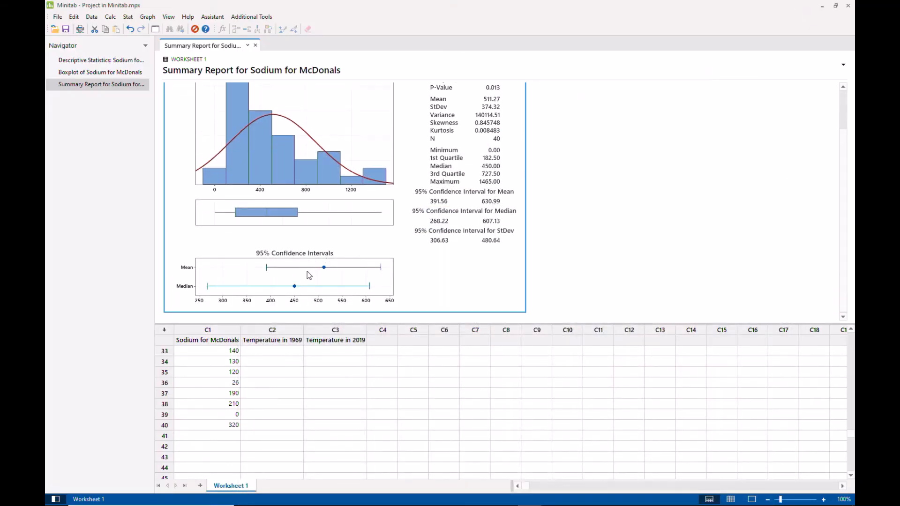
{"action": "mouse_move", "coordinate": [363, 276]}
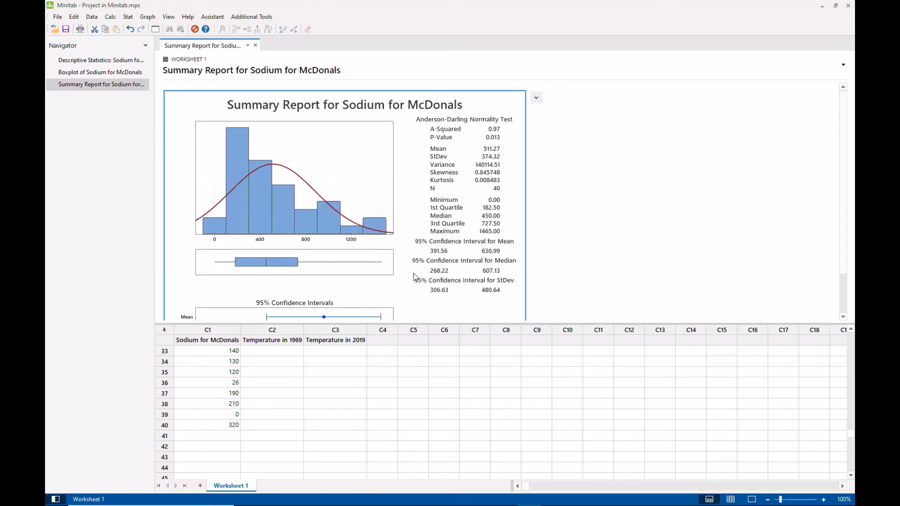
Scroll the worksheet and close Minitab, leaving the desktop showing
{"action": "scroll", "scroll_direction": "down", "scroll_amount": 3}
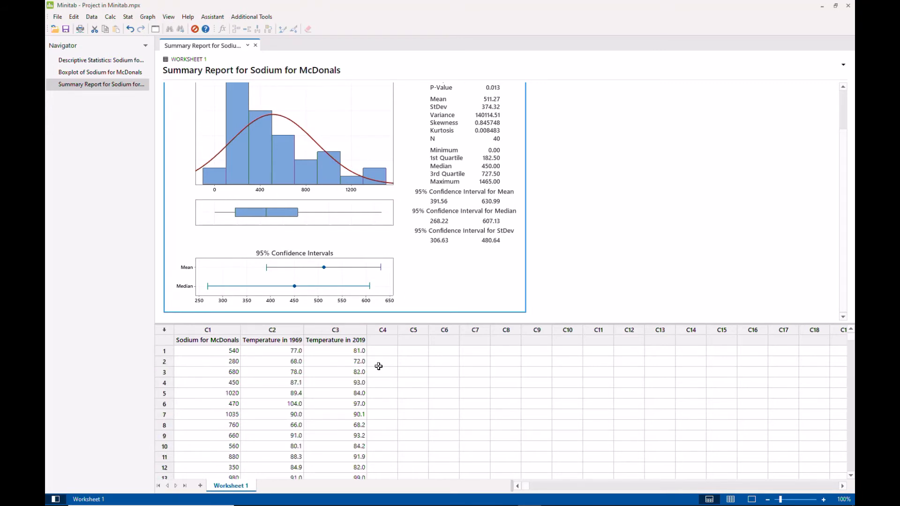
{"action": "mouse_move", "coordinate": [383, 357]}
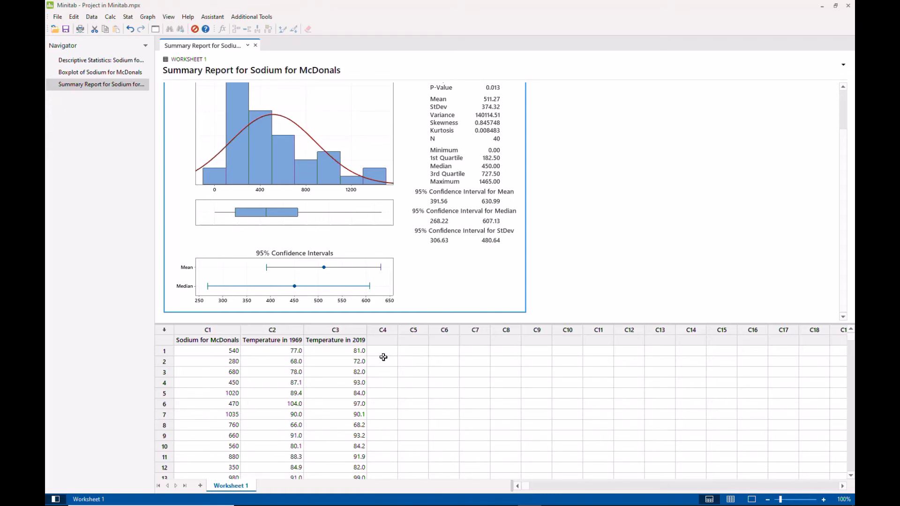
{"action": "left_click", "coordinate": [821, 5]}
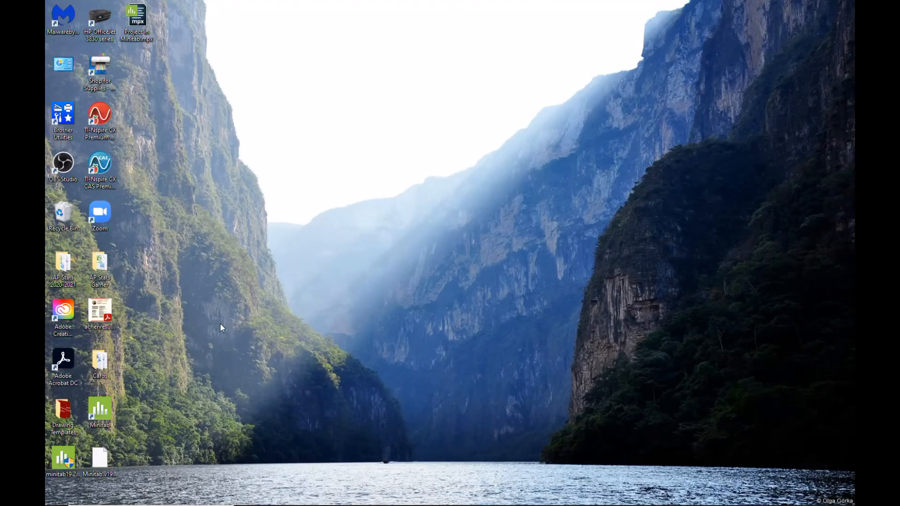
Relaunch Minitab from the desktop and reopen Project in Minitab.mpx with the temperature worksheet
{"action": "left_click", "coordinate": [99, 409]}
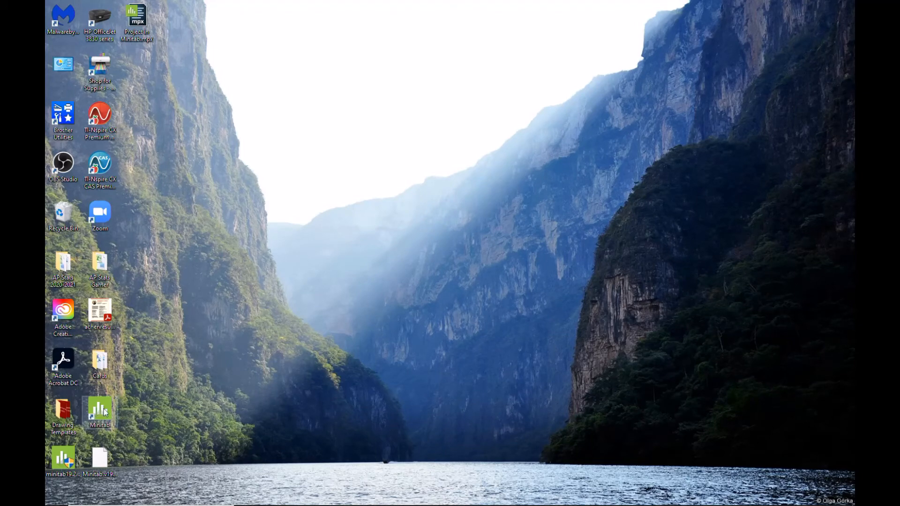
{"action": "double_click", "coordinate": [99, 411]}
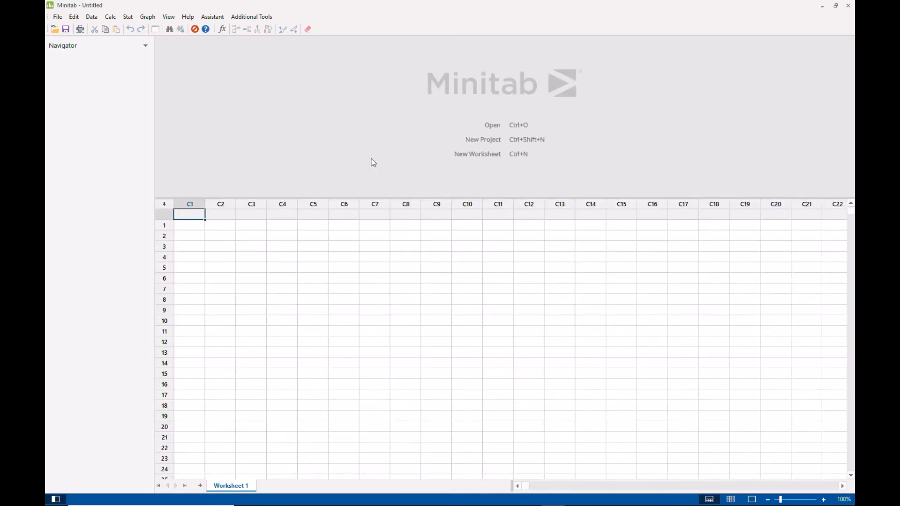
{"action": "mouse_move", "coordinate": [367, 197]}
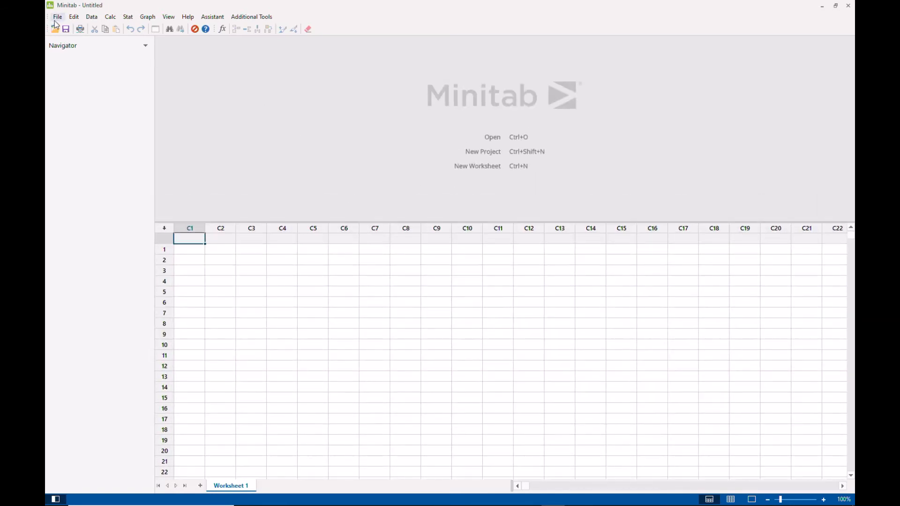
{"action": "left_click", "coordinate": [492, 137]}
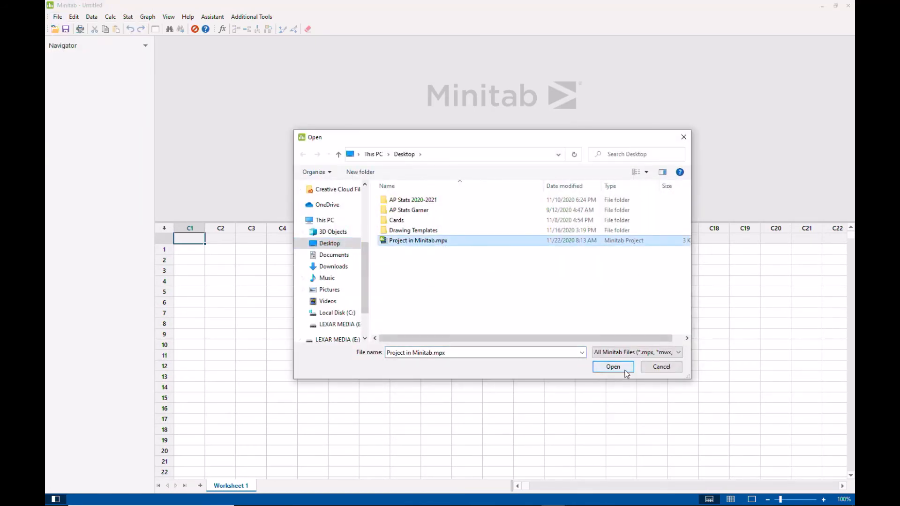
{"action": "left_click", "coordinate": [612, 366]}
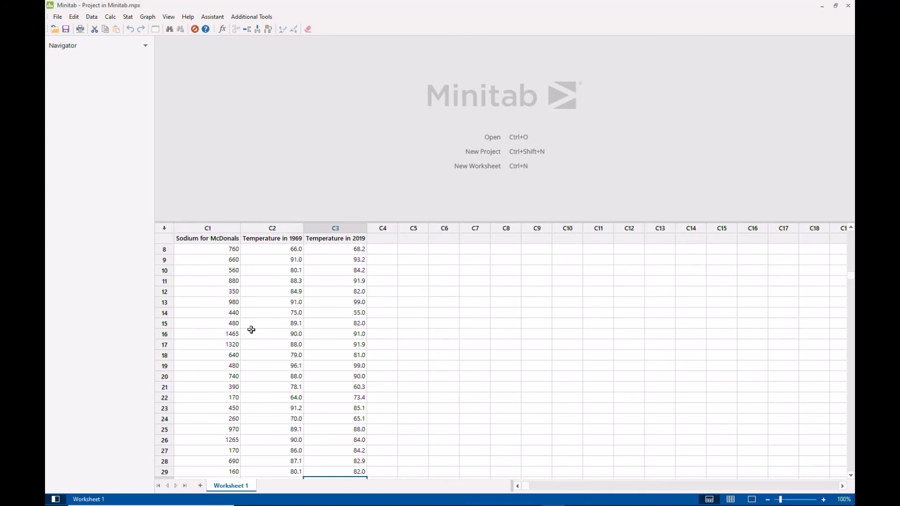
{"action": "mouse_move", "coordinate": [352, 299]}
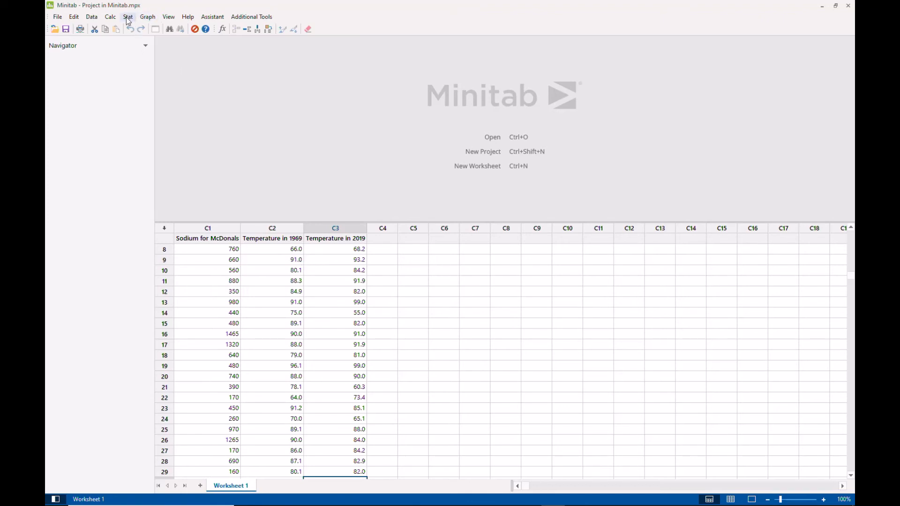
Start Fit Regression Model with Temperature in 2019 as response and Temperature in 1969 as predictor
{"action": "left_click", "coordinate": [128, 16]}
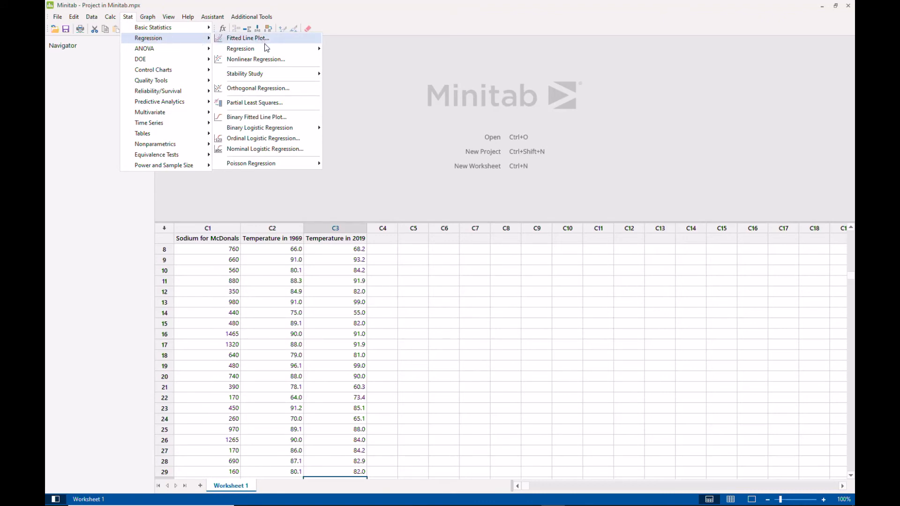
{"action": "mouse_move", "coordinate": [241, 48]}
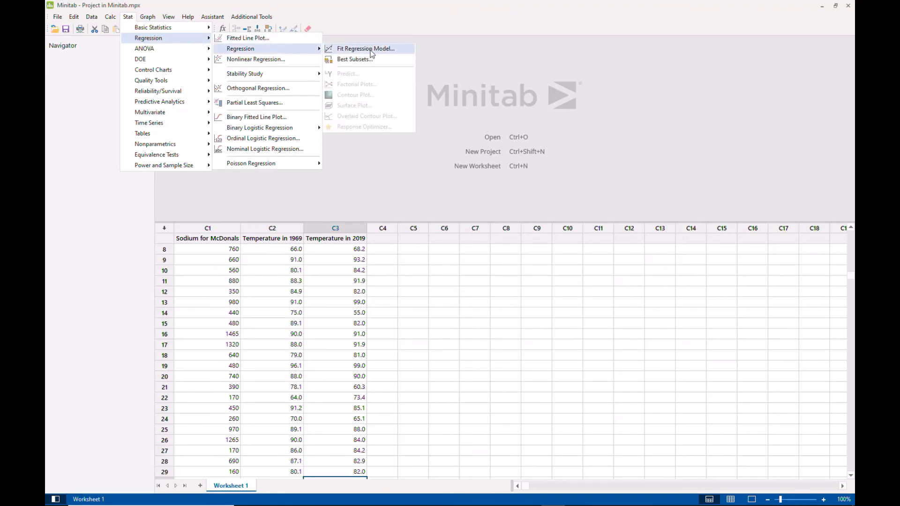
{"action": "left_click", "coordinate": [366, 47]}
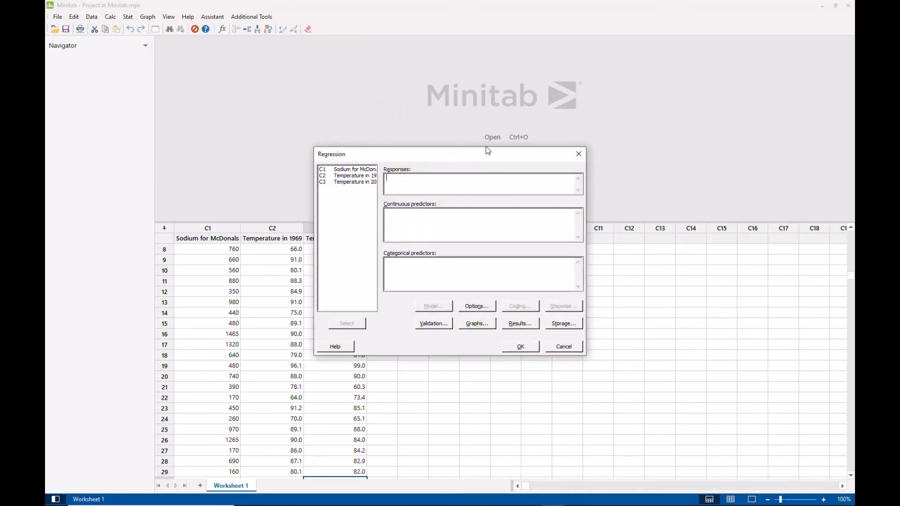
{"action": "mouse_move", "coordinate": [428, 224]}
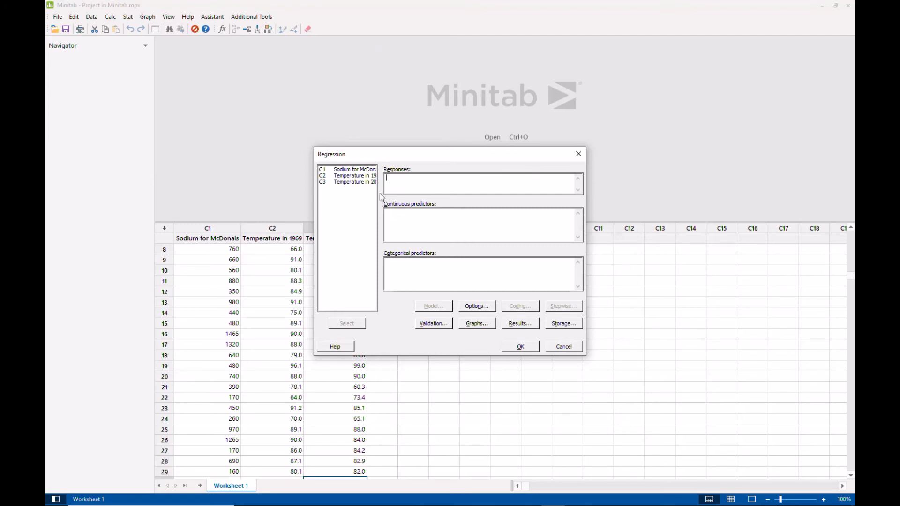
{"action": "left_click", "coordinate": [355, 181]}
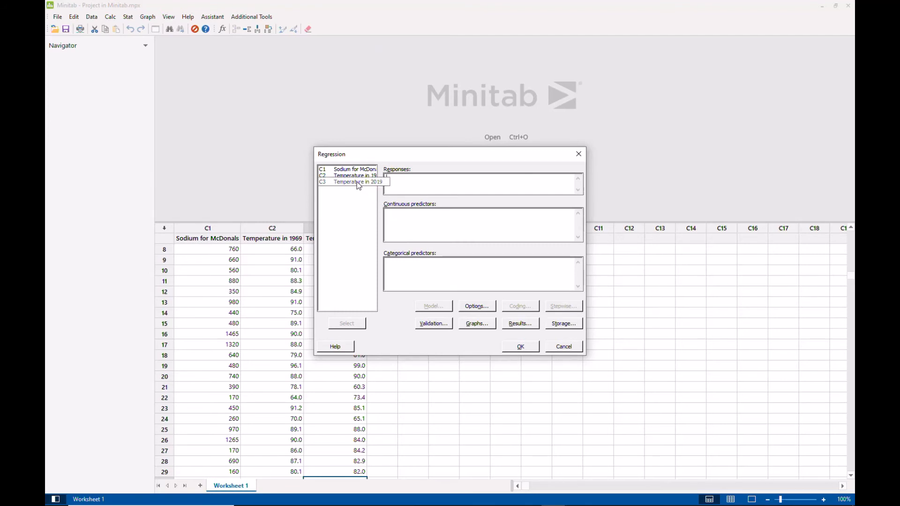
{"action": "left_click", "coordinate": [357, 181]}
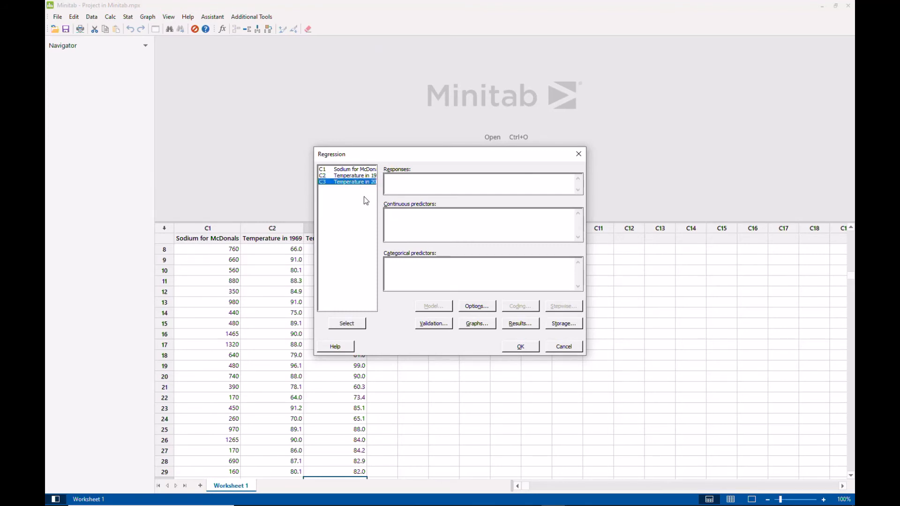
{"action": "left_click", "coordinate": [346, 323]}
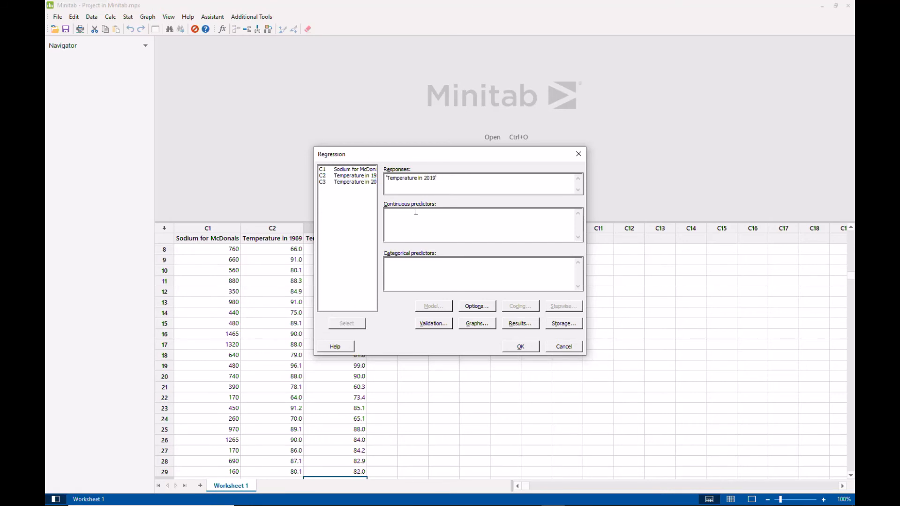
{"action": "left_click", "coordinate": [354, 175]}
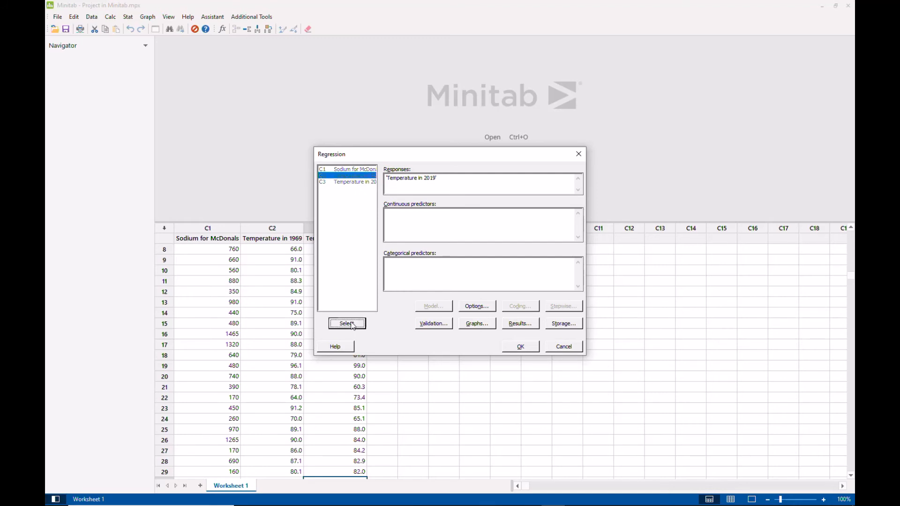
{"action": "left_click", "coordinate": [347, 324]}
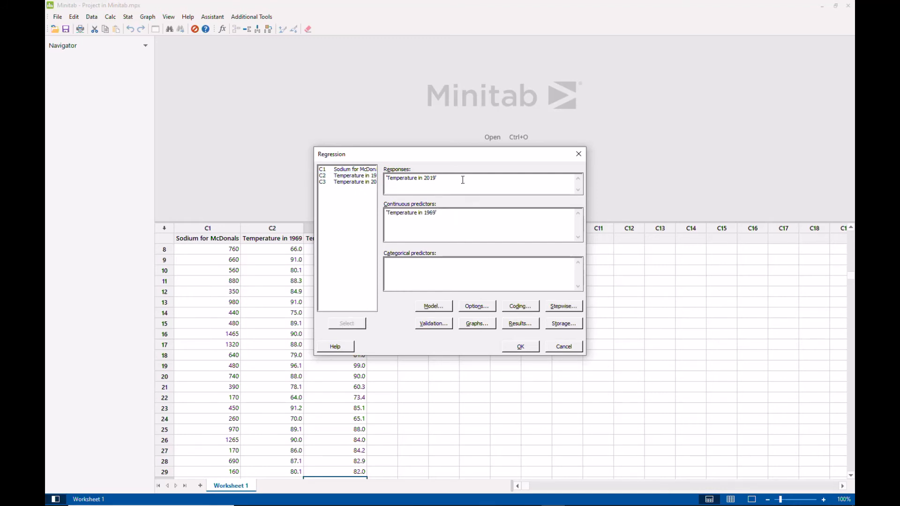
{"action": "mouse_move", "coordinate": [459, 273]}
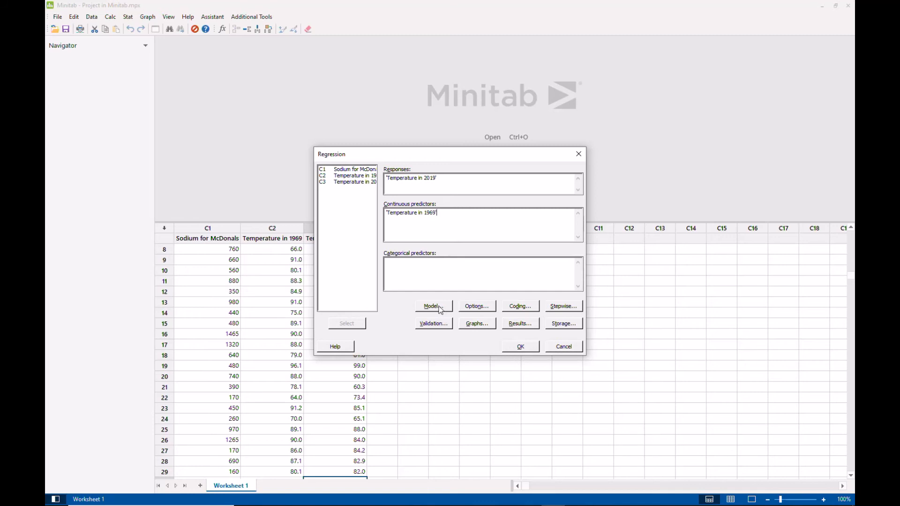
Review the Model, Options and Graphs sub-dialogs, keeping their defaults unchanged
{"action": "left_click", "coordinate": [431, 306]}
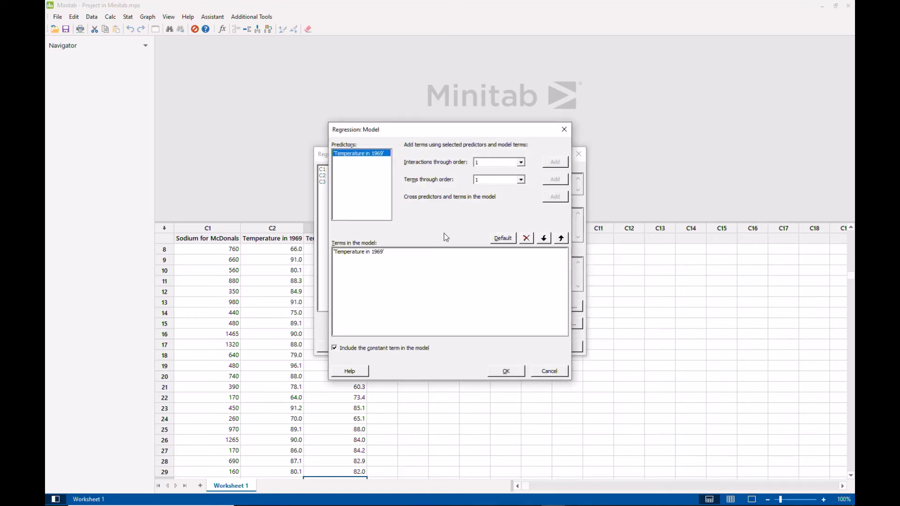
{"action": "mouse_move", "coordinate": [527, 374]}
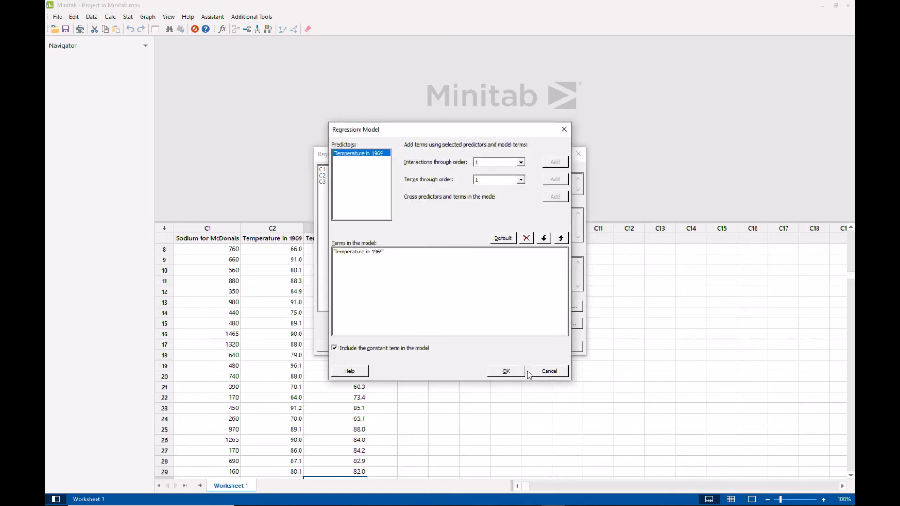
{"action": "left_click", "coordinate": [505, 371]}
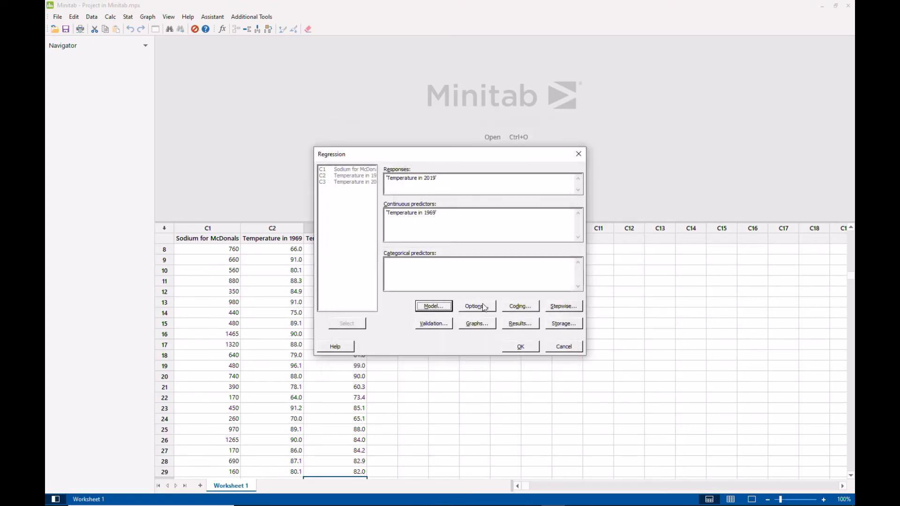
{"action": "left_click", "coordinate": [475, 306]}
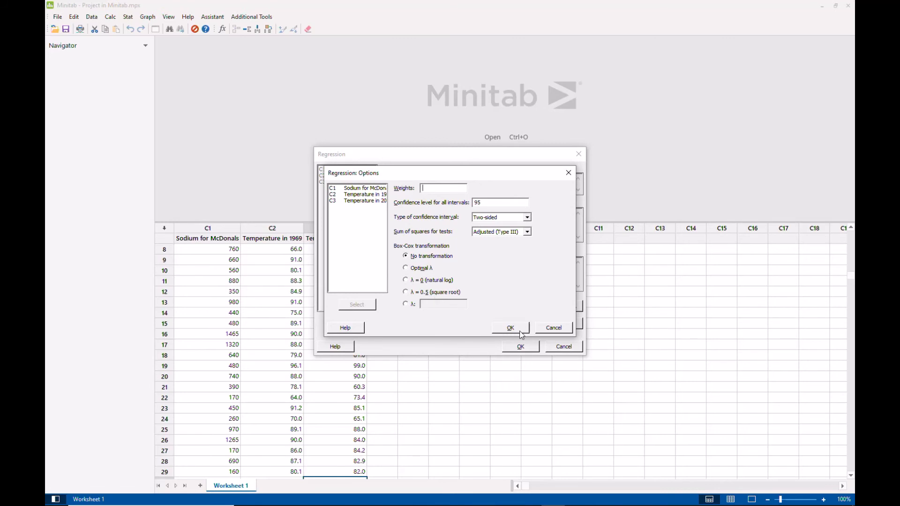
{"action": "left_click", "coordinate": [509, 327]}
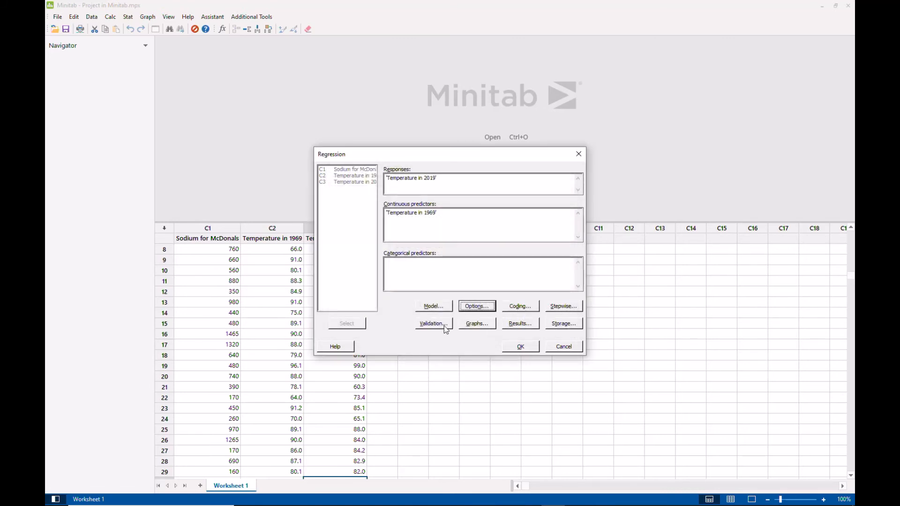
{"action": "left_click", "coordinate": [476, 323]}
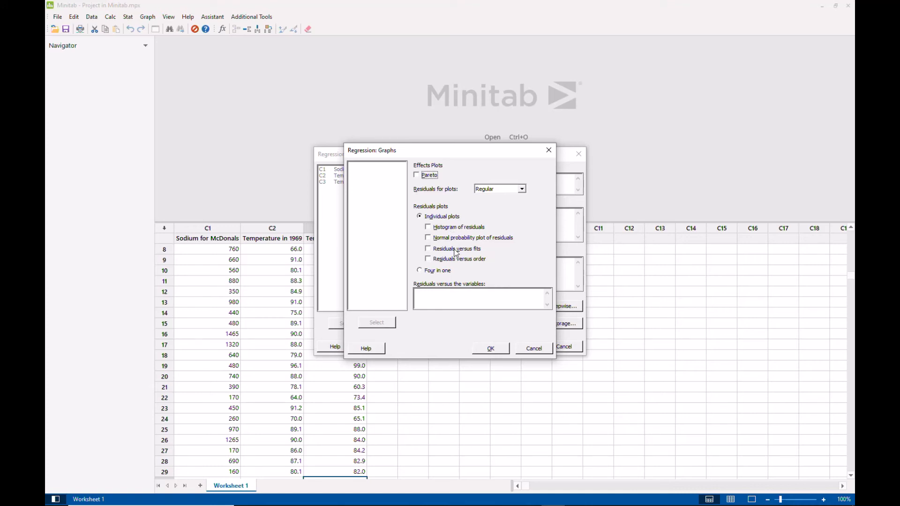
{"action": "mouse_move", "coordinate": [533, 356]}
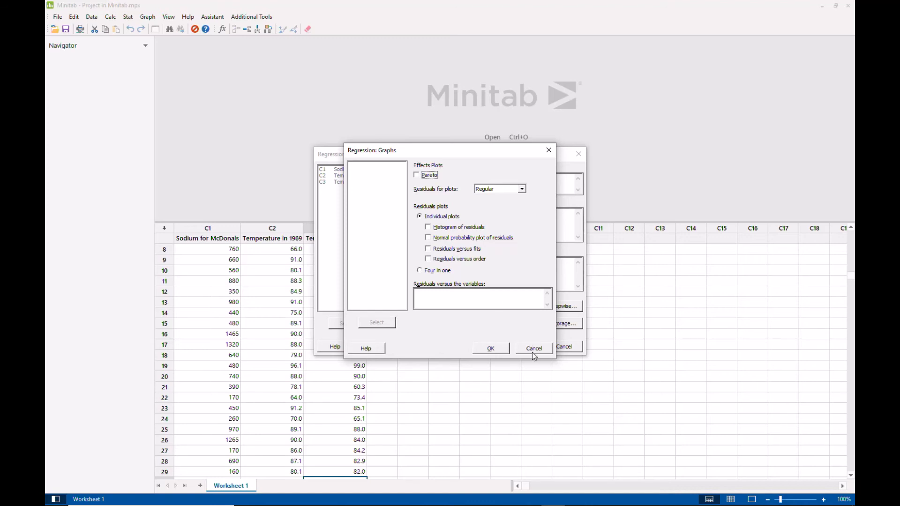
{"action": "left_click", "coordinate": [533, 349]}
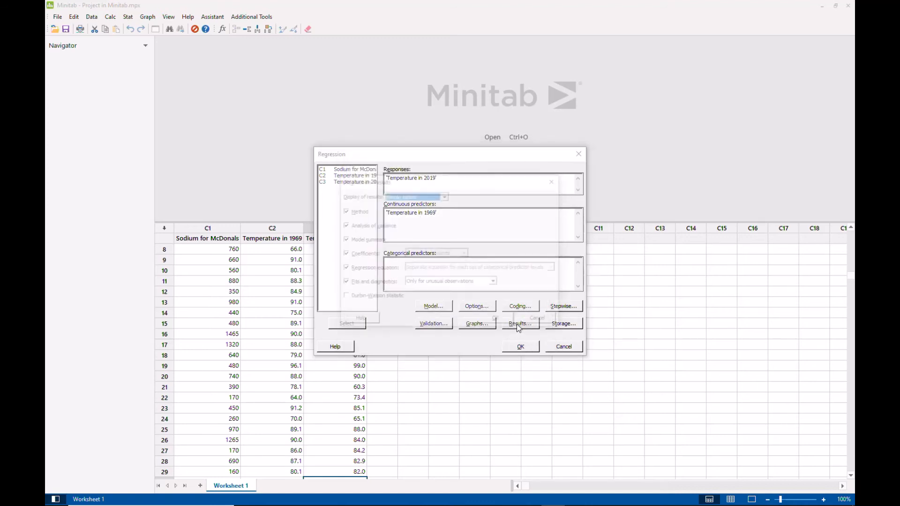
{"action": "left_click", "coordinate": [520, 323]}
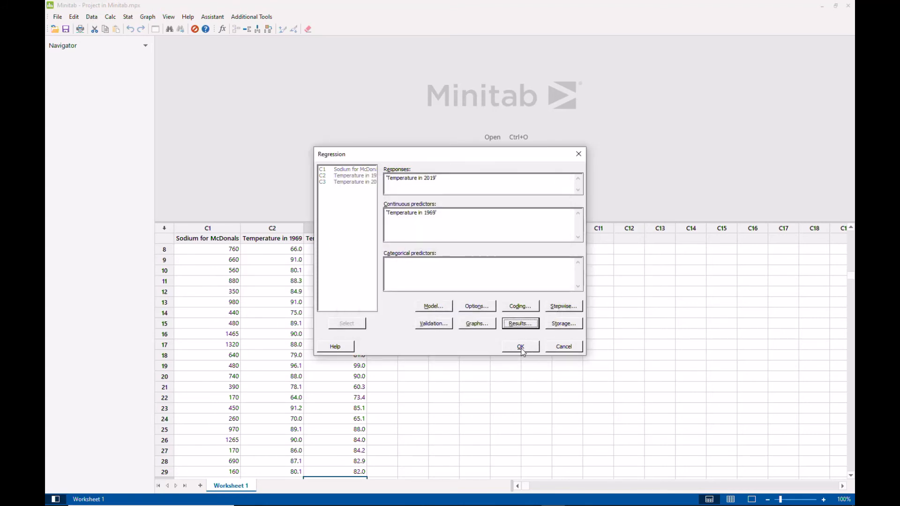
Run the regression and delete the Analysis of Variance table from its output
{"action": "left_click", "coordinate": [520, 346]}
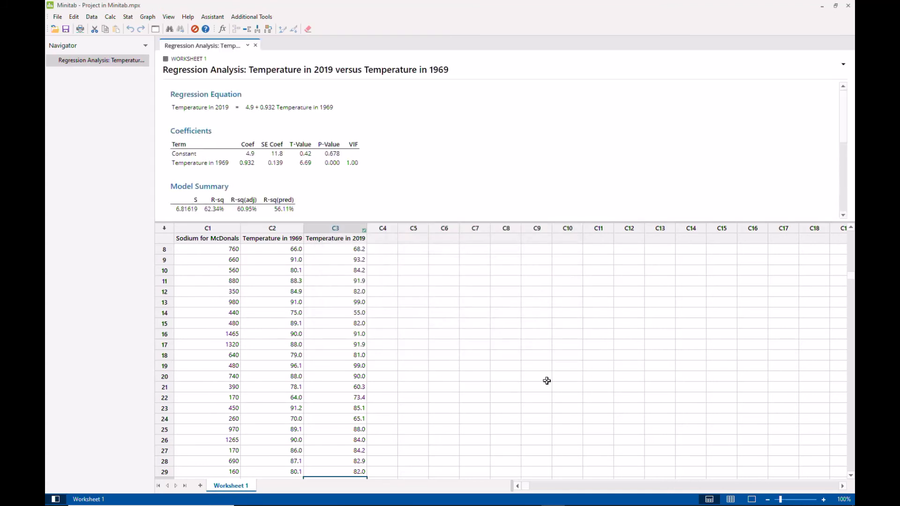
{"action": "mouse_move", "coordinate": [496, 210]}
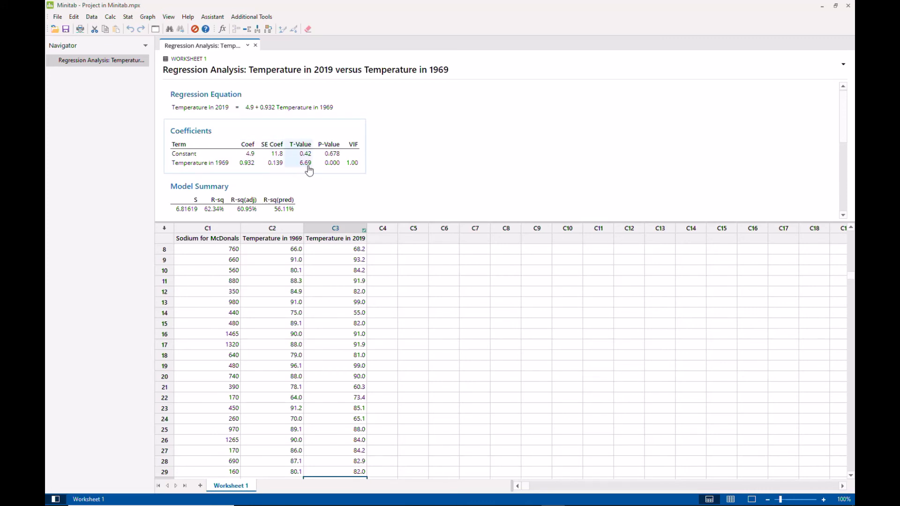
{"action": "mouse_move", "coordinate": [353, 165]}
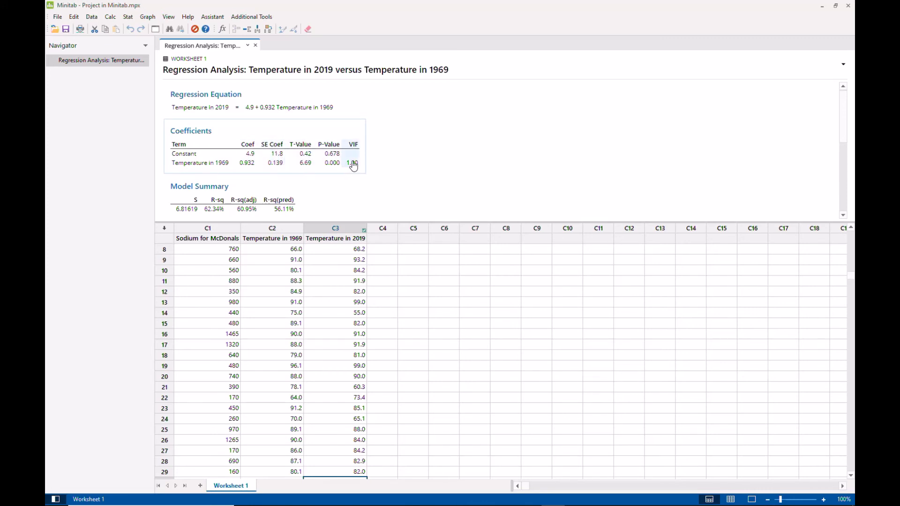
{"action": "scroll", "scroll_direction": "down", "scroll_amount": 3}
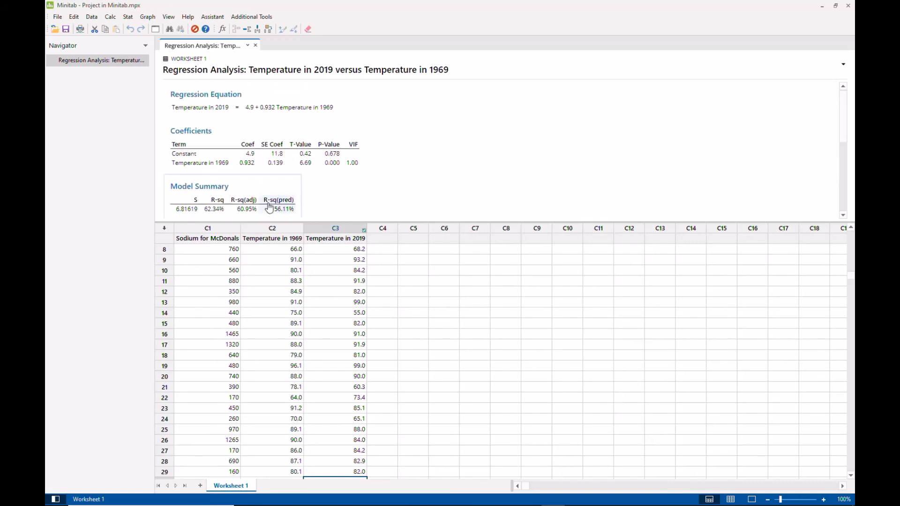
{"action": "mouse_move", "coordinate": [254, 218]}
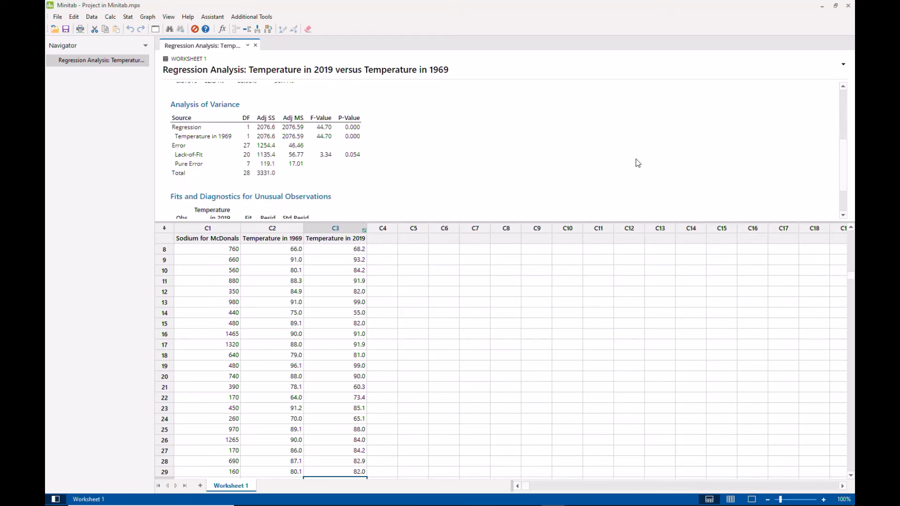
{"action": "left_click", "coordinate": [265, 127]}
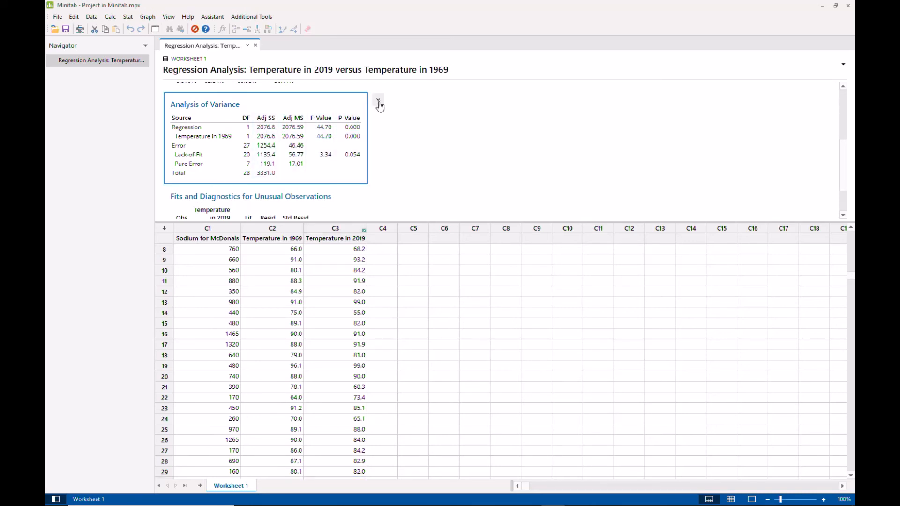
{"action": "left_click", "coordinate": [378, 100]}
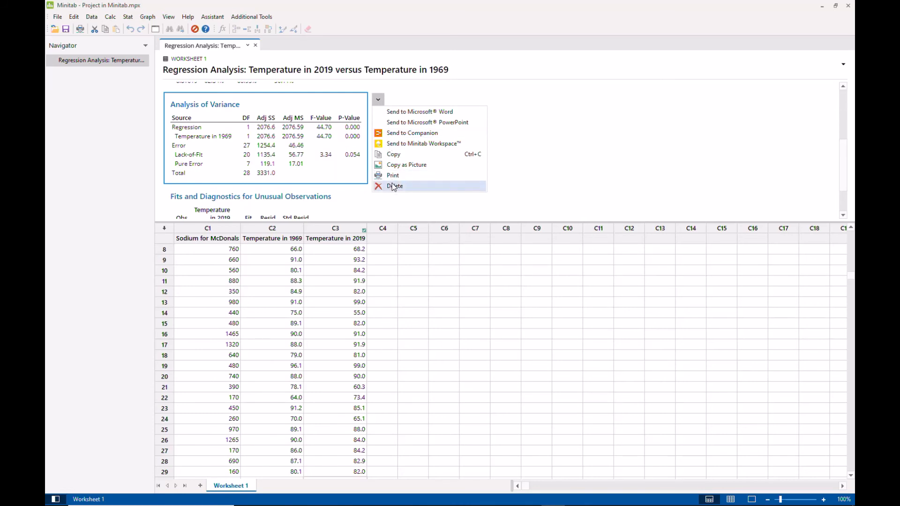
{"action": "left_click", "coordinate": [395, 186]}
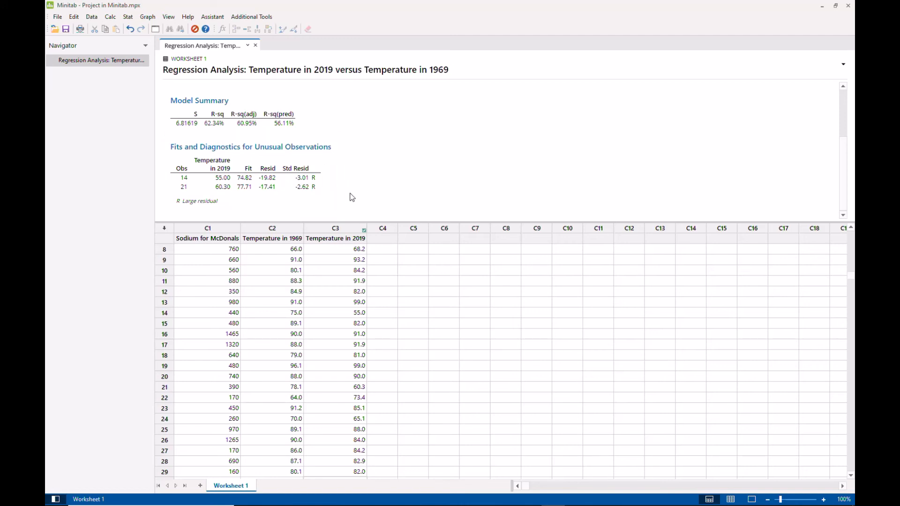
{"action": "mouse_move", "coordinate": [374, 199]}
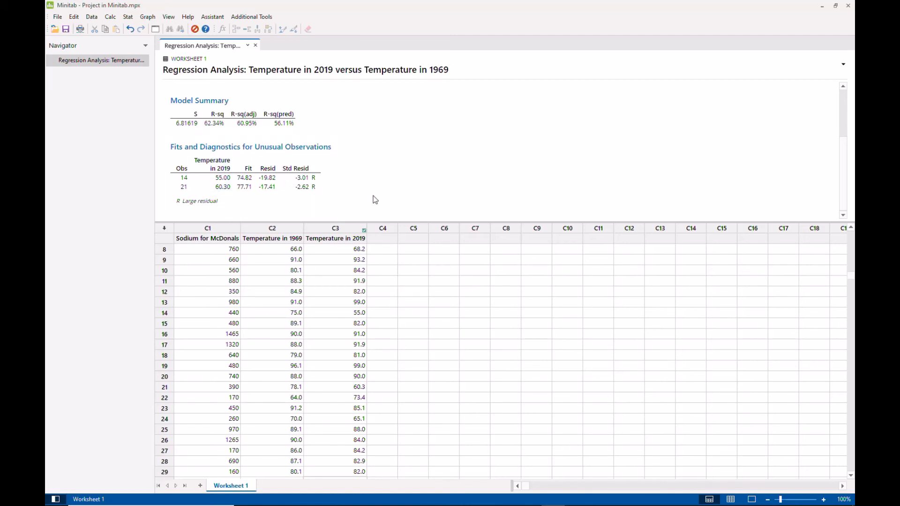
{"action": "mouse_move", "coordinate": [376, 195]}
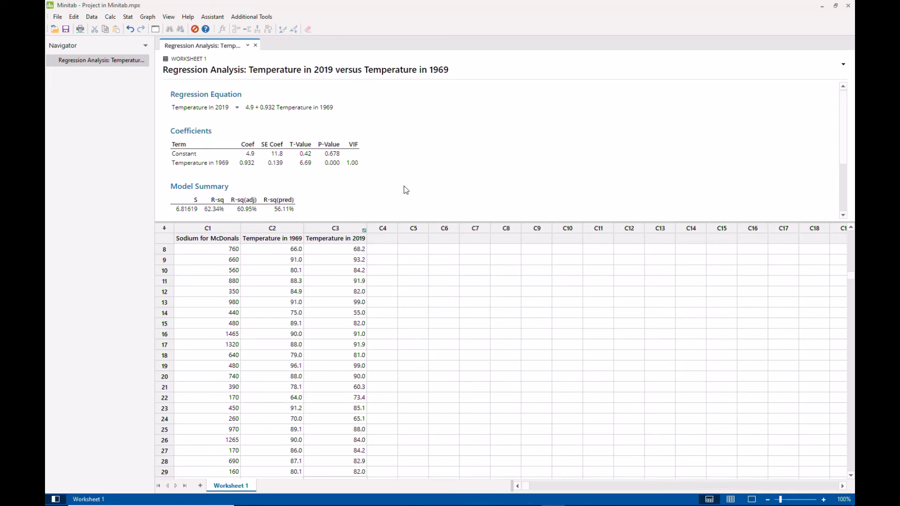
{"action": "mouse_move", "coordinate": [157, 6]}
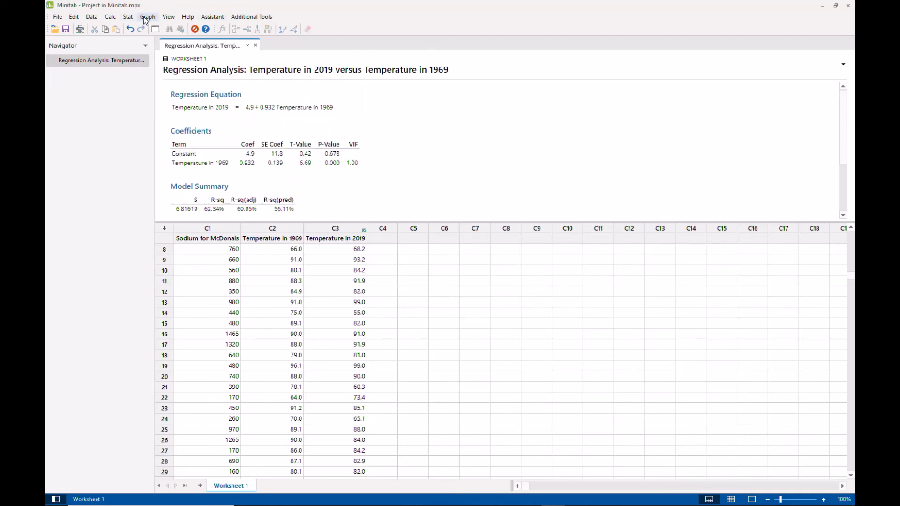
{"action": "left_click", "coordinate": [168, 16]}
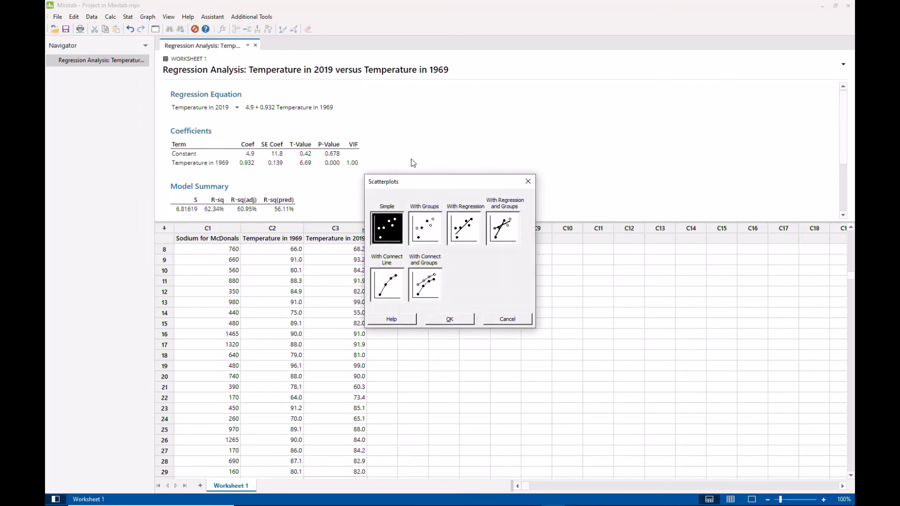
{"action": "mouse_move", "coordinate": [435, 231]}
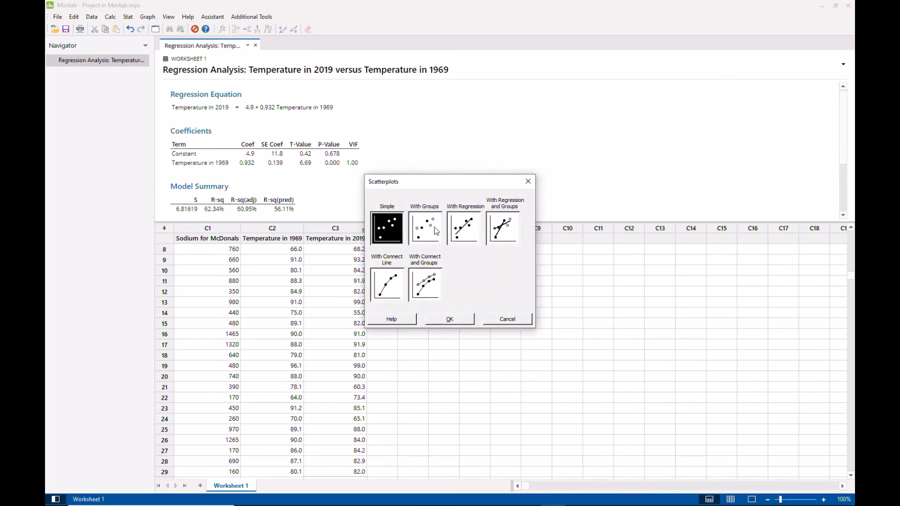
{"action": "left_click", "coordinate": [463, 228]}
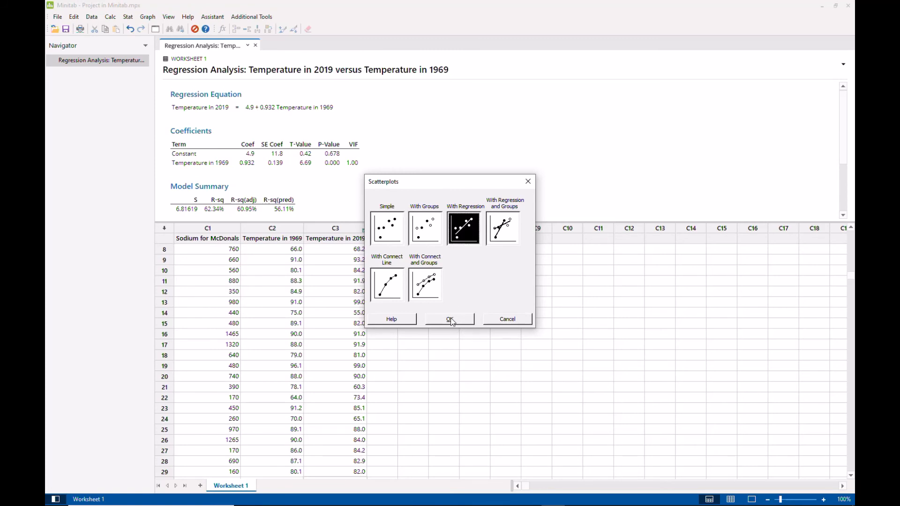
{"action": "left_click", "coordinate": [450, 319]}
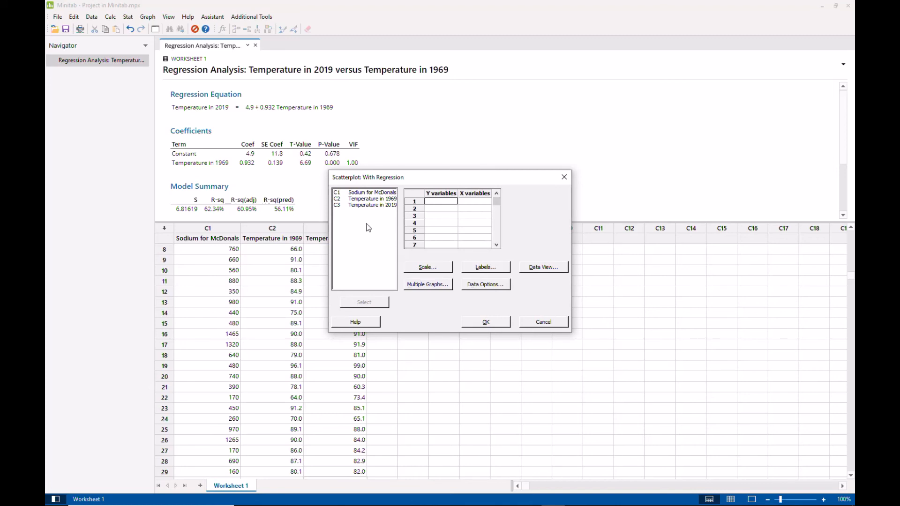
{"action": "left_click", "coordinate": [372, 199]}
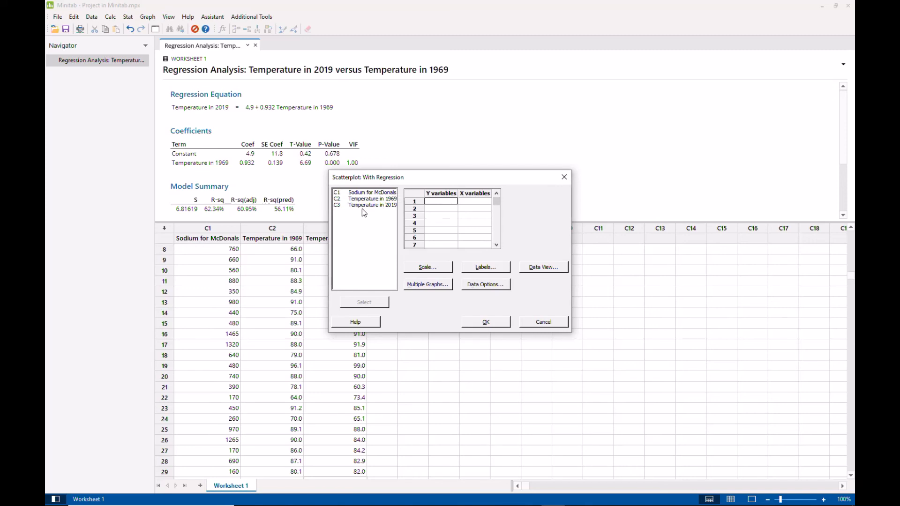
{"action": "left_click", "coordinate": [371, 192]}
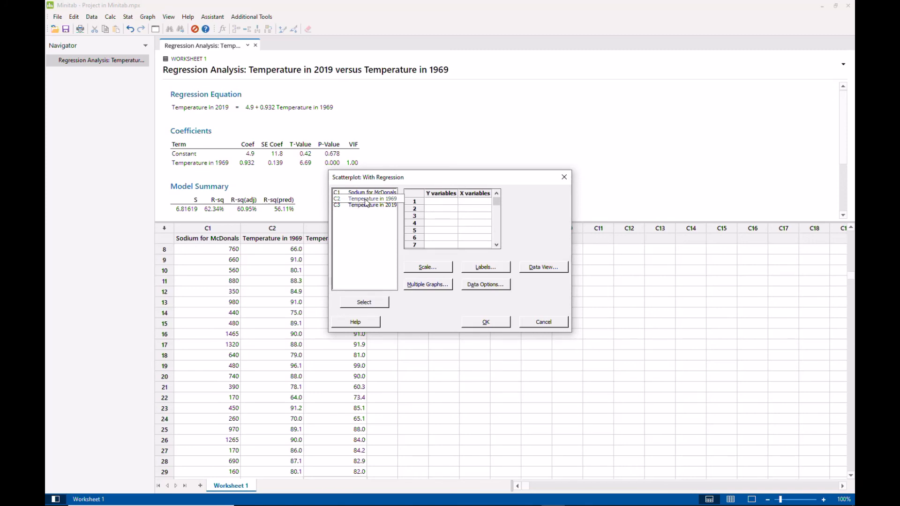
{"action": "double_click", "coordinate": [372, 198]}
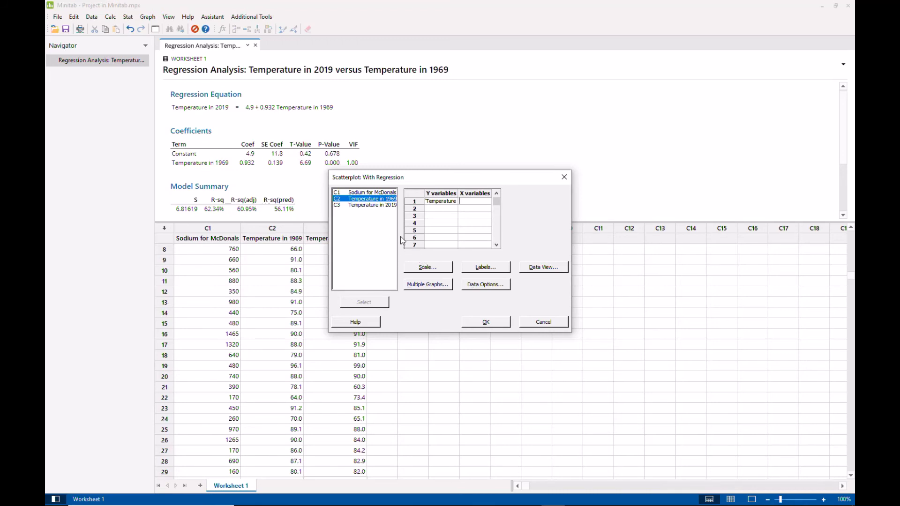
{"action": "left_click", "coordinate": [372, 205]}
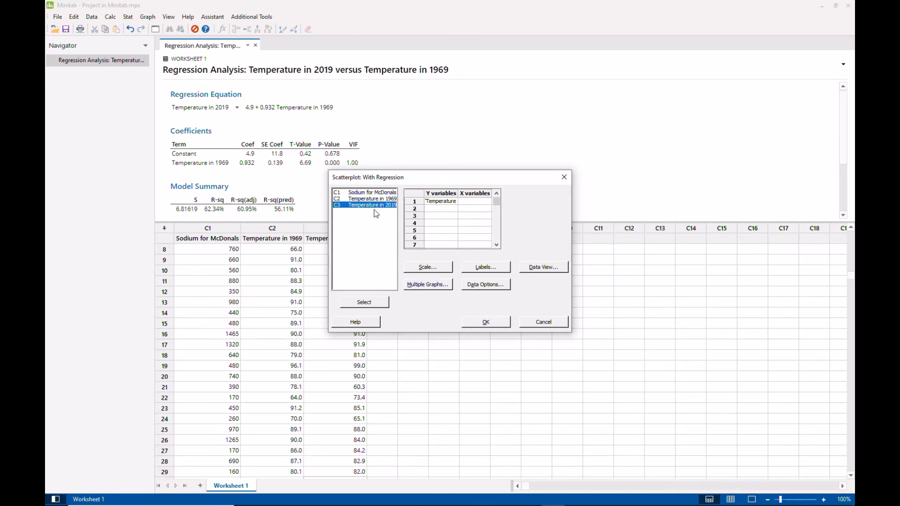
{"action": "left_click", "coordinate": [363, 302]}
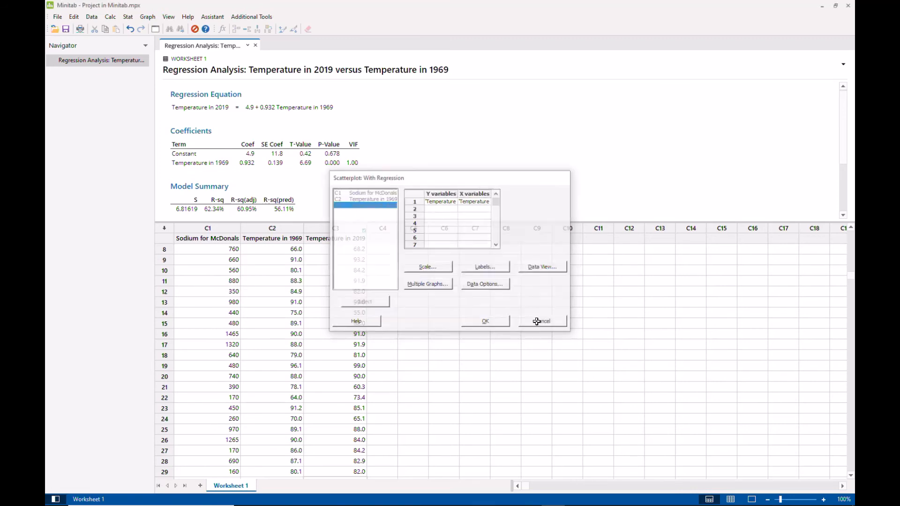
Discard the earlier scatterplot setup and choose Scatterplot With Regression instead
{"action": "left_click", "coordinate": [541, 320]}
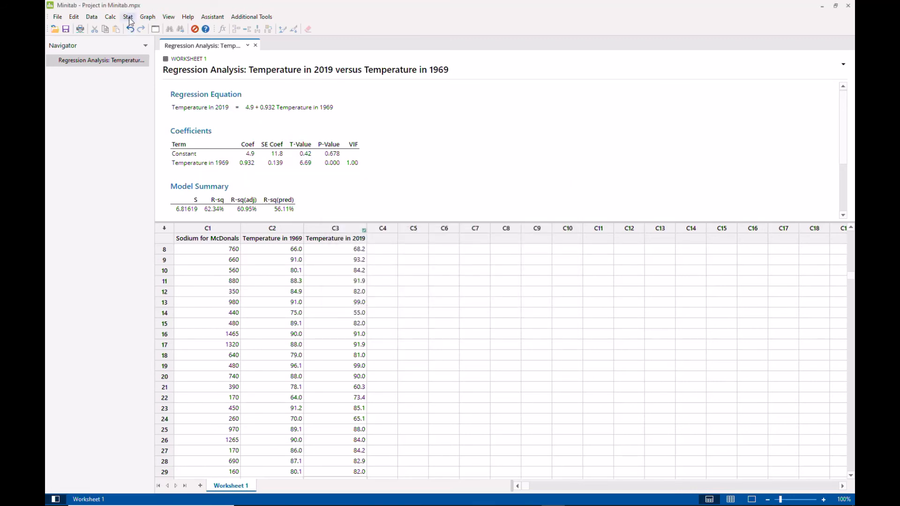
{"action": "mouse_move", "coordinate": [147, 17]}
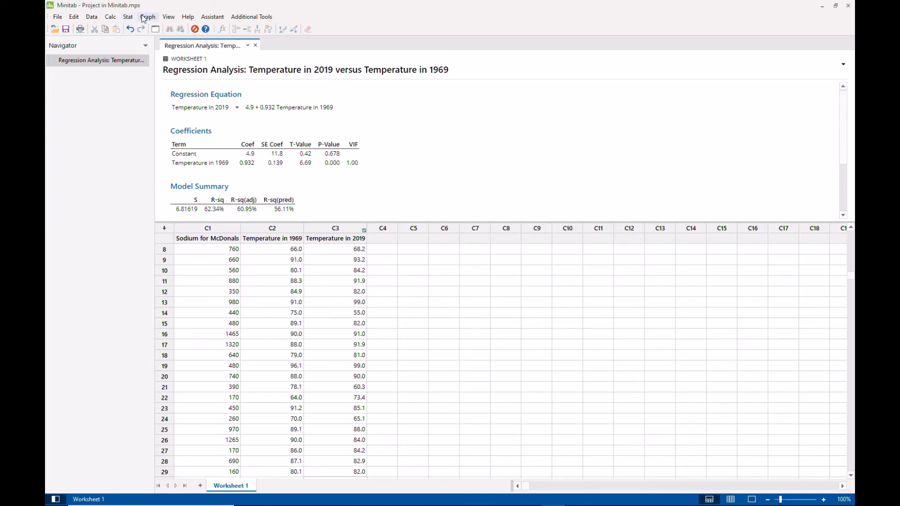
{"action": "left_click", "coordinate": [147, 16]}
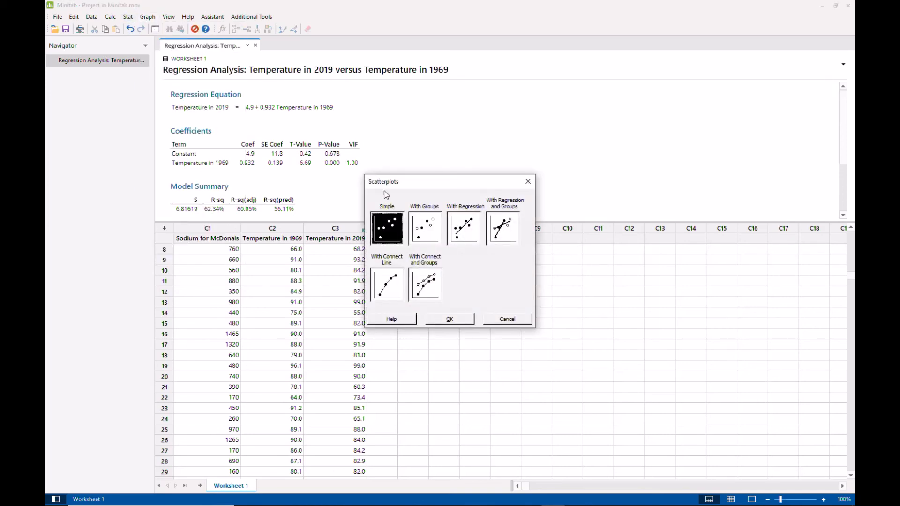
{"action": "left_click", "coordinate": [463, 228]}
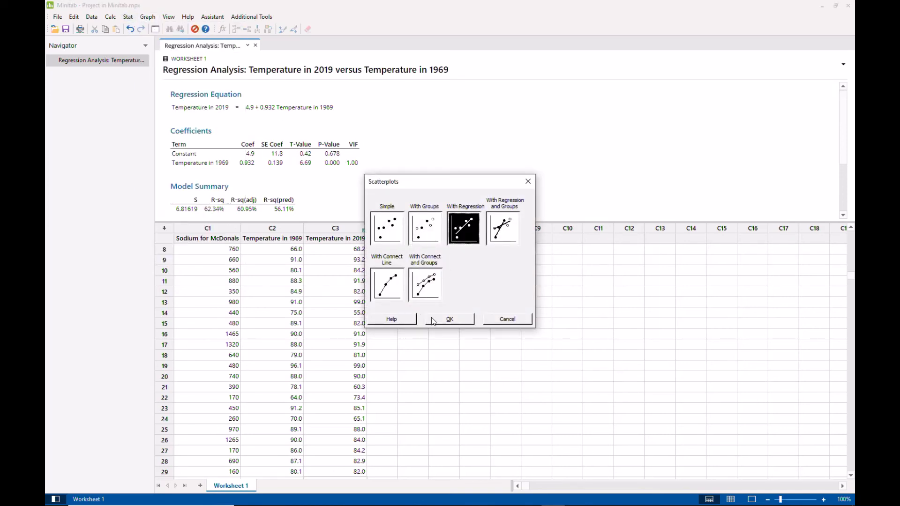
{"action": "left_click", "coordinate": [450, 318]}
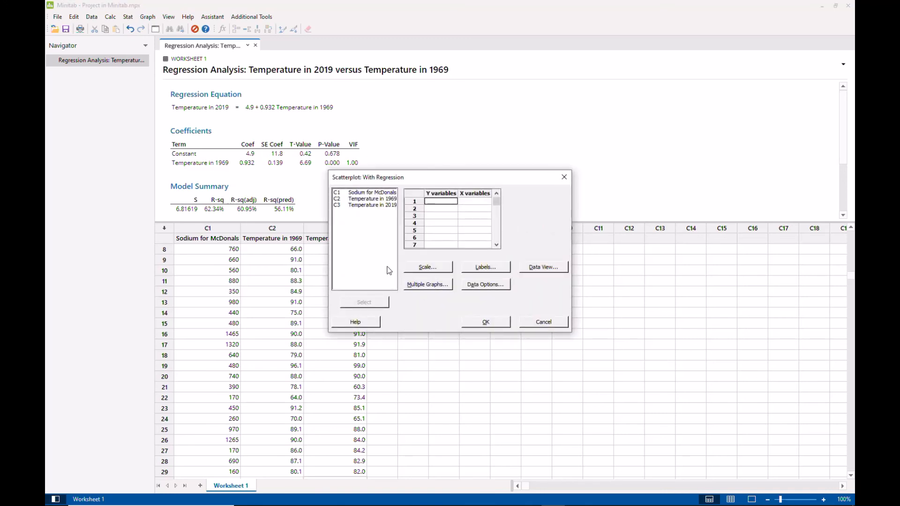
{"action": "mouse_move", "coordinate": [372, 229]}
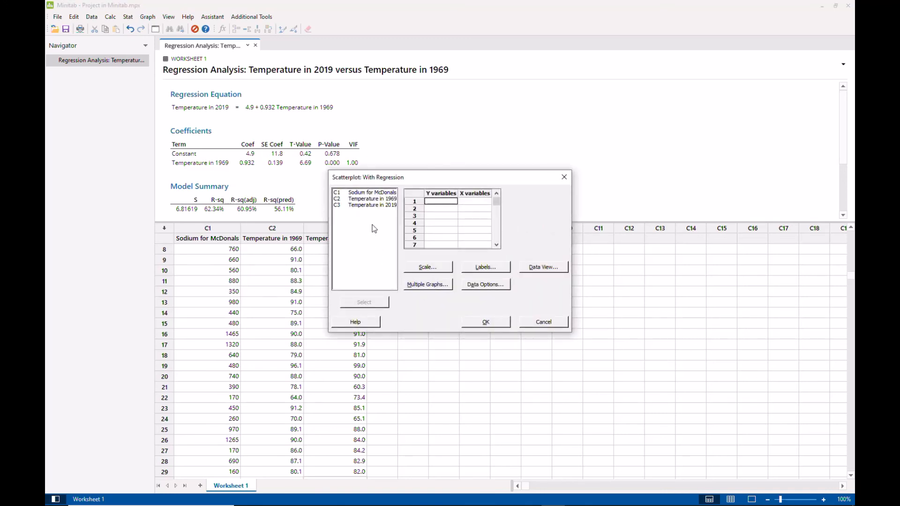
Plot Y = Temperature in 2019 against X = Temperature in 1969, leaving Data Options unchanged
{"action": "left_click", "coordinate": [373, 205]}
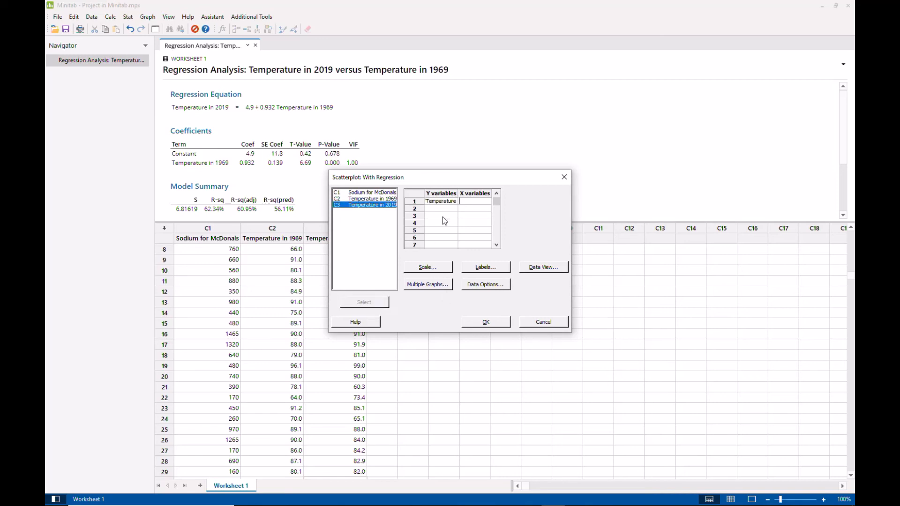
{"action": "left_click", "coordinate": [372, 198]}
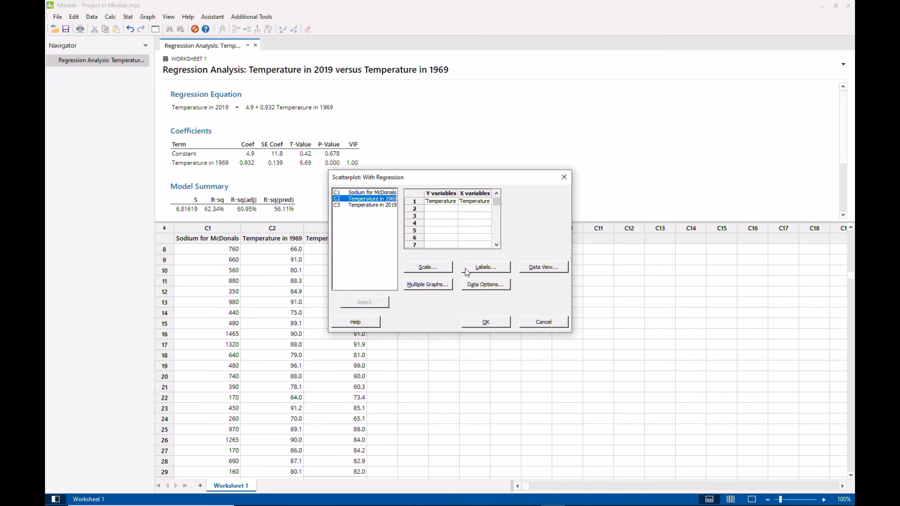
{"action": "mouse_move", "coordinate": [488, 270]}
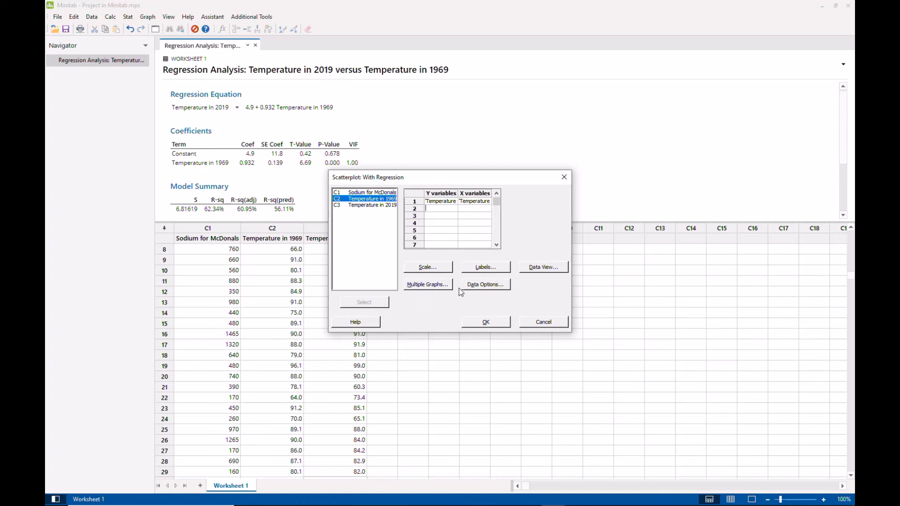
{"action": "left_click", "coordinate": [484, 284]}
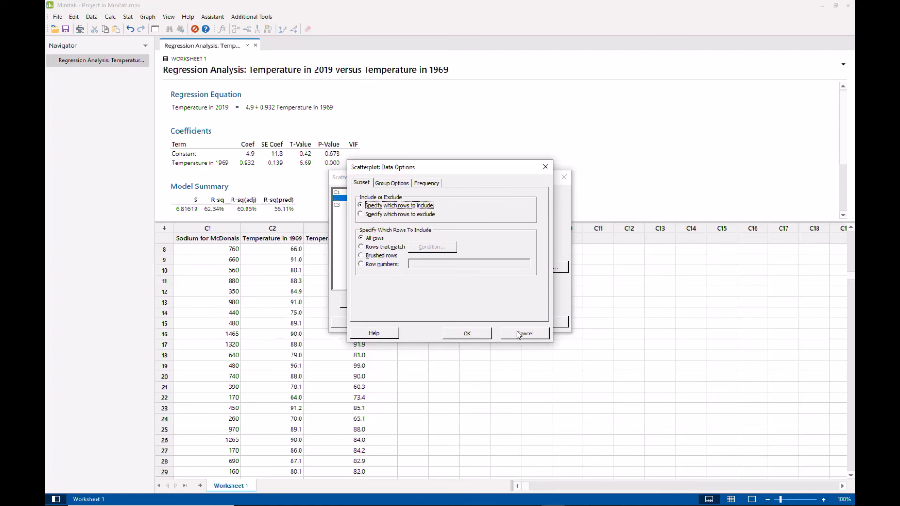
{"action": "left_click", "coordinate": [523, 334]}
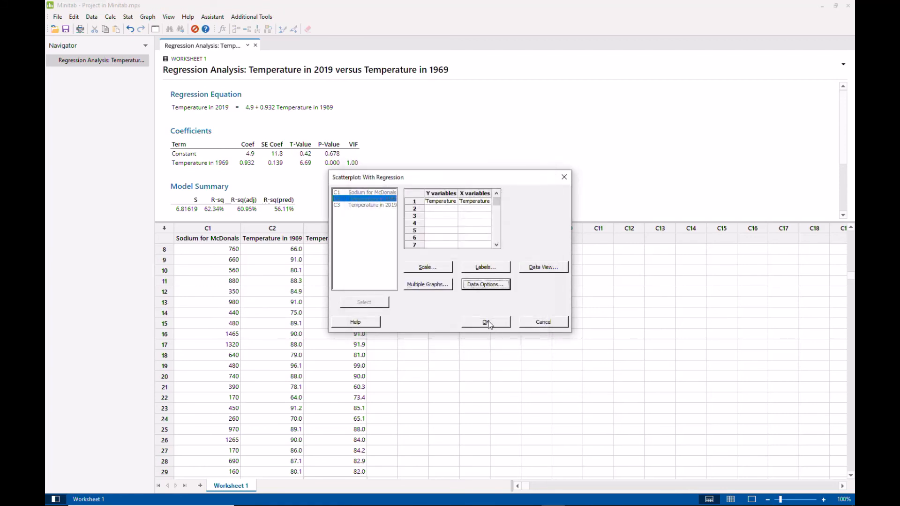
{"action": "left_click", "coordinate": [485, 322]}
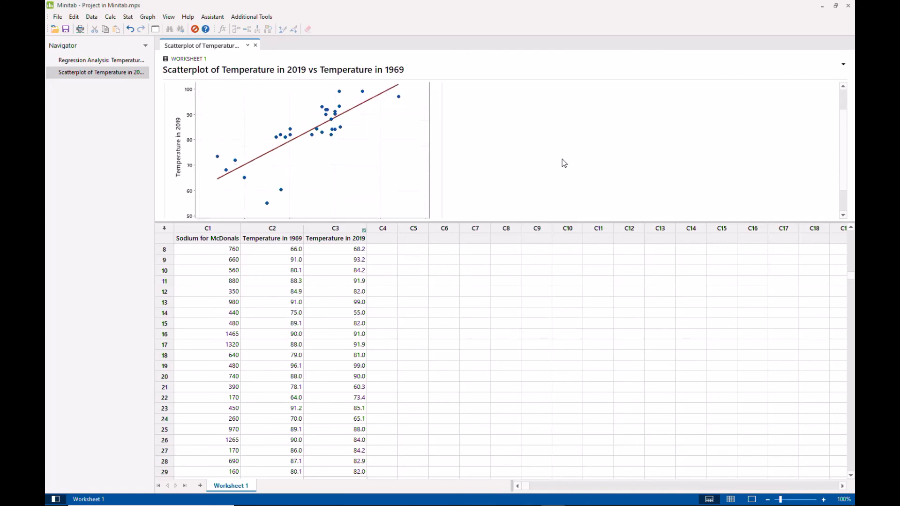
Scroll down through the scatterplot and regression output
{"action": "scroll", "scroll_direction": "down", "scroll_amount": 3}
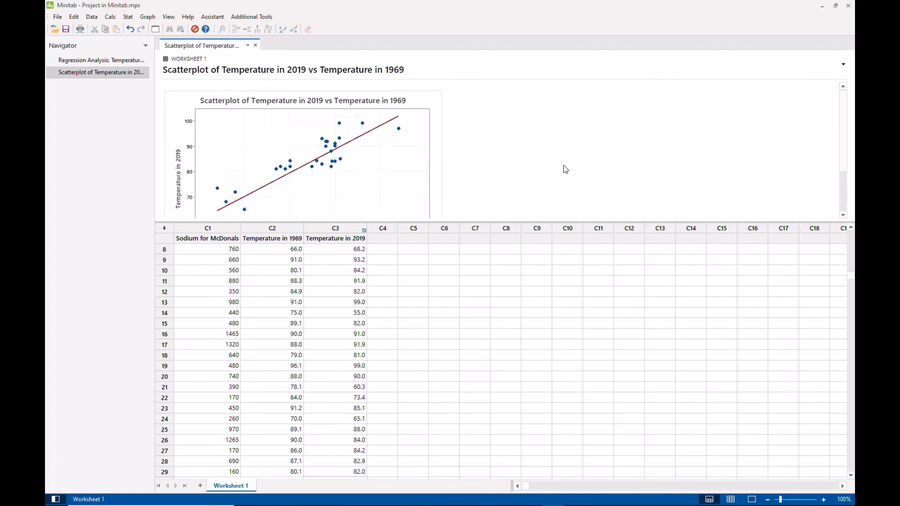
{"action": "scroll", "scroll_direction": "down", "scroll_amount": 3}
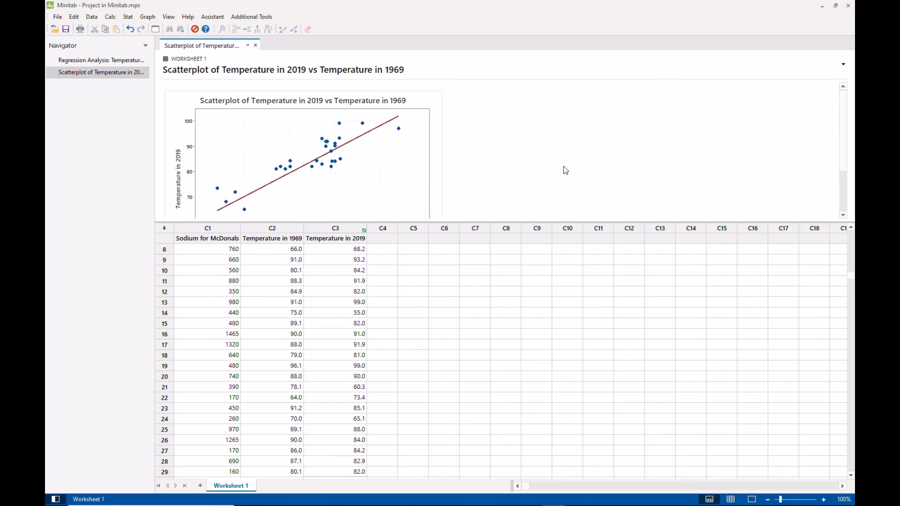
{"action": "scroll", "scroll_direction": "down", "scroll_amount": 3}
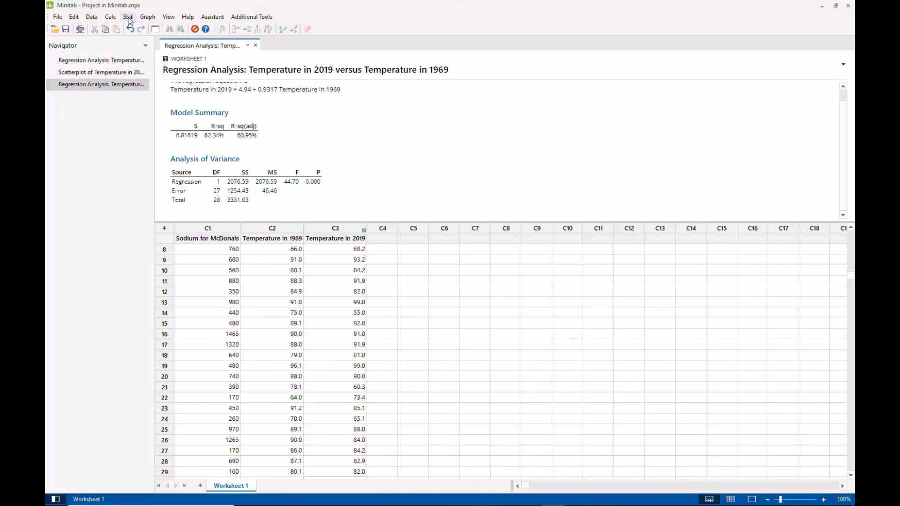
Set up a linear Fitted Line Plot of Temperature in 2019 on 1969 with a Residuals versus fits graph
{"action": "left_click", "coordinate": [128, 16]}
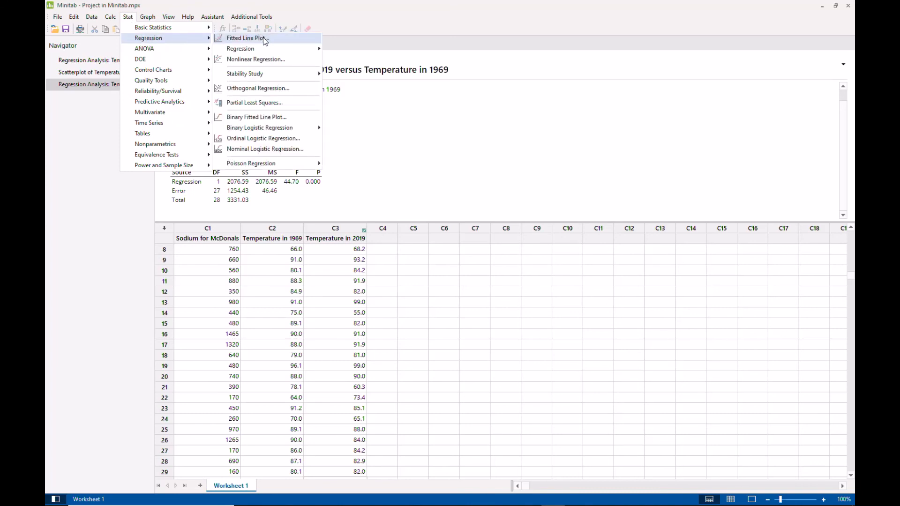
{"action": "mouse_move", "coordinate": [277, 40]}
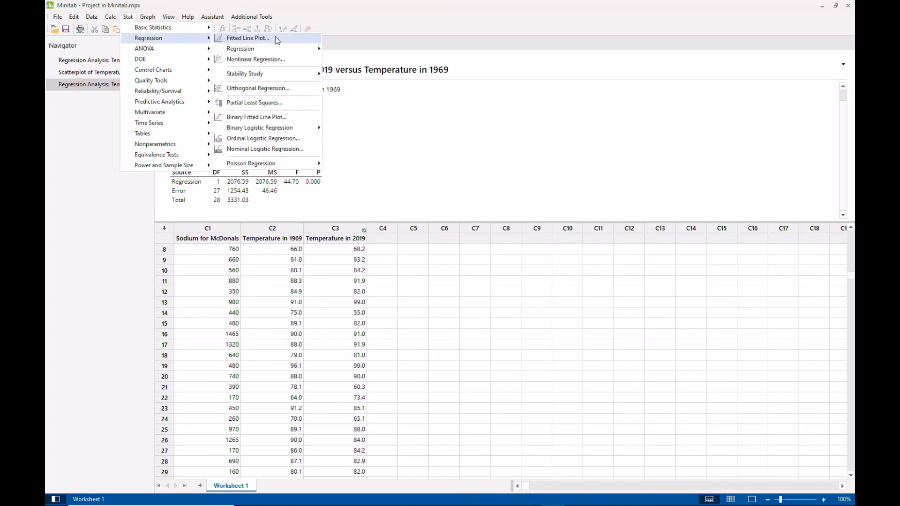
{"action": "left_click", "coordinate": [247, 38]}
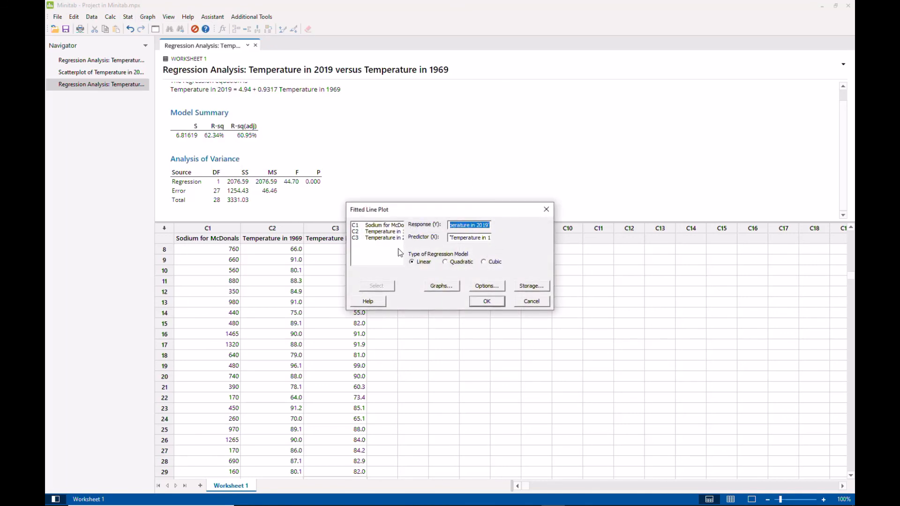
{"action": "mouse_move", "coordinate": [424, 233]}
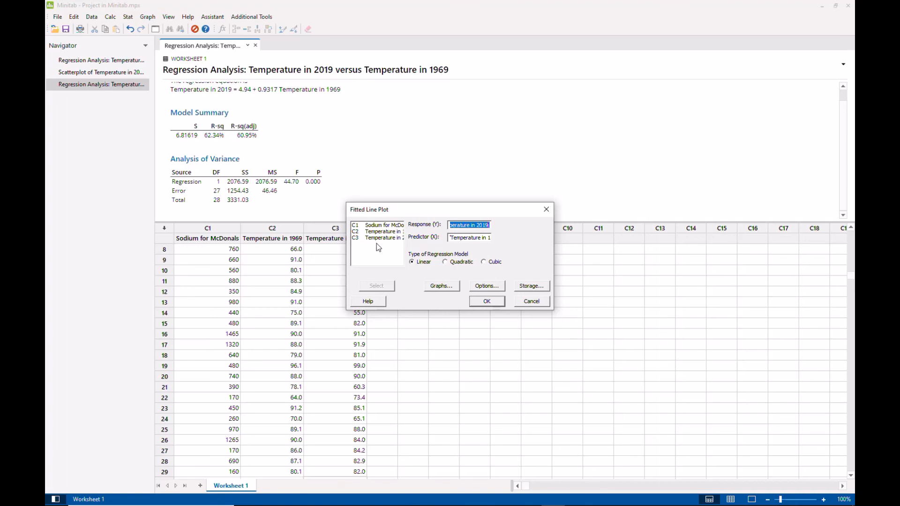
{"action": "mouse_move", "coordinate": [482, 247]}
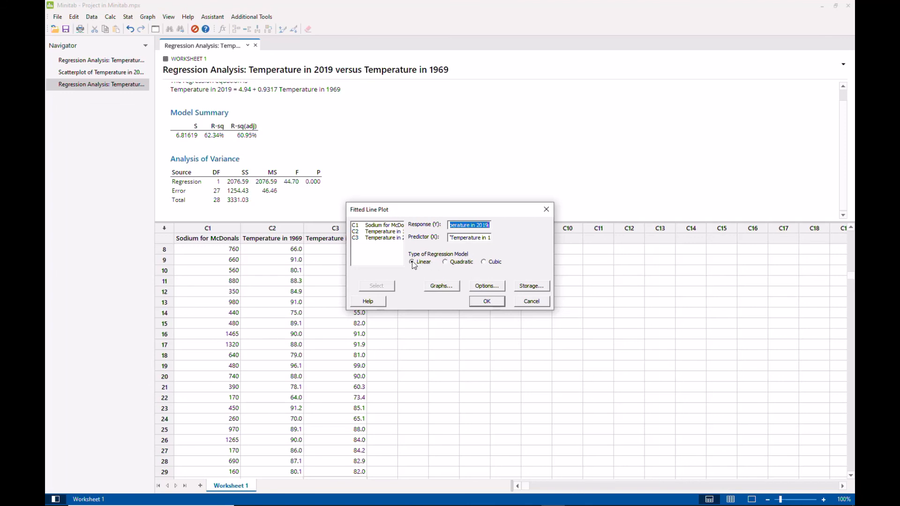
{"action": "mouse_move", "coordinate": [442, 289]}
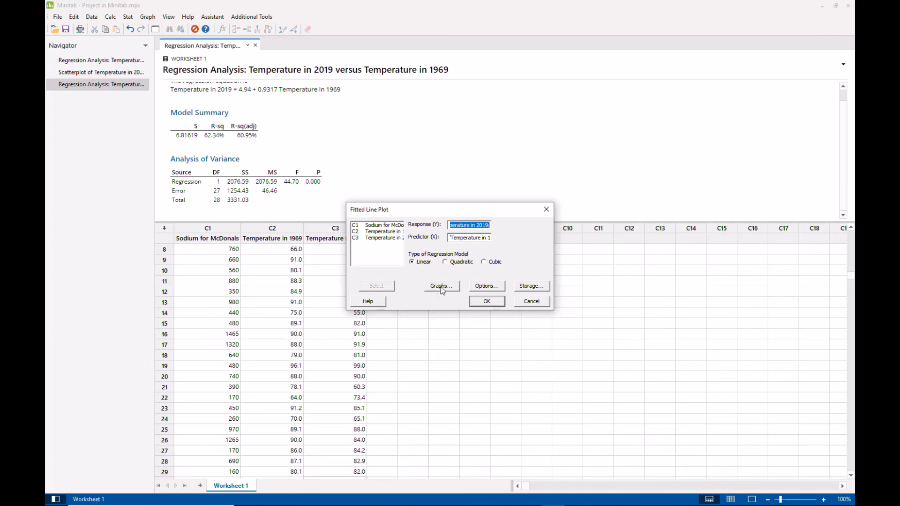
{"action": "left_click", "coordinate": [440, 286]}
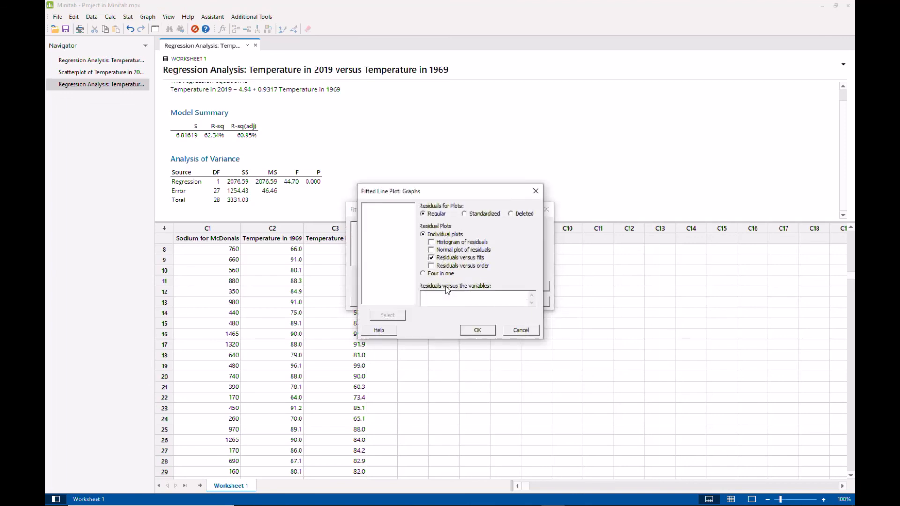
{"action": "mouse_move", "coordinate": [477, 226]}
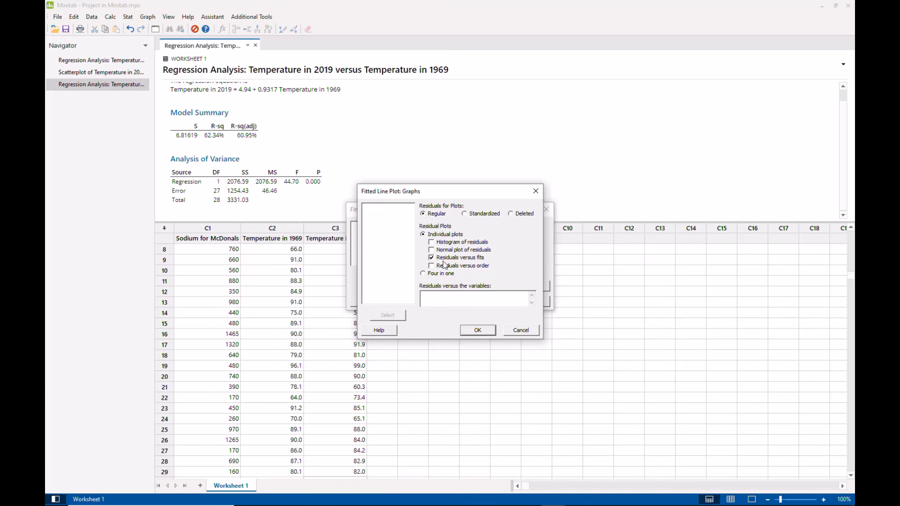
{"action": "mouse_move", "coordinate": [487, 268]}
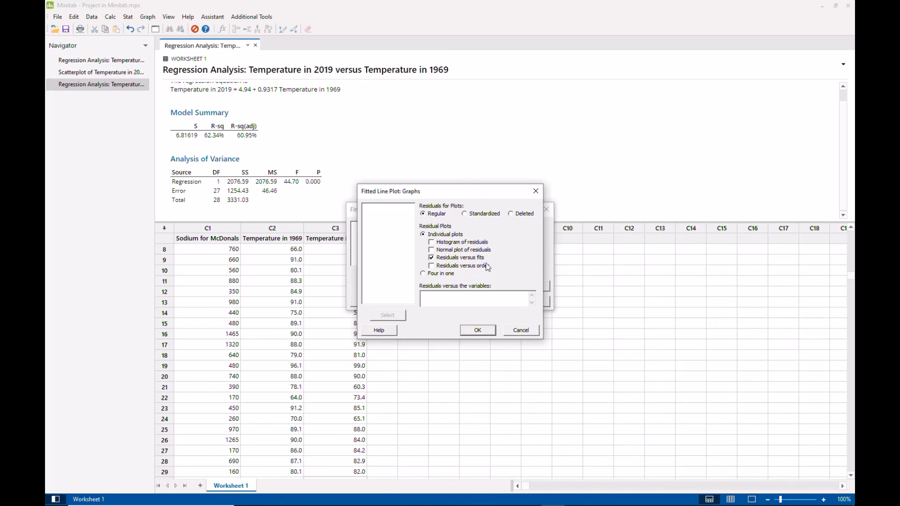
{"action": "mouse_move", "coordinate": [462, 268]}
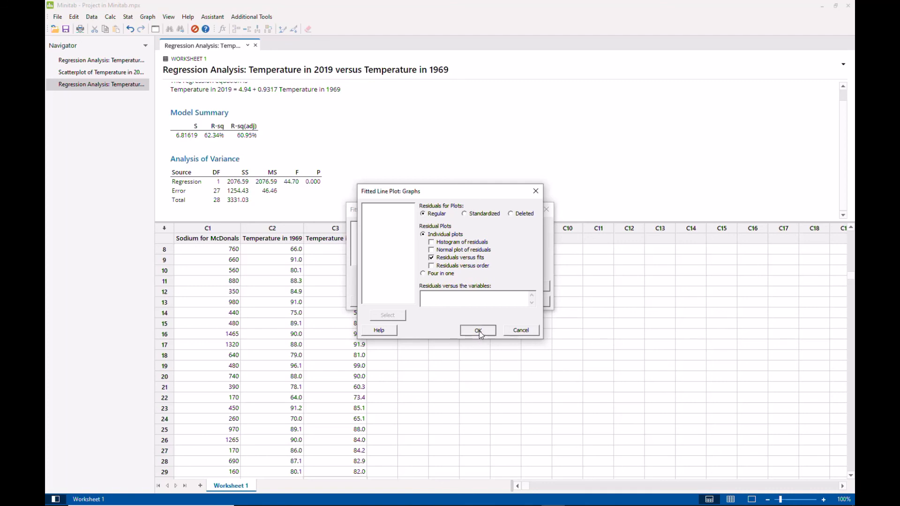
{"action": "left_click", "coordinate": [477, 331]}
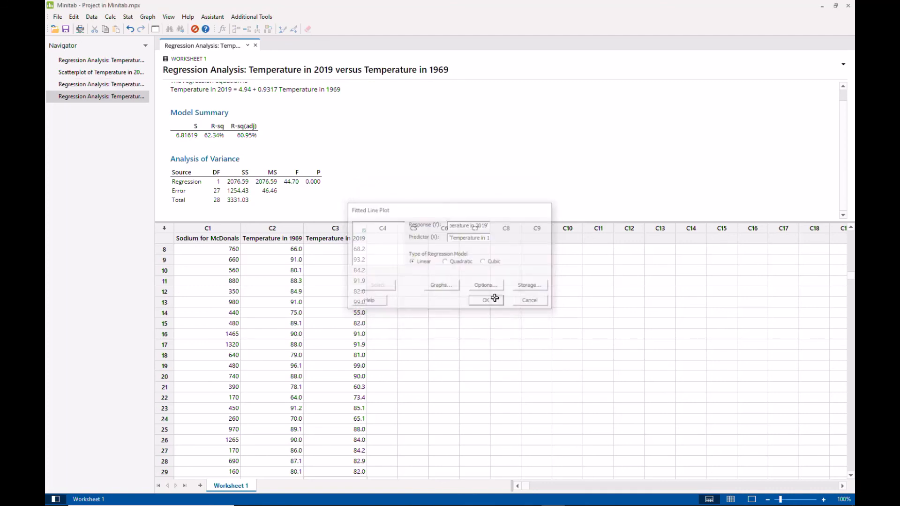
Run the fitted line plot and inspect the Fitted Line Plot and Versus Fits graphs
{"action": "left_click", "coordinate": [485, 300]}
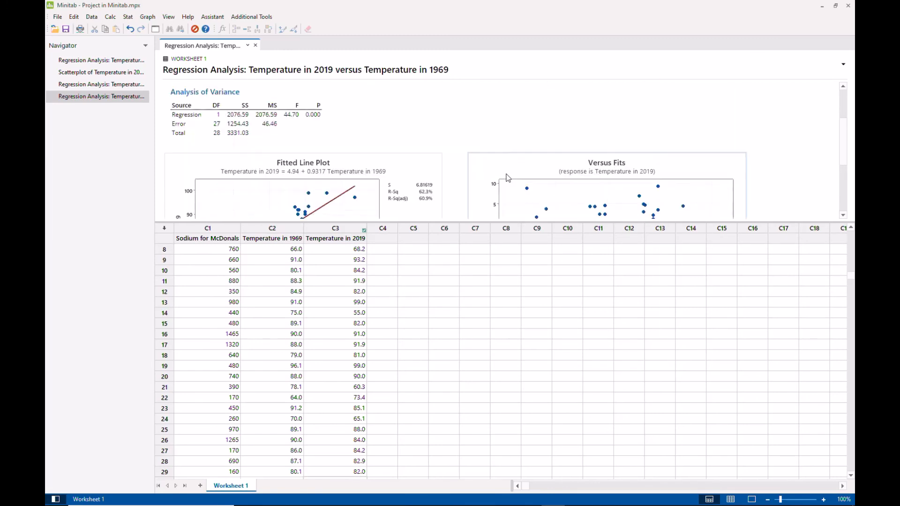
{"action": "scroll", "scroll_direction": "down", "scroll_amount": 3}
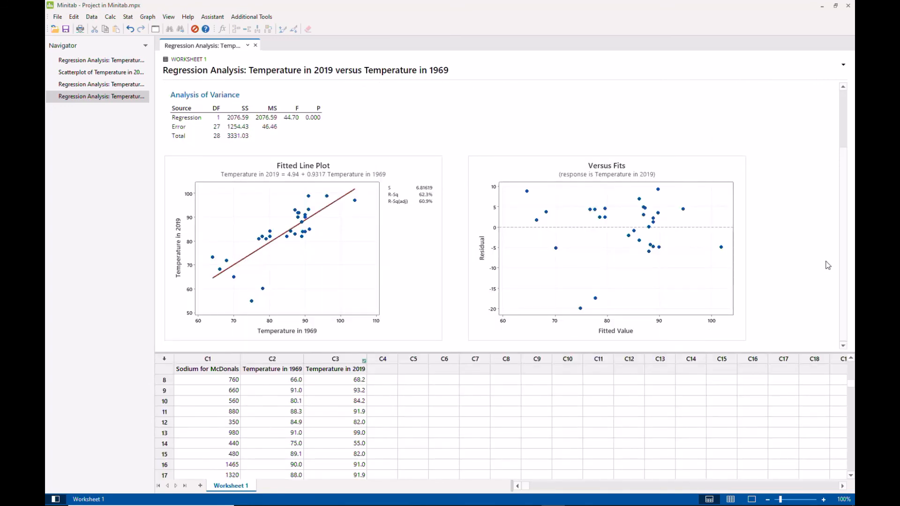
{"action": "mouse_move", "coordinate": [399, 214]}
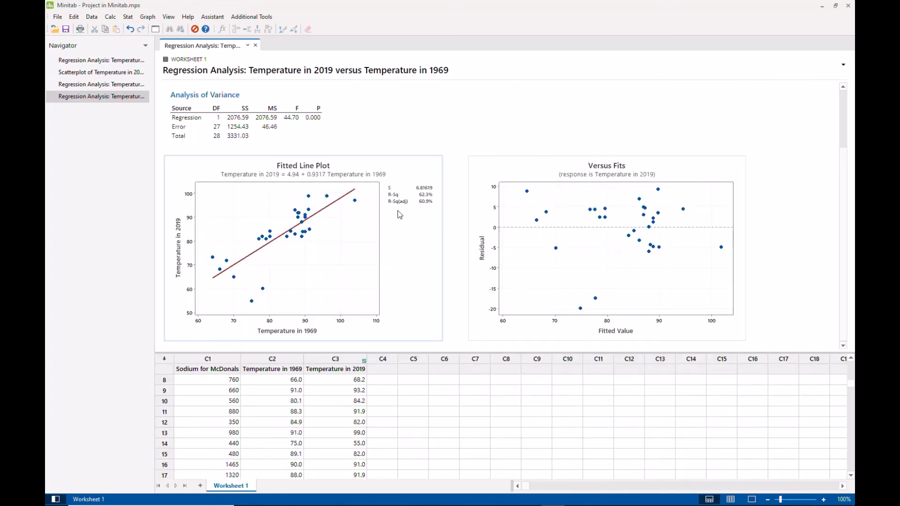
{"action": "mouse_move", "coordinate": [431, 210]}
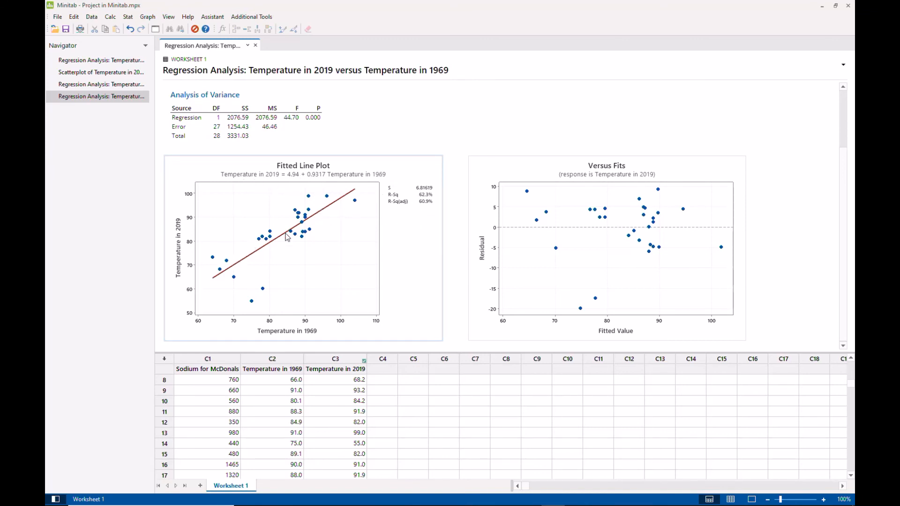
{"action": "mouse_move", "coordinate": [295, 269]}
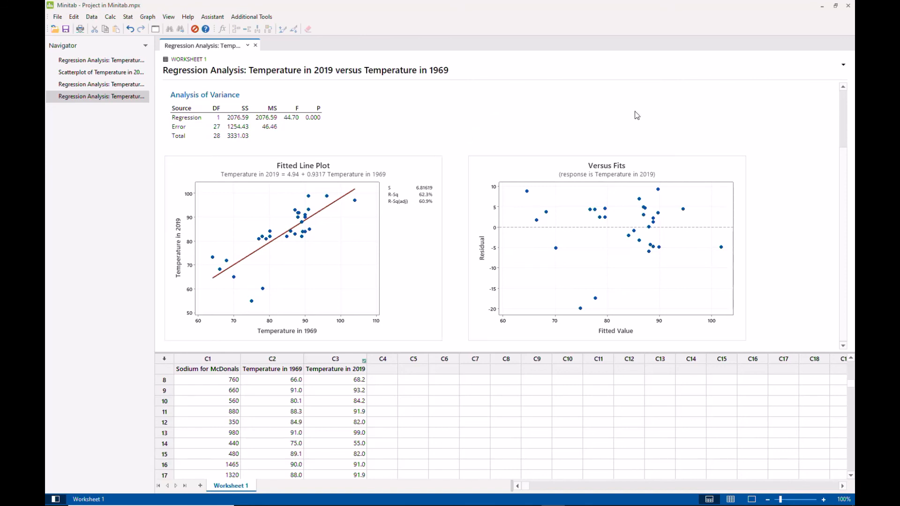
{"action": "mouse_move", "coordinate": [391, 137]}
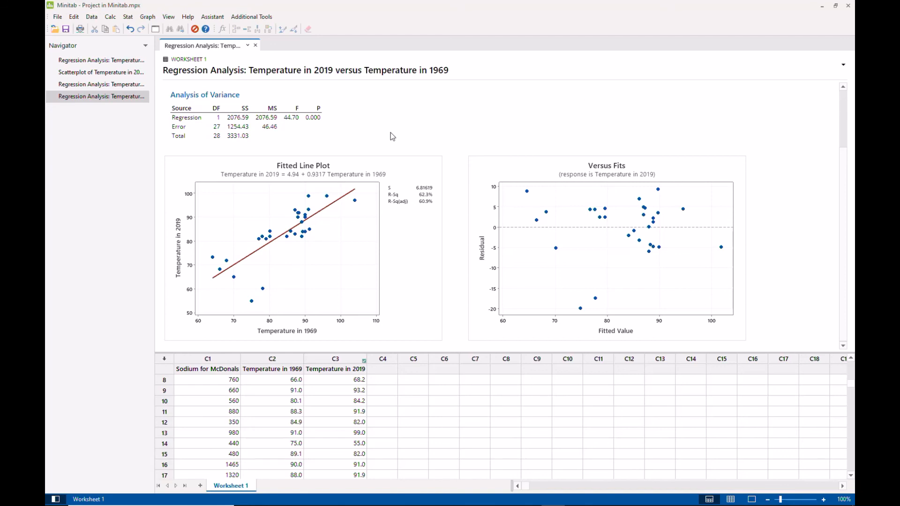
{"action": "left_click", "coordinate": [303, 248]}
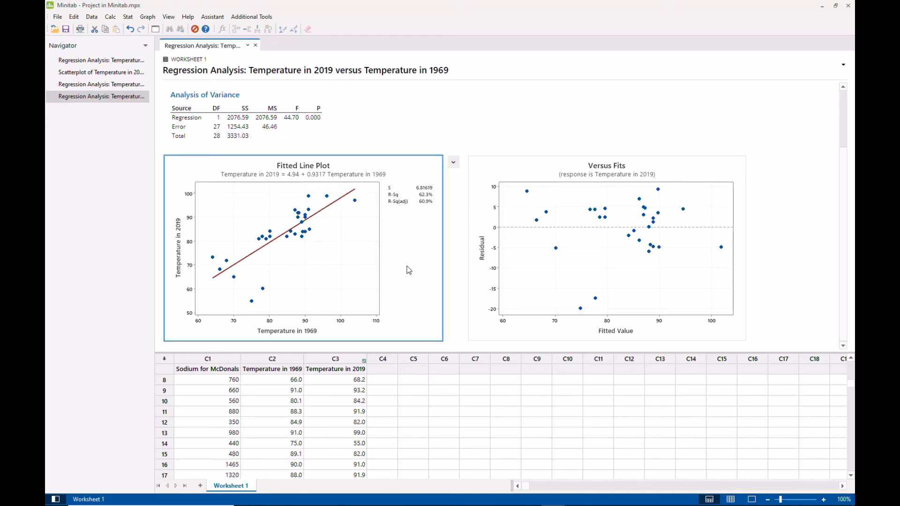
{"action": "mouse_move", "coordinate": [603, 207]}
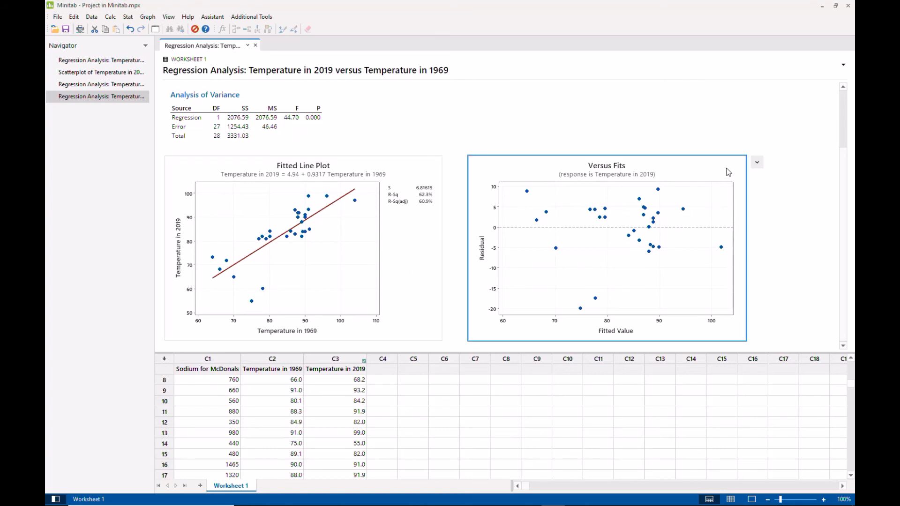
{"action": "left_click", "coordinate": [757, 162]}
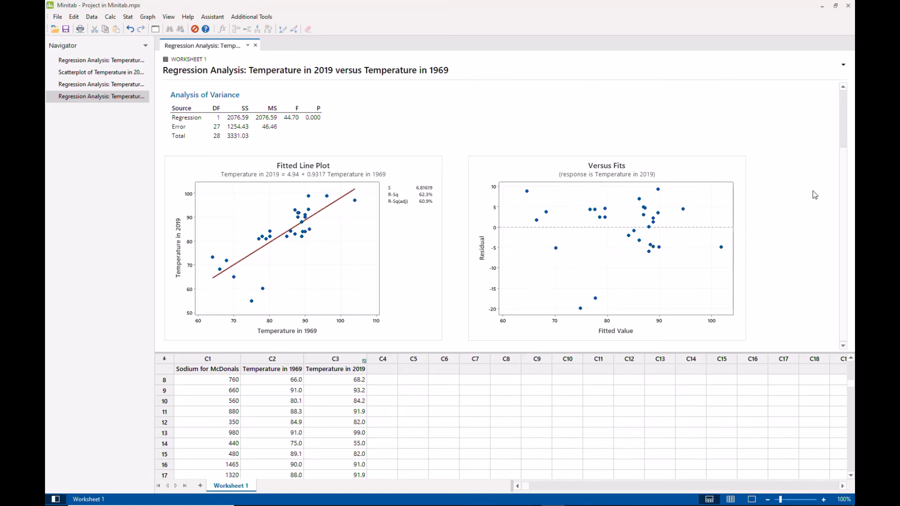
{"action": "mouse_move", "coordinate": [814, 183]}
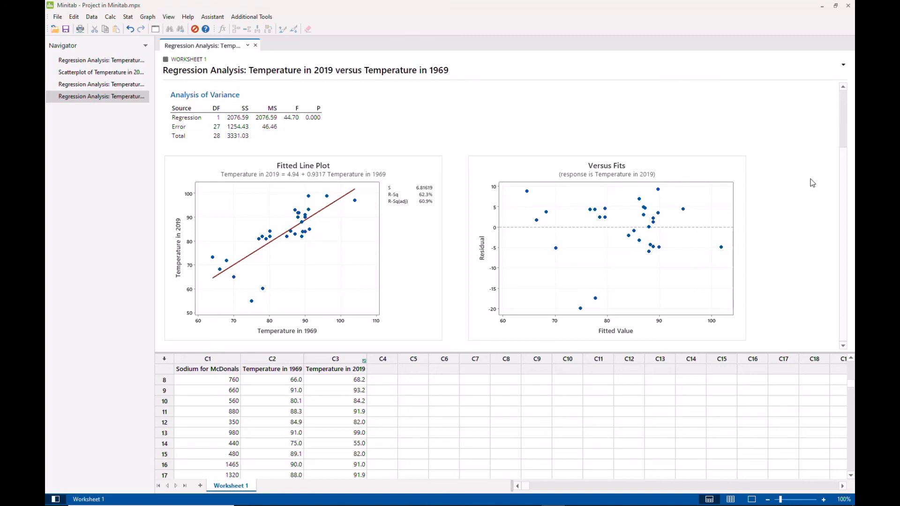
{"action": "mouse_move", "coordinate": [807, 182]}
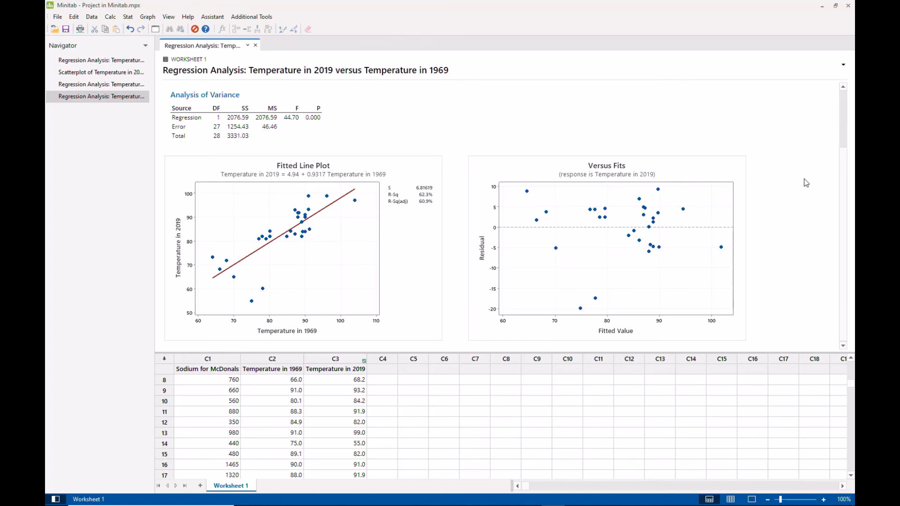